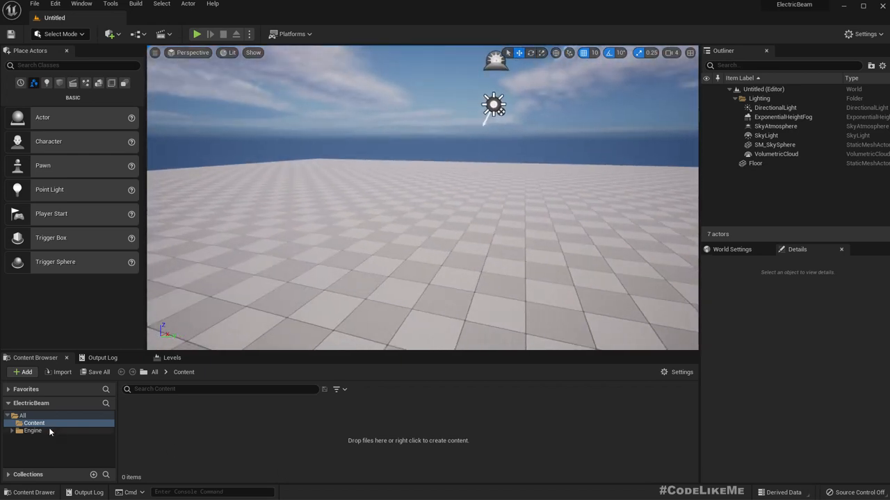
Add a Materials folder under Content and create the M_ElectricStreak material inside it.
right_click(33, 422)
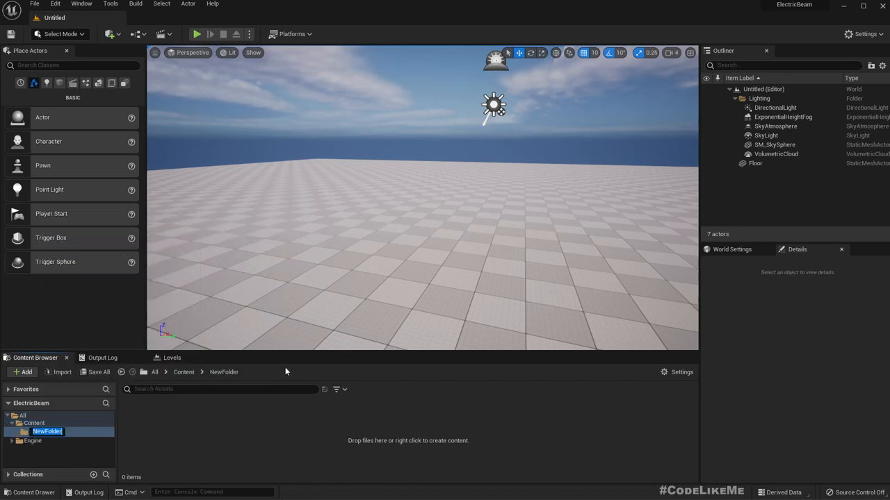
type("Materials")
type("M_")
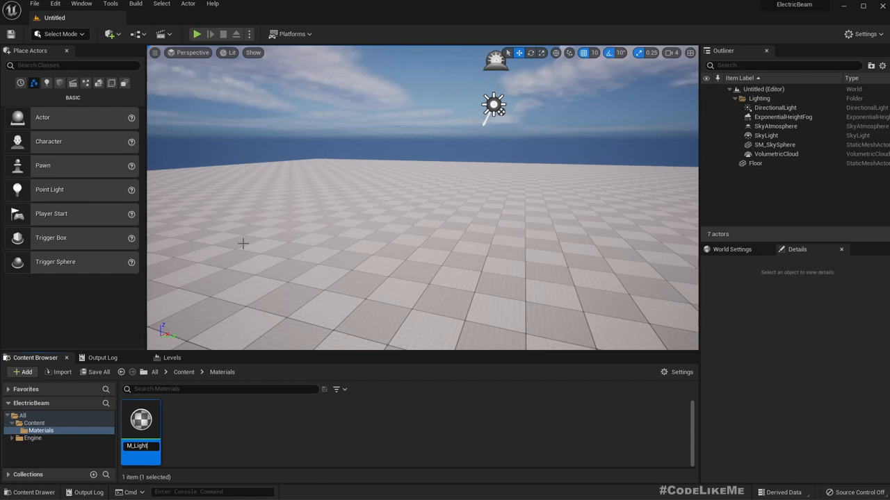
type("Lightning")
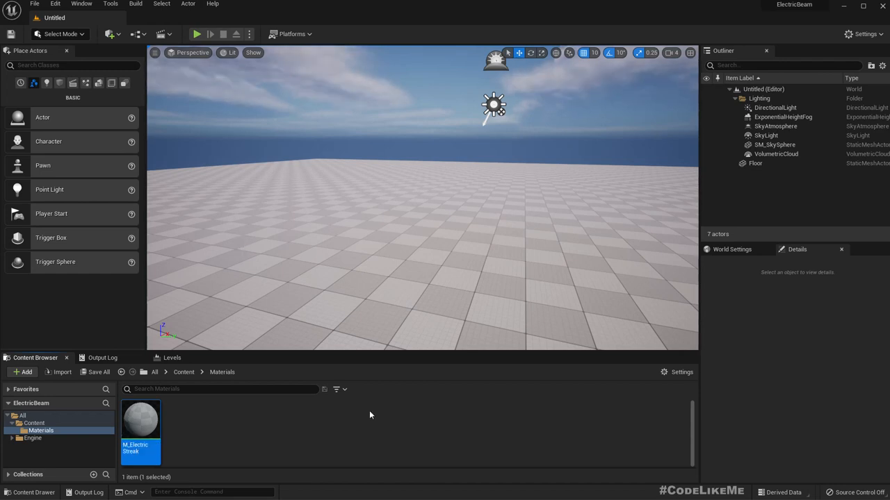
mouse_move(141, 420)
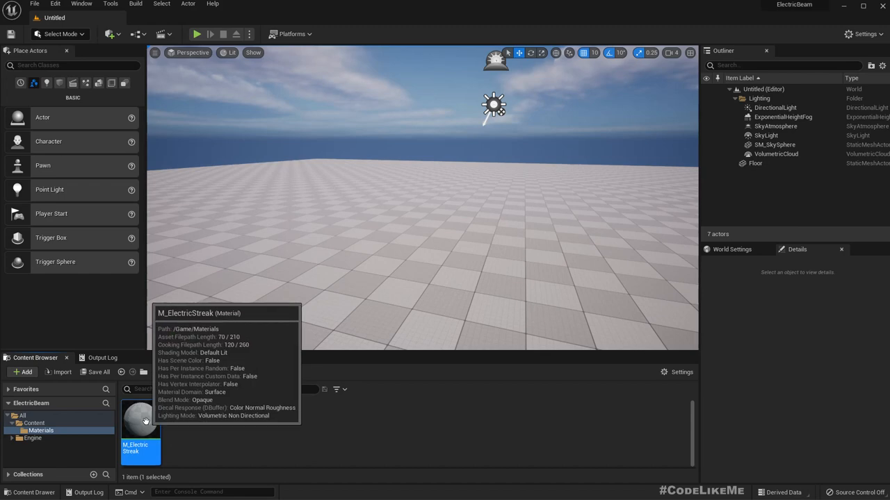
Open M_ElectricStreak, switch Blend Mode to Translucent, and preview it on a plane mesh.
double_click(141, 421)
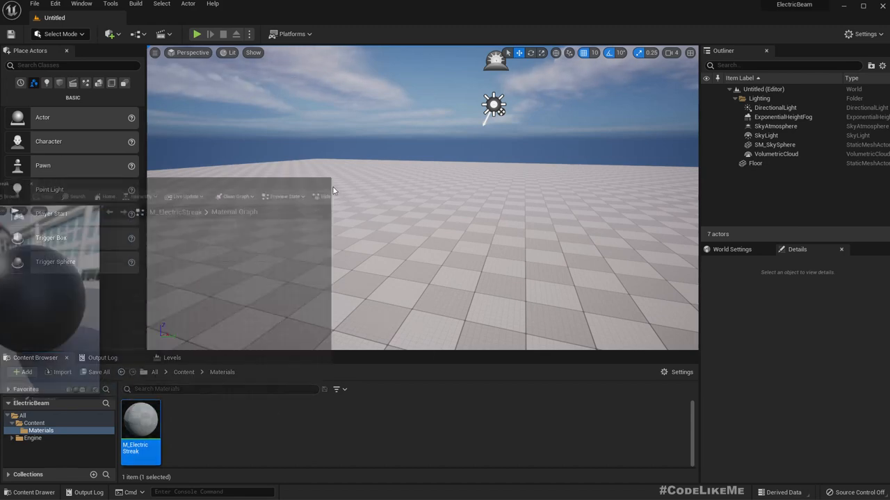
double_click(141, 428)
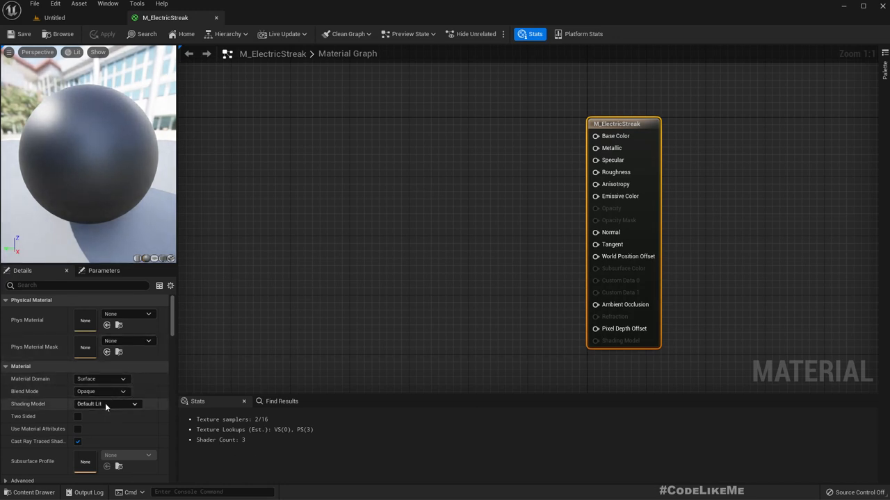
left_click(101, 391)
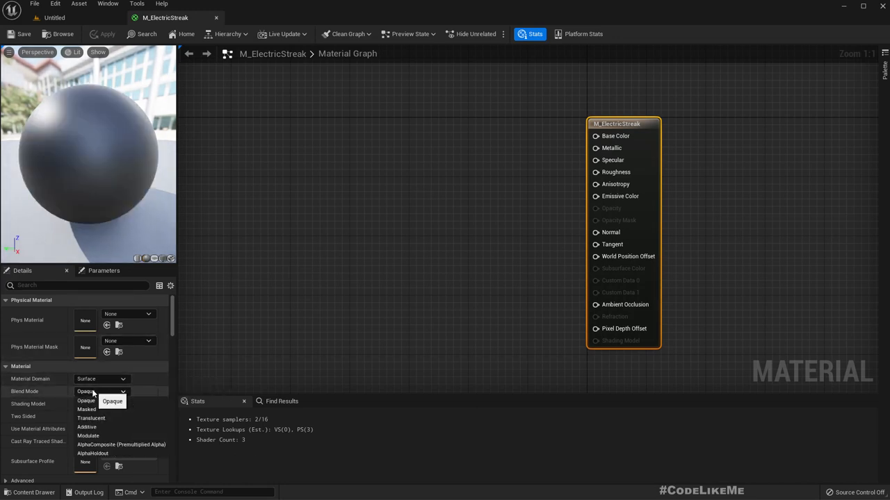
left_click(91, 418)
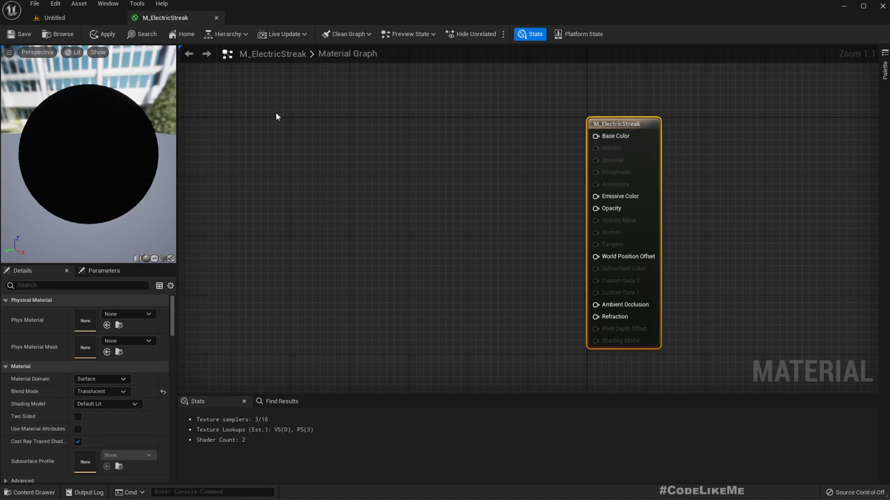
mouse_move(153, 259)
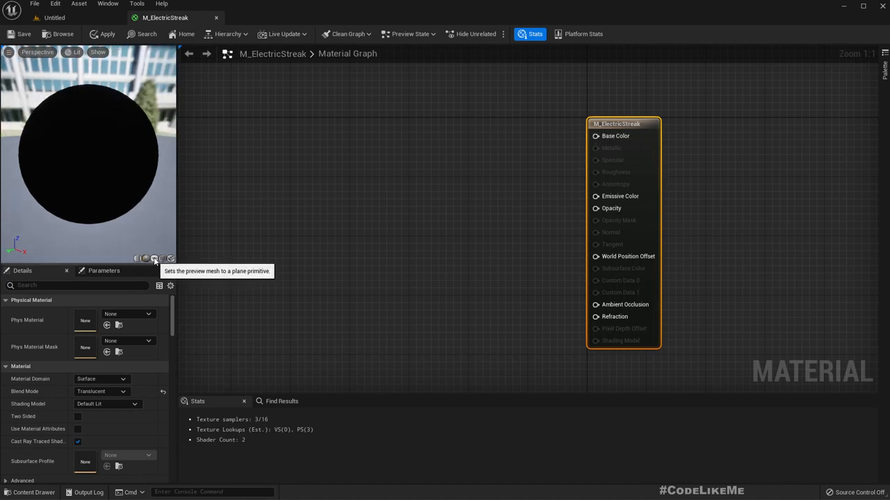
left_click(154, 258)
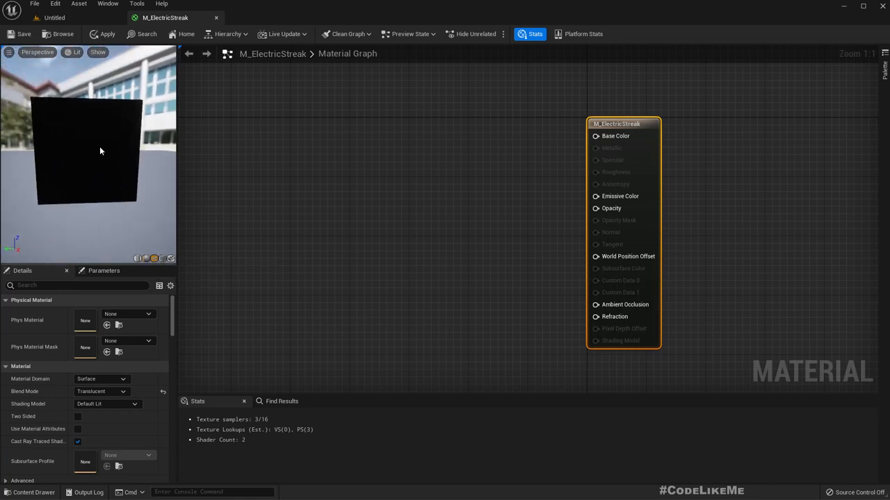
mouse_move(89, 157)
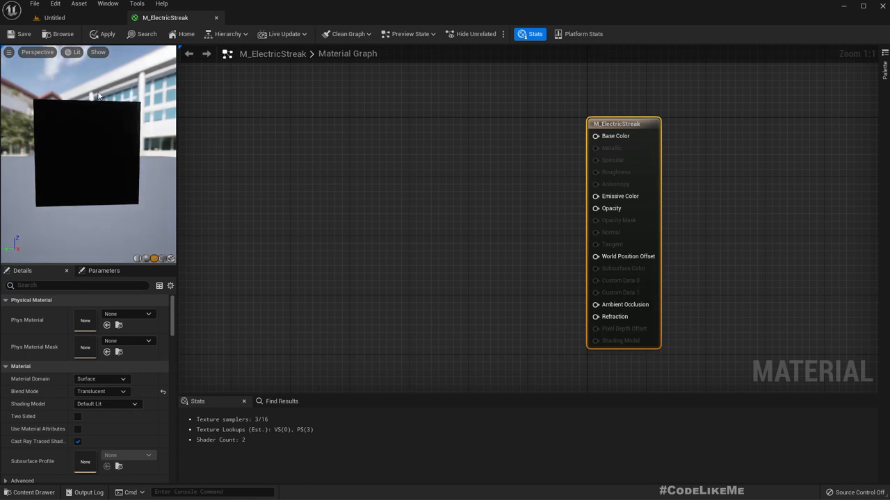
mouse_move(80, 111)
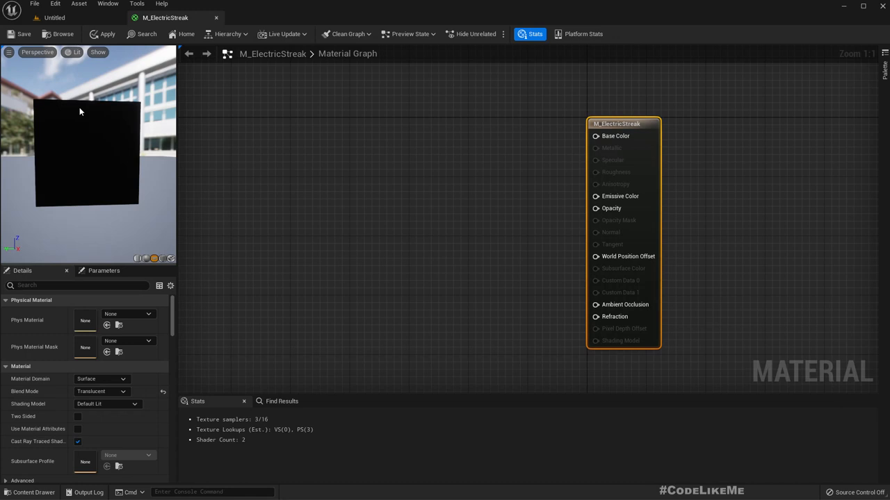
mouse_move(470, 235)
type("generate")
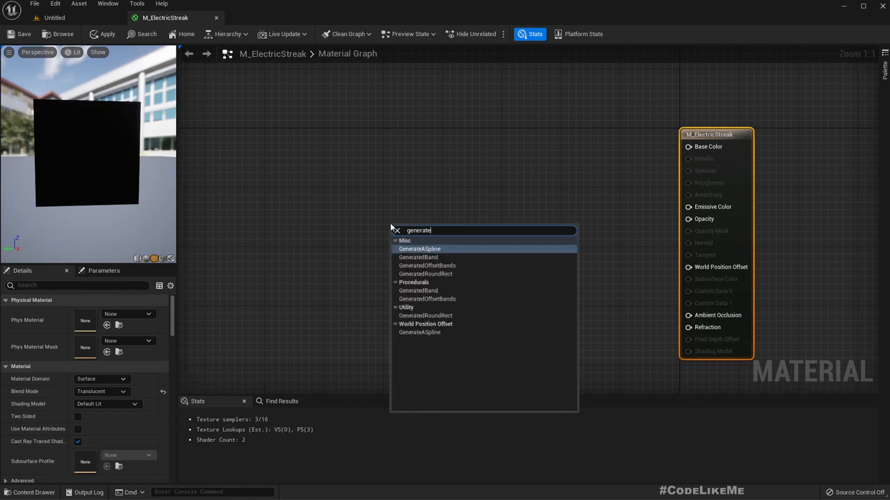
Search 'band' and place a GeneratedBand node whose Result drives Opacity.
type("band")
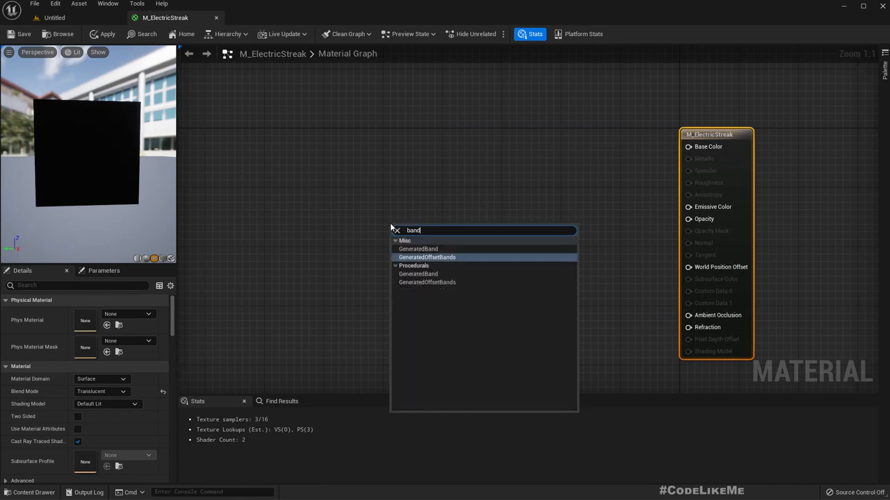
mouse_move(418, 249)
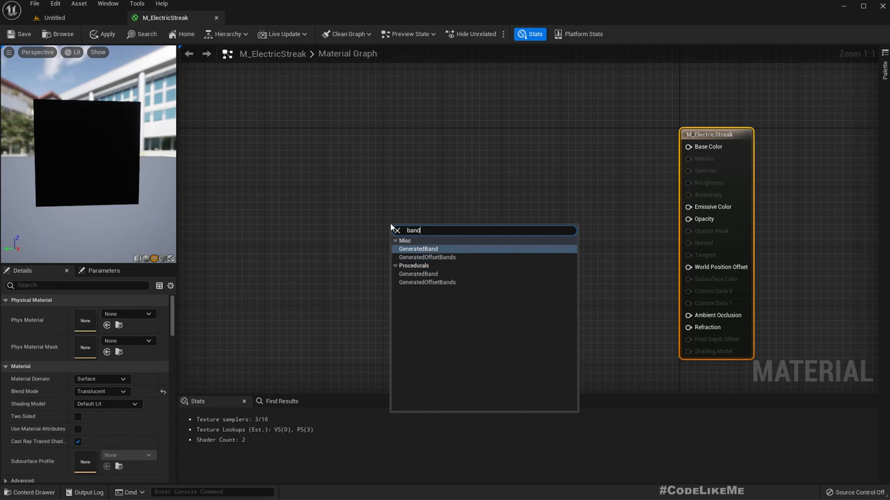
left_click(417, 249)
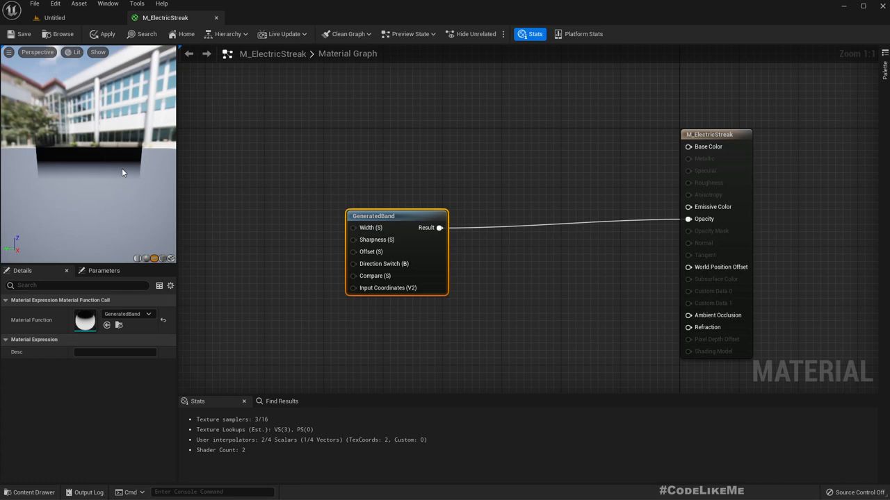
mouse_move(379, 272)
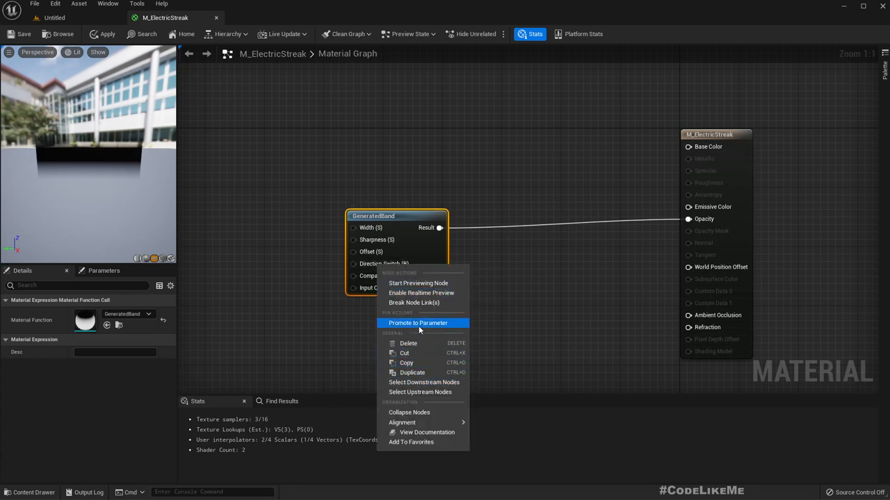
Promote Direction Switch to a parameter set true, and Width to a parameter at 0.1.
left_click(417, 322)
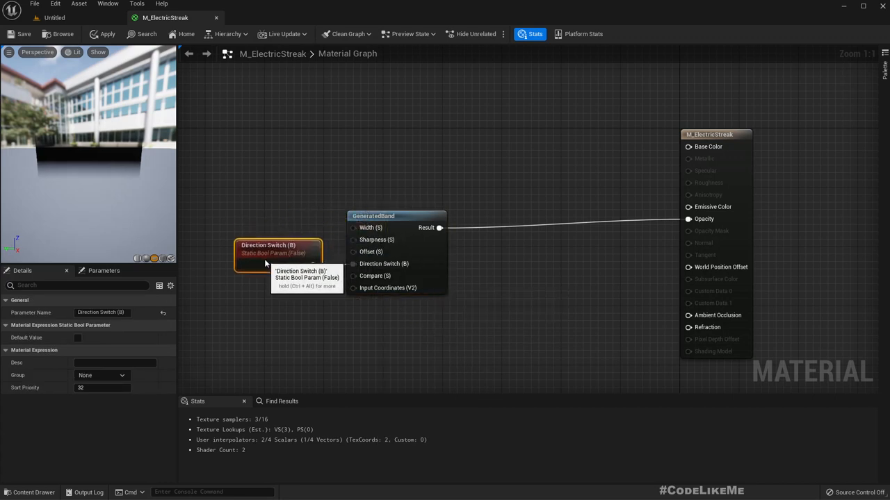
left_click(77, 338)
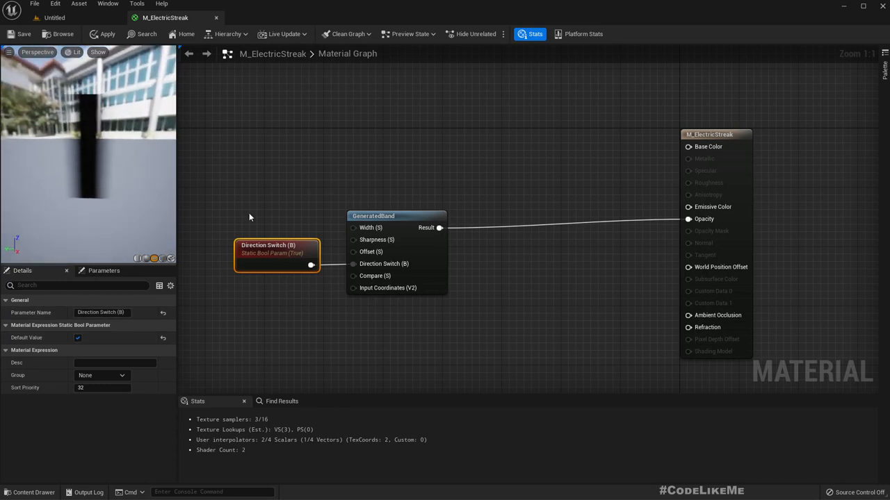
mouse_move(393, 219)
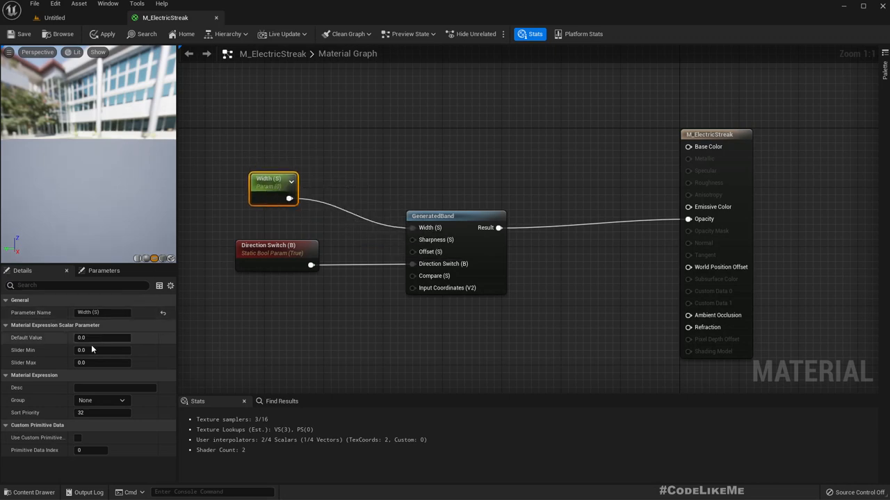
left_click(102, 338)
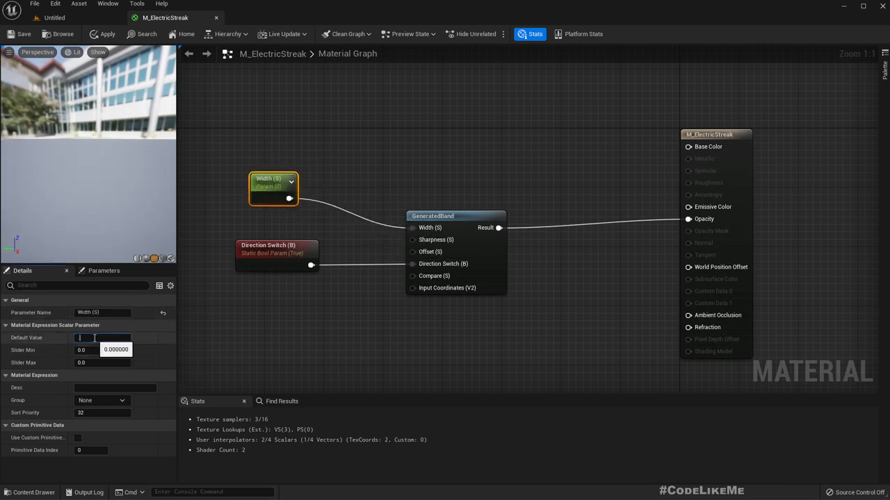
type("0.1")
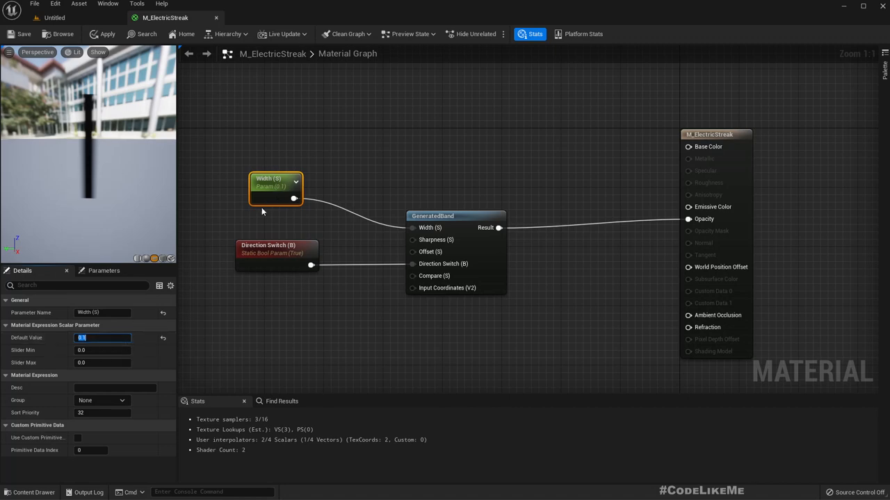
mouse_move(410, 232)
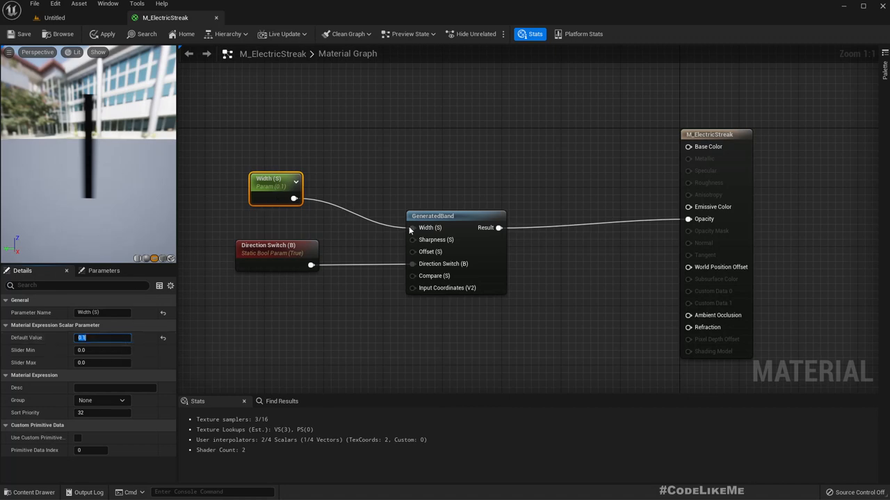
right_click(456, 216)
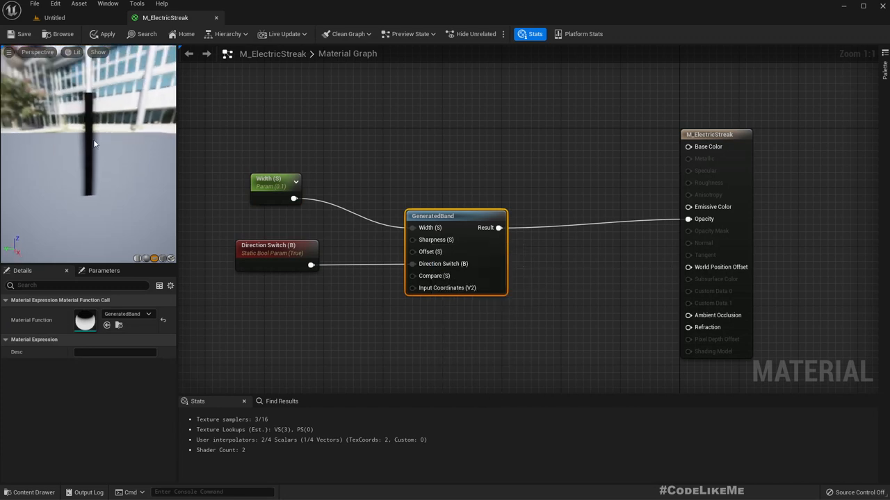
mouse_move(409, 245)
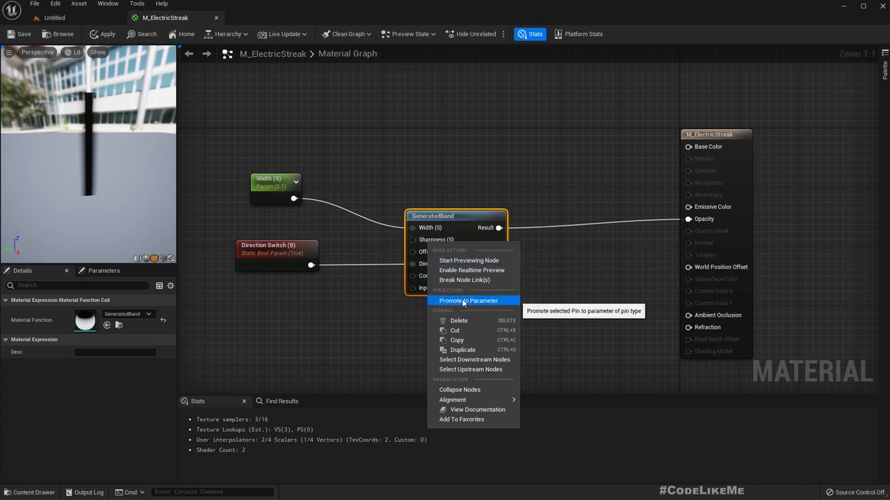
Promote the Sharpness input to a parameter with a default of 0.8.
left_click(468, 300)
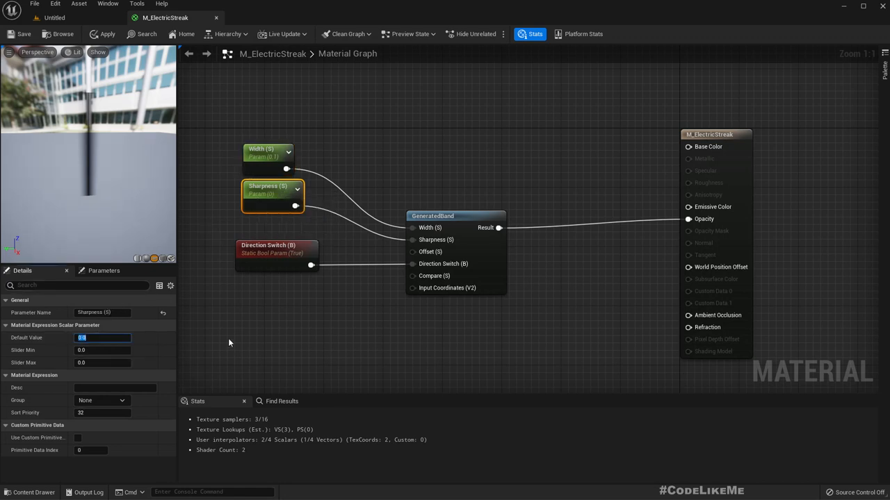
type("1.0")
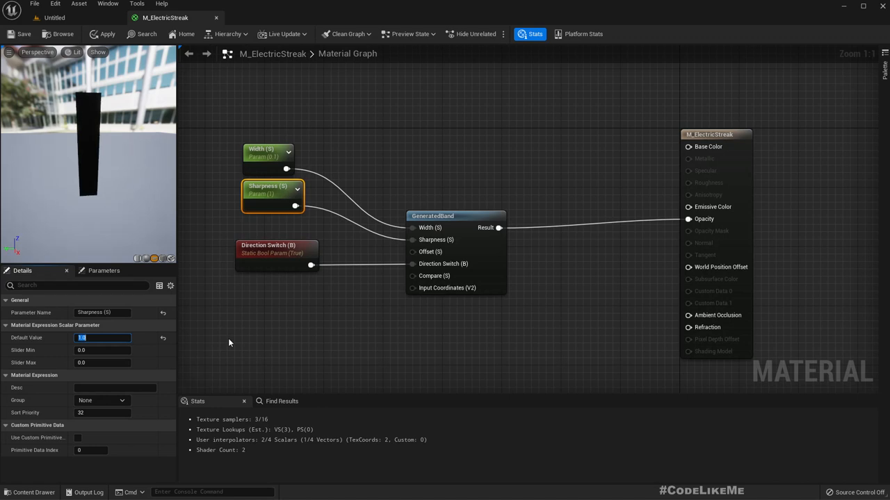
type("8")
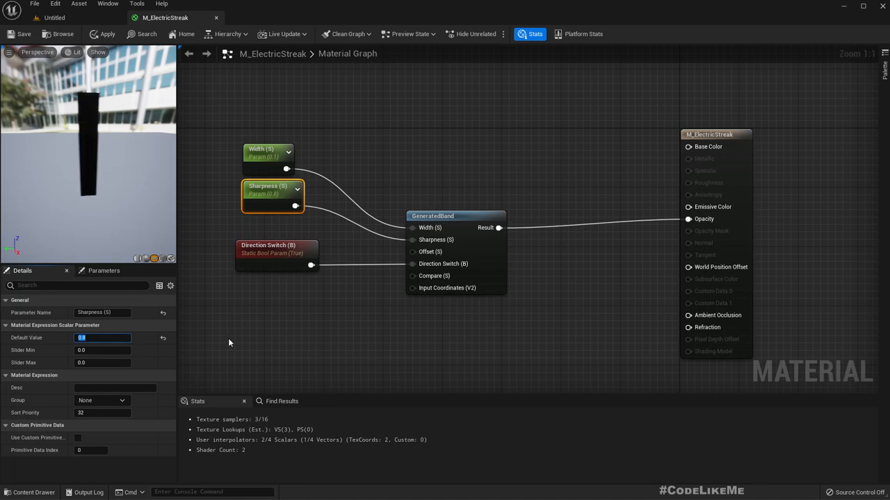
Lower the Width parameter's default value to 0.03.
left_click(267, 148)
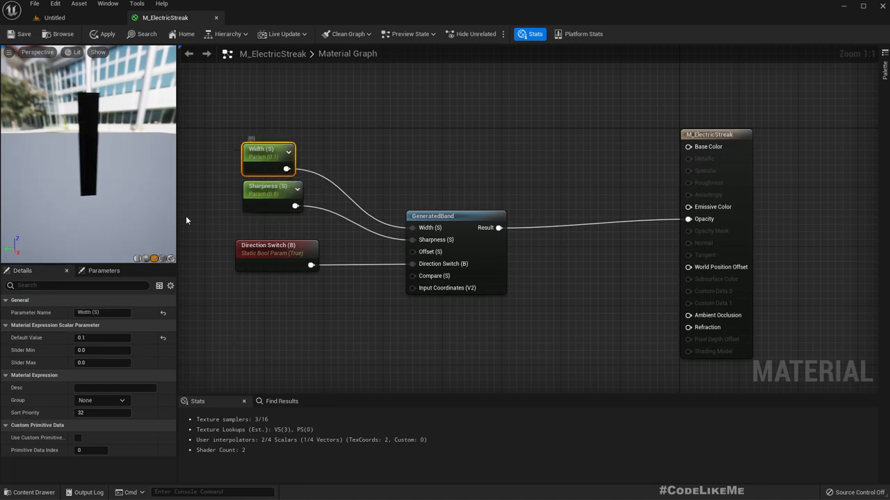
left_click(102, 338)
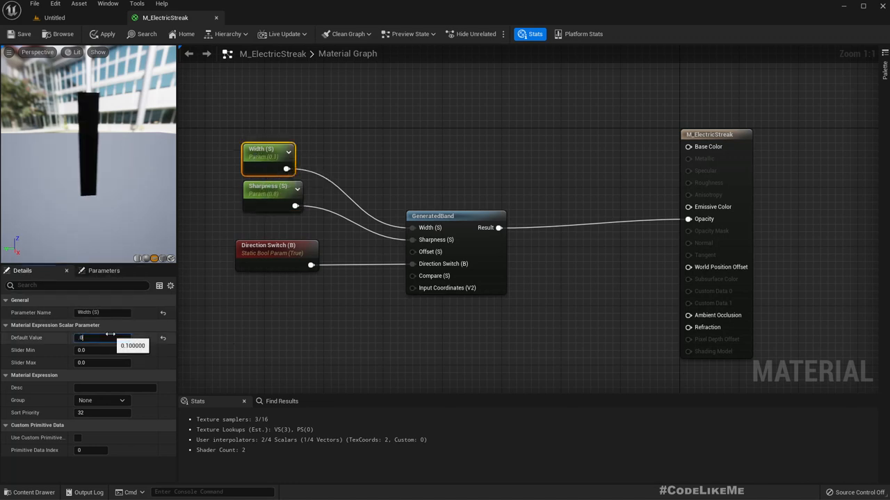
type("0.01")
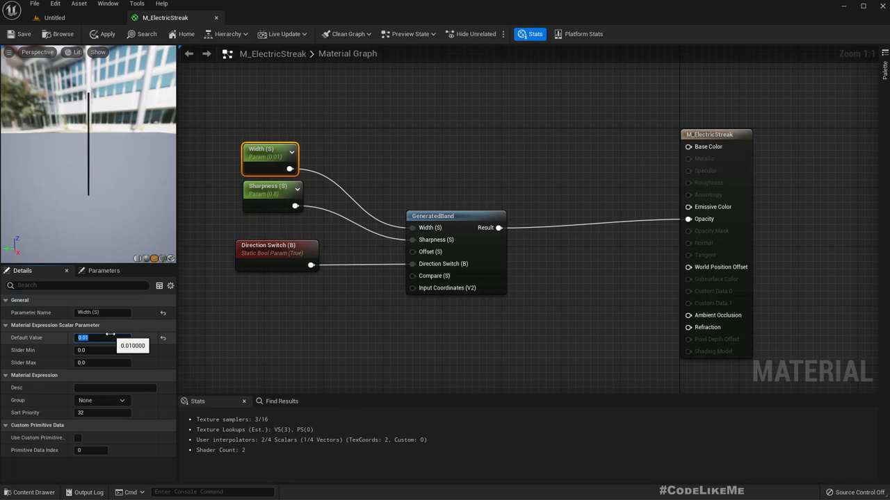
type("0")
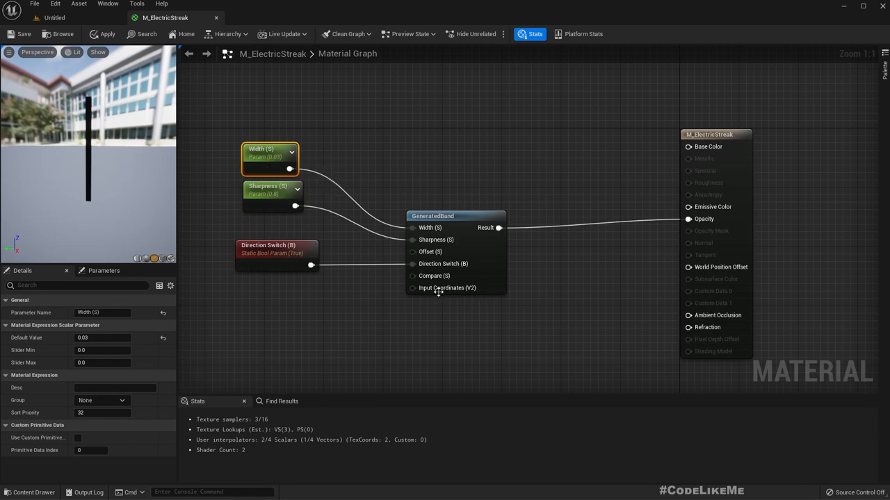
mouse_move(447, 287)
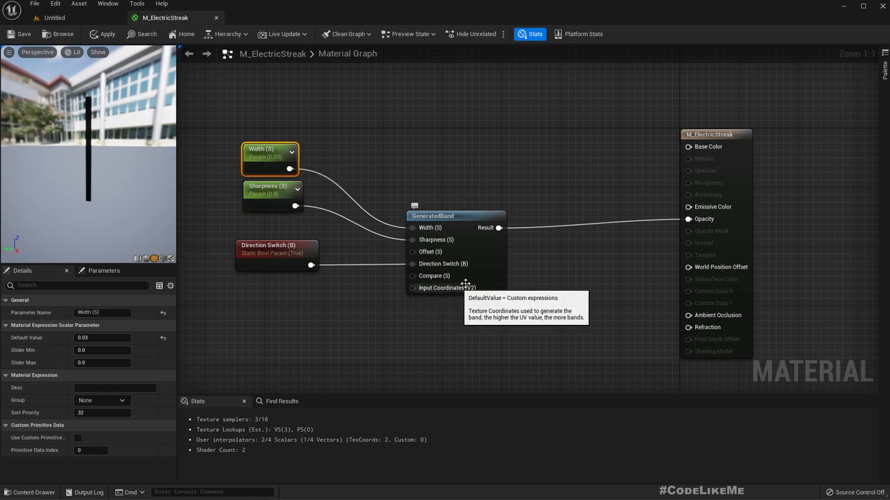
left_click(455, 215)
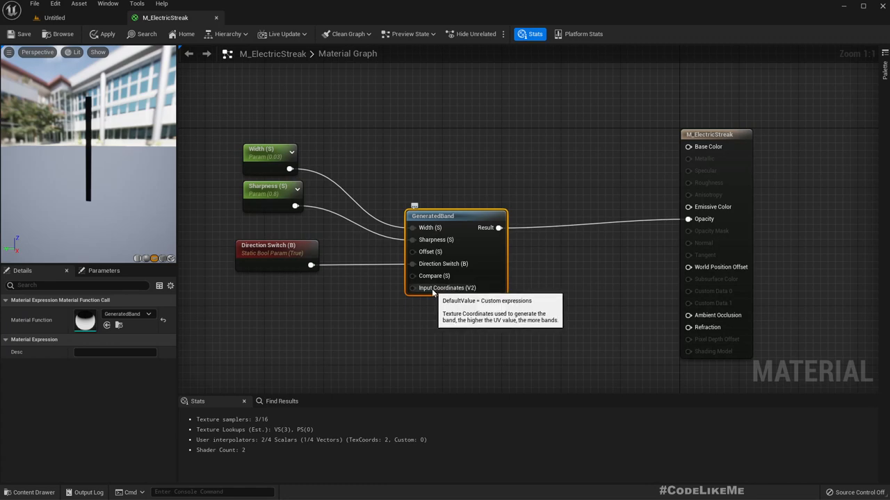
right_click(447, 288)
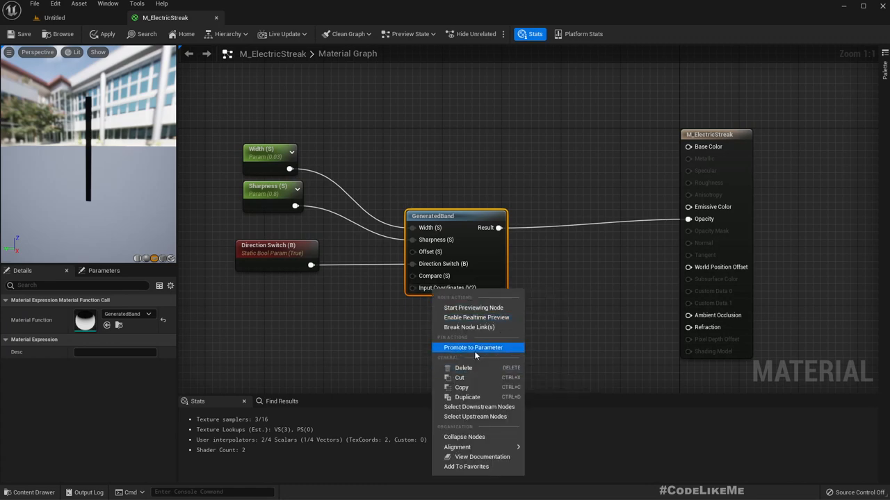
left_click(472, 347)
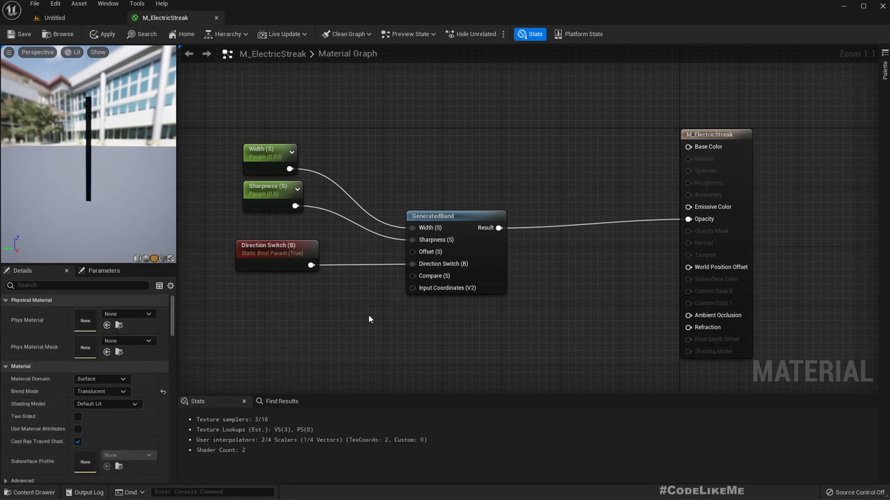
mouse_move(467, 304)
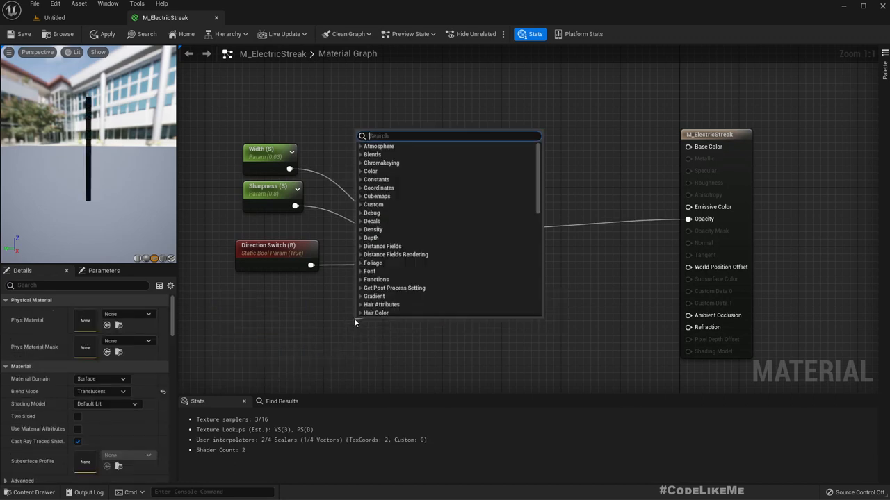
Insert an Add node into Input Coordinates and set its Const B to 0.
type("add")
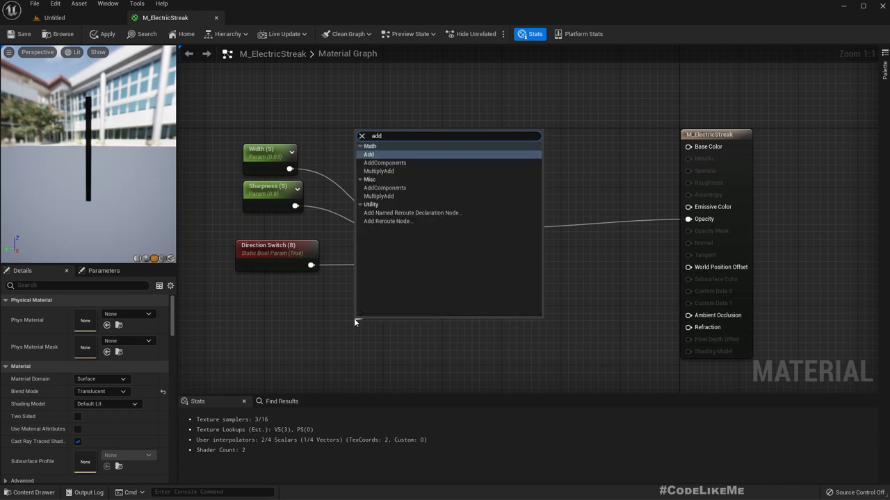
left_click(368, 154)
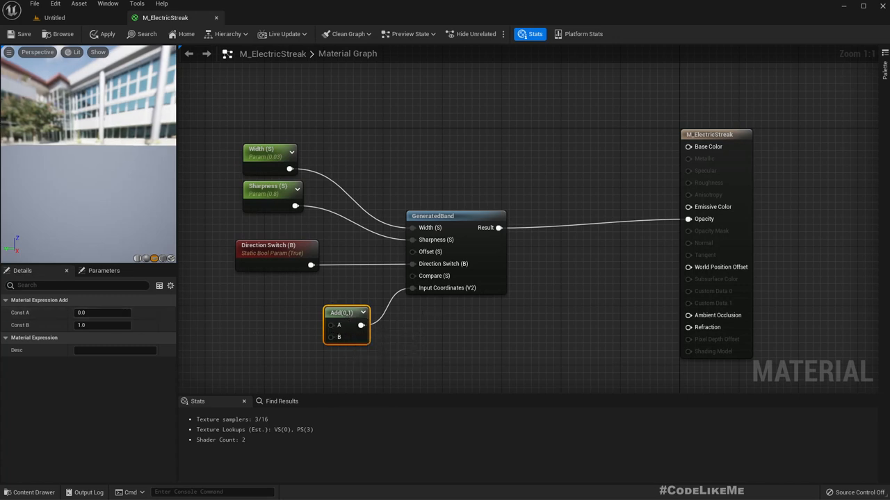
left_click(102, 324)
type("0")
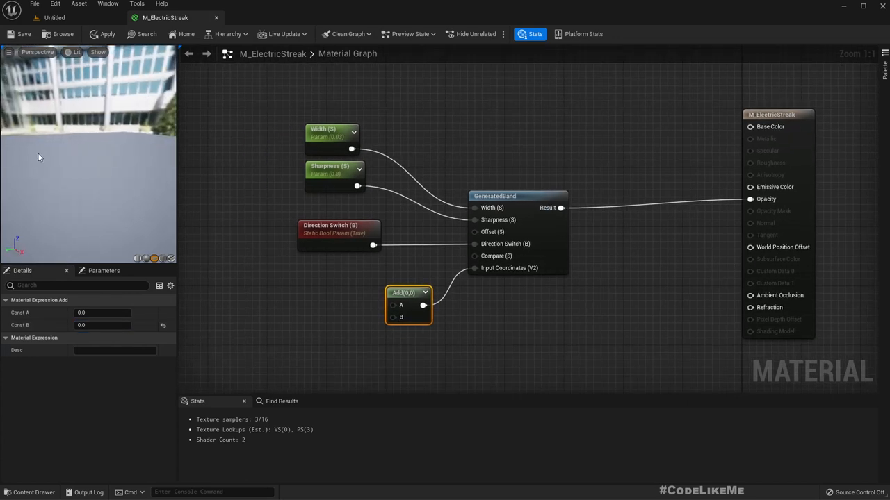
mouse_move(504, 285)
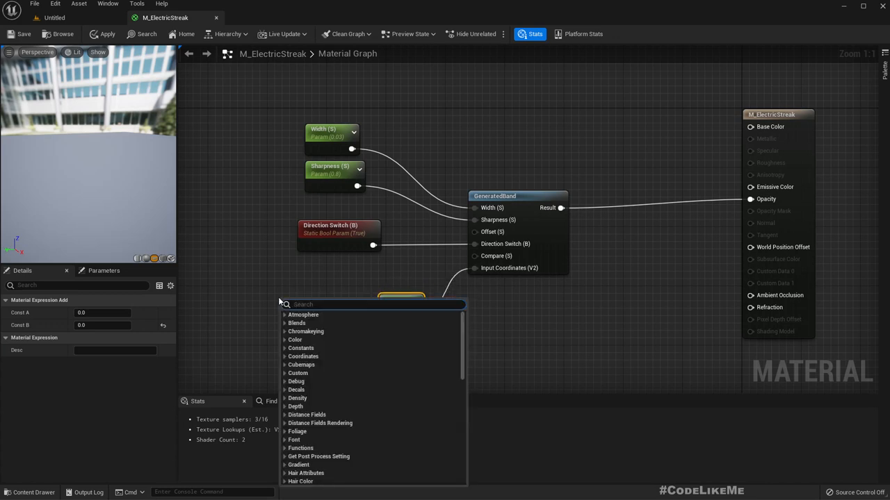
Add a TexCoord node and wire it into the Add node's A input.
type("texturec")
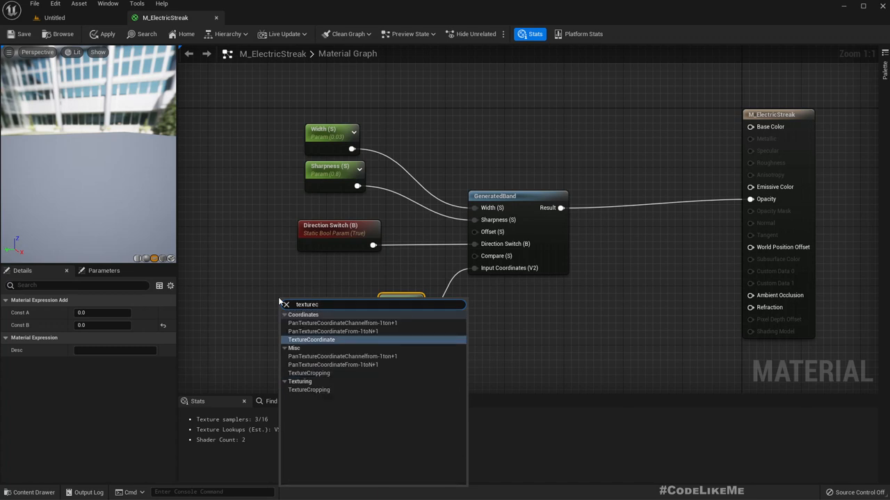
left_click(312, 339)
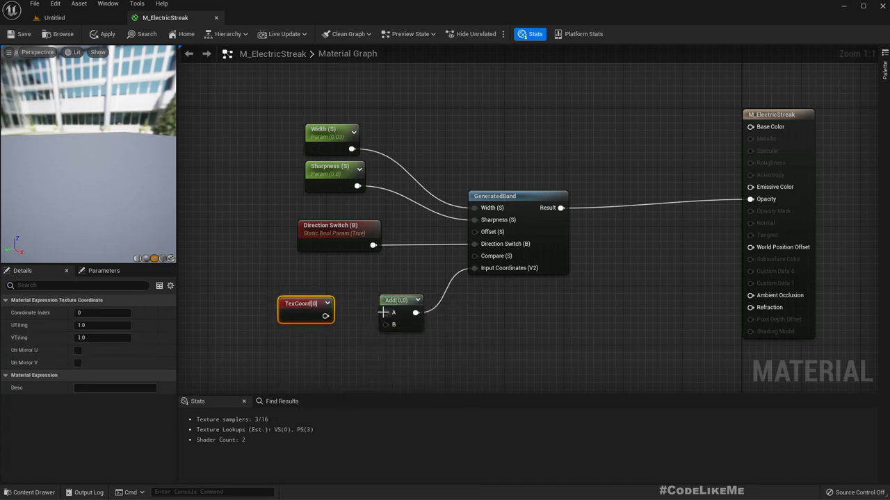
left_click_drag(306, 309, 287, 309)
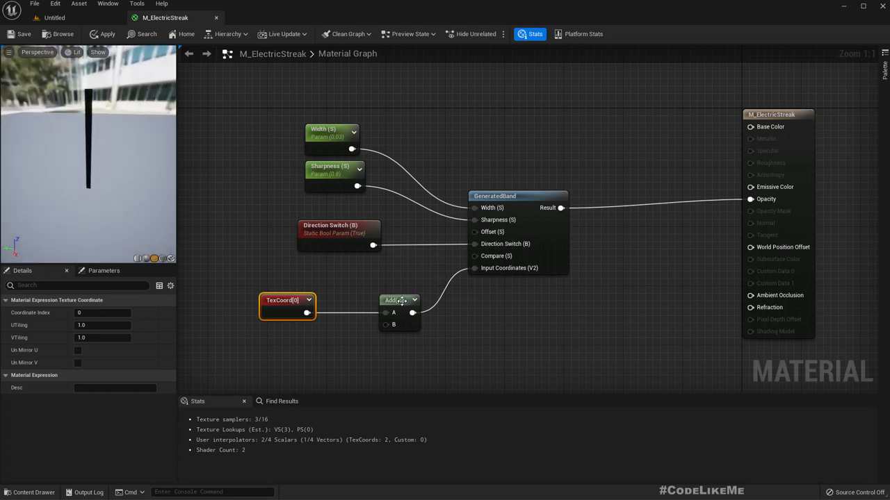
Set the Add node's Const B to -0.4, shifting the band sideways.
left_click(396, 300)
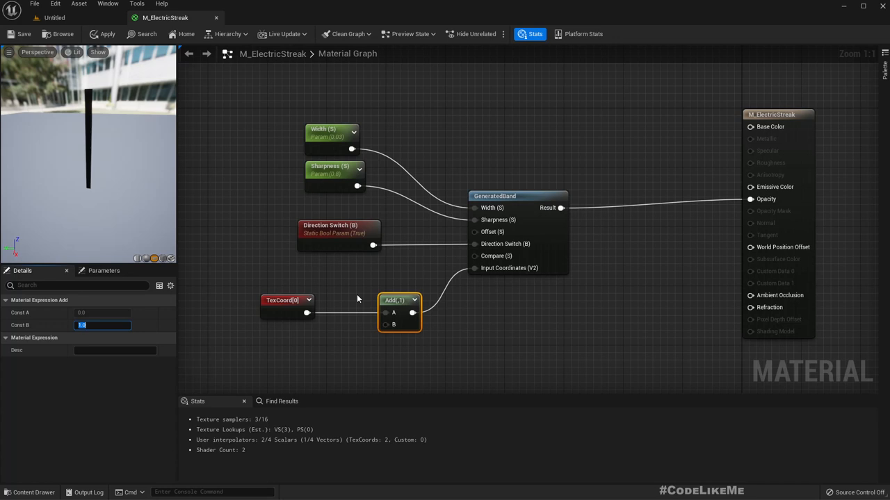
type("0.1")
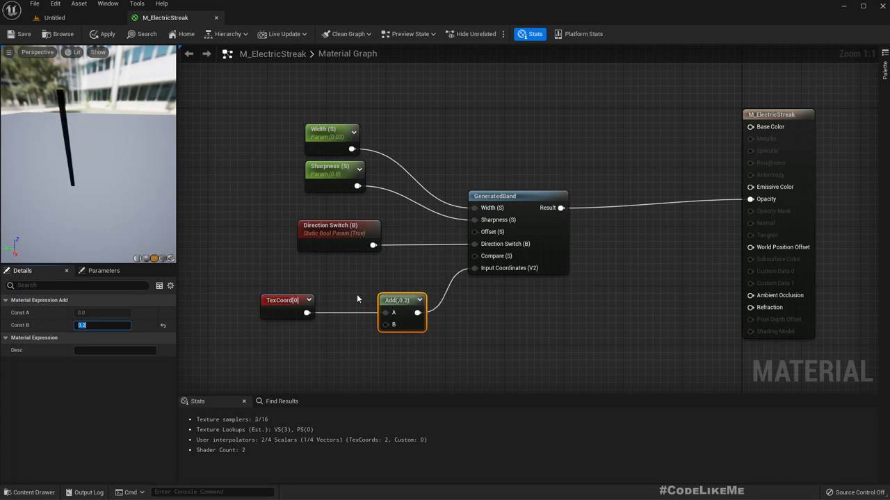
type("0.3")
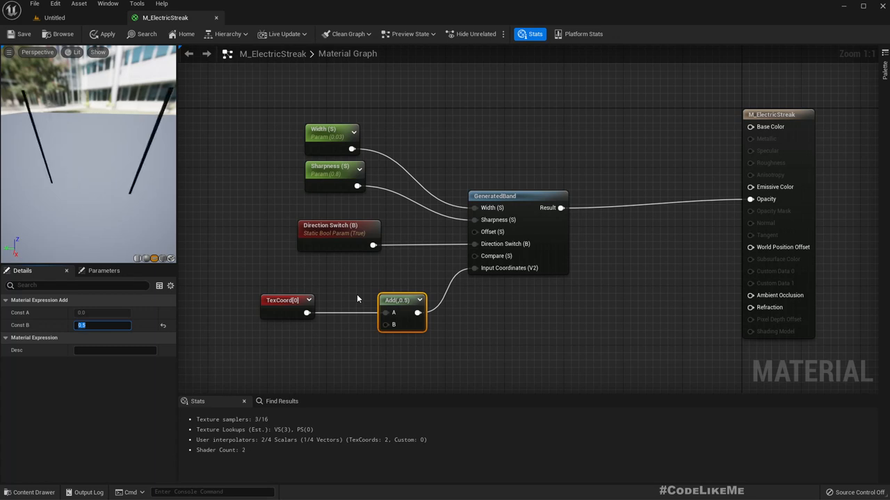
mouse_move(228, 141)
type("0.4")
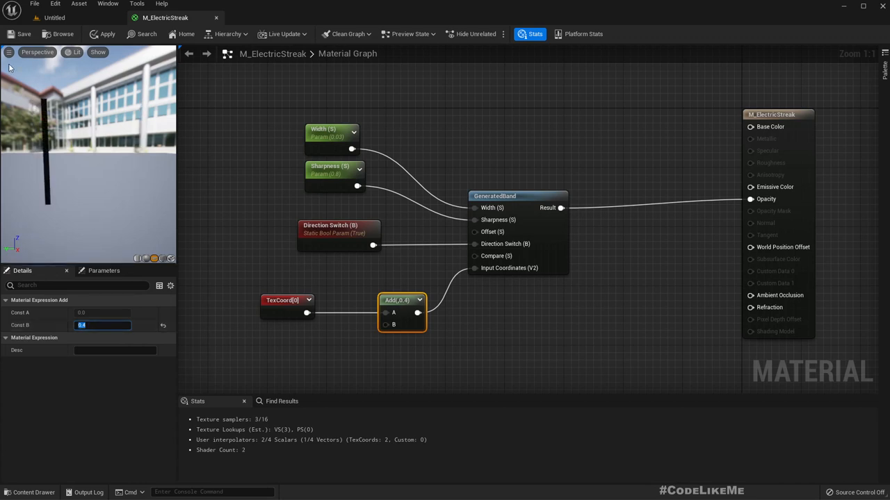
mouse_move(213, 365)
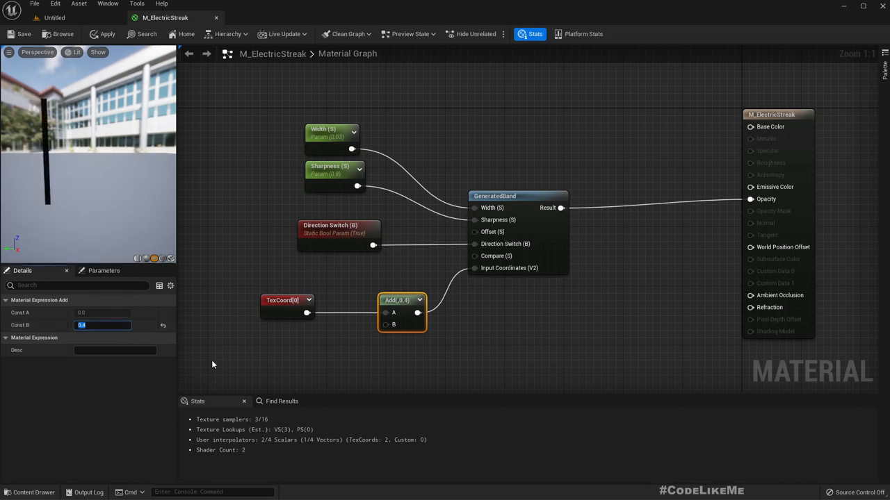
type("-0.4")
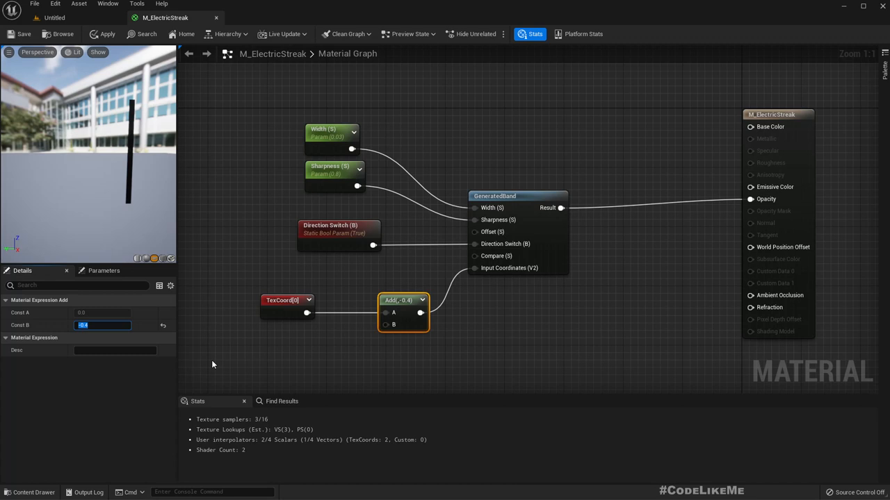
mouse_move(171, 131)
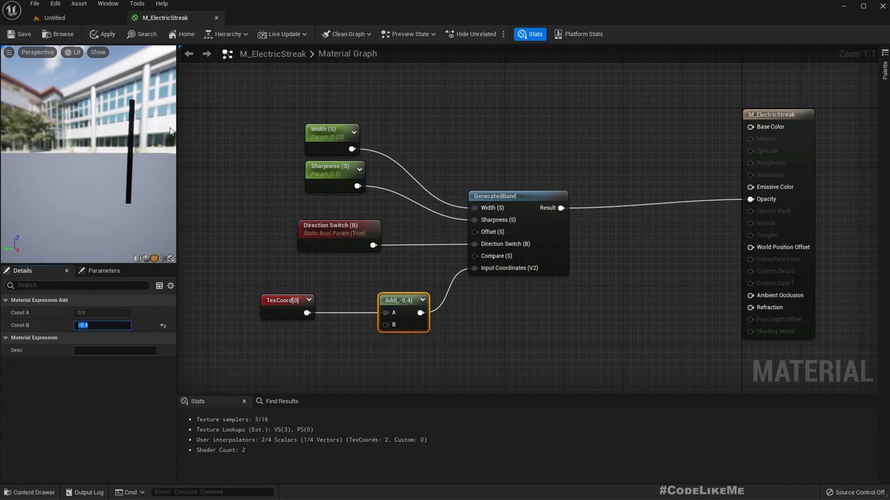
mouse_move(121, 117)
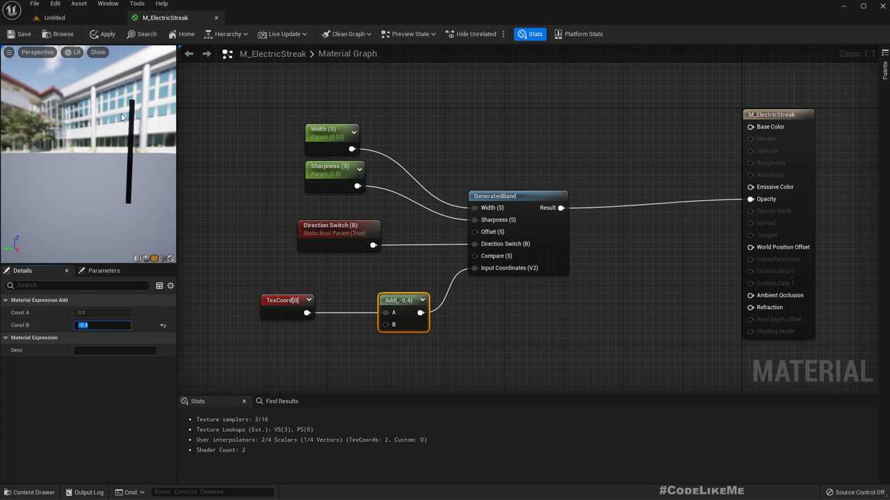
mouse_move(398, 331)
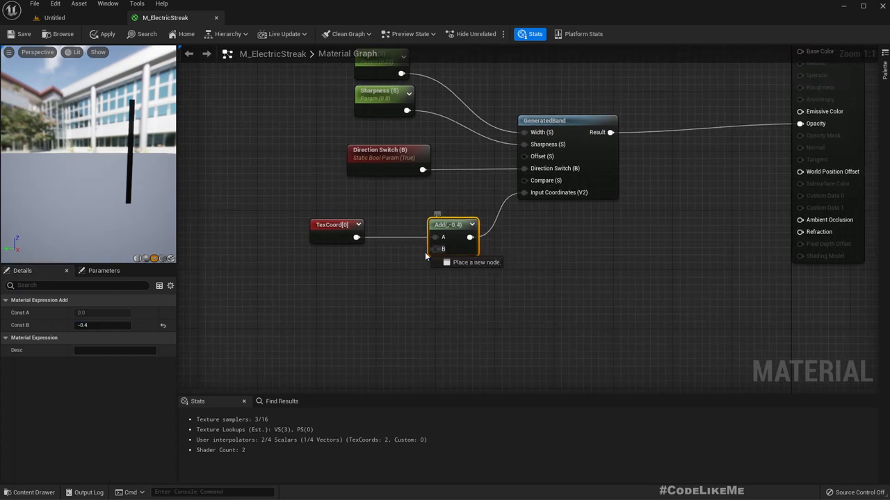
Add a Noise node wired into Add's B input and place it below-left.
type("nois")
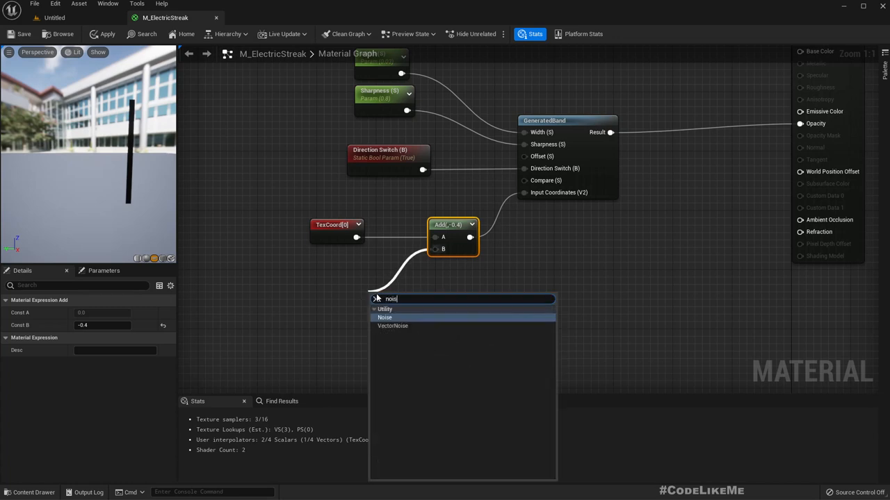
left_click(384, 317)
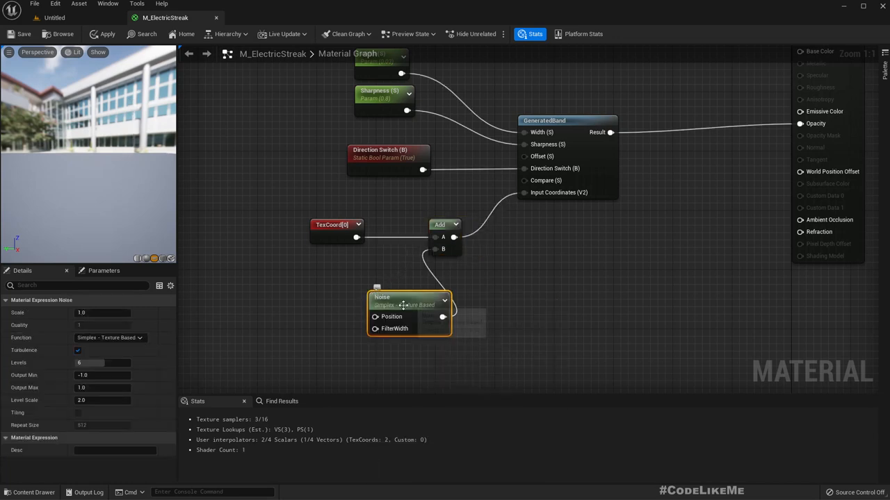
left_click_drag(409, 296, 351, 283)
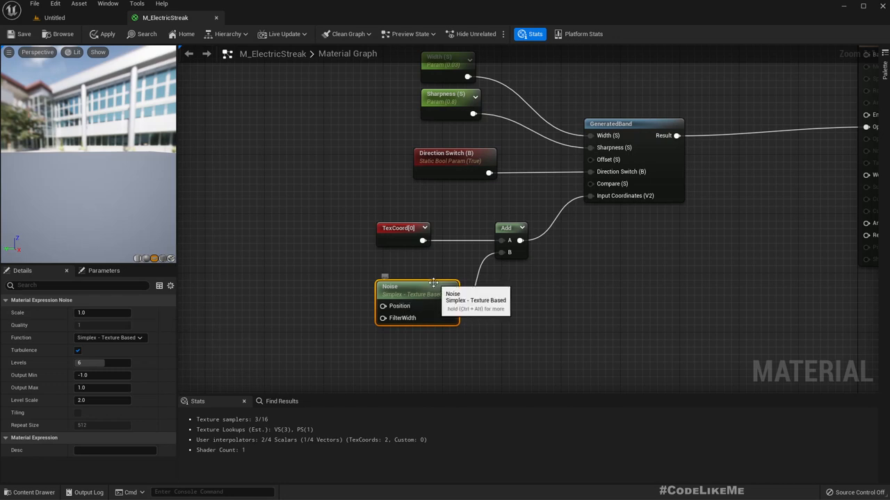
Set the Noise scale to 1.0 and choose the Gradient - Texture Based function.
left_click(102, 312)
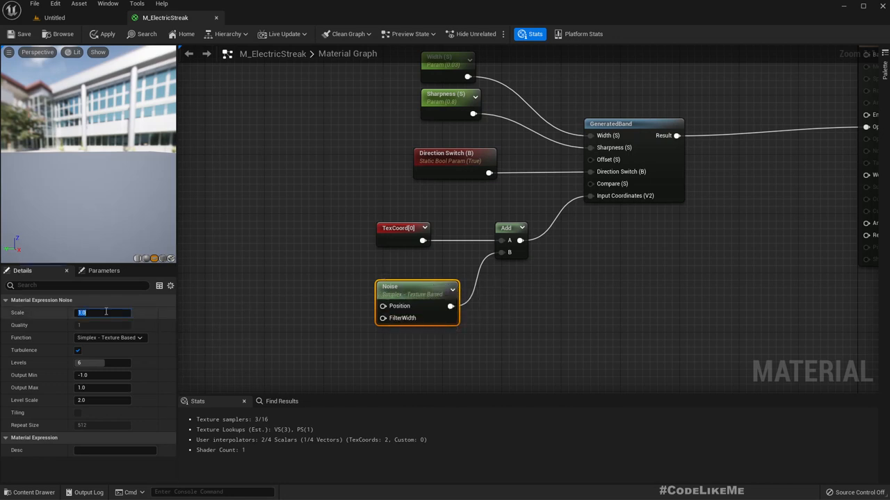
type("0.1")
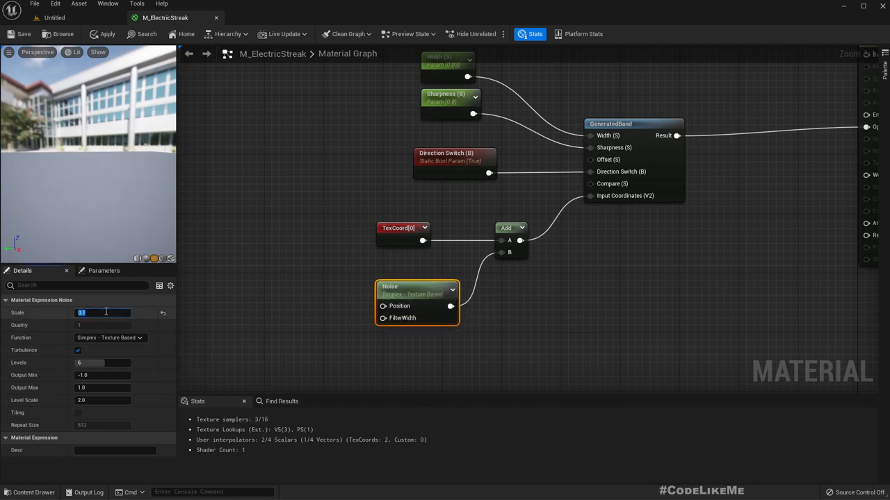
type("1.0")
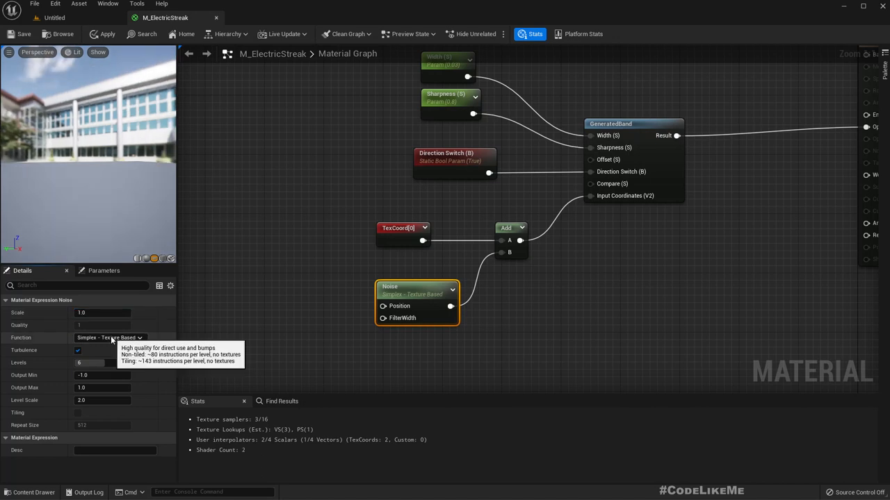
left_click(110, 337)
type("-")
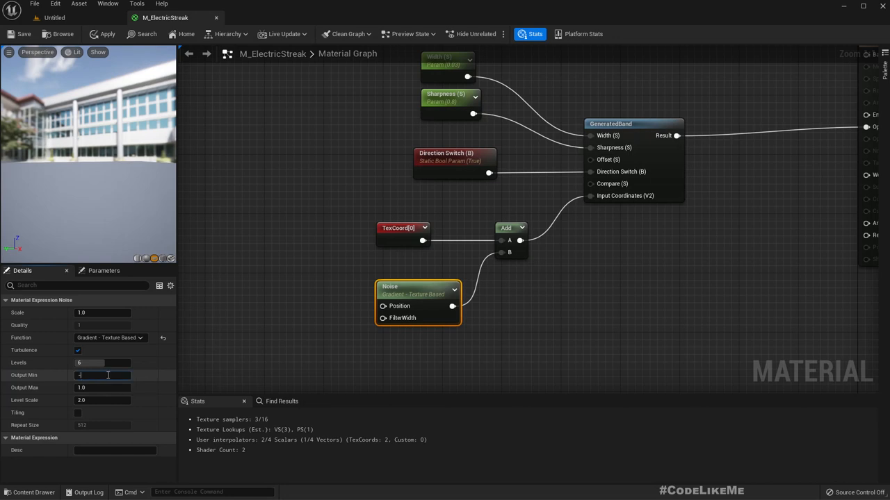
Limit the Noise output range by setting Output Max to 0.1.
type("1")
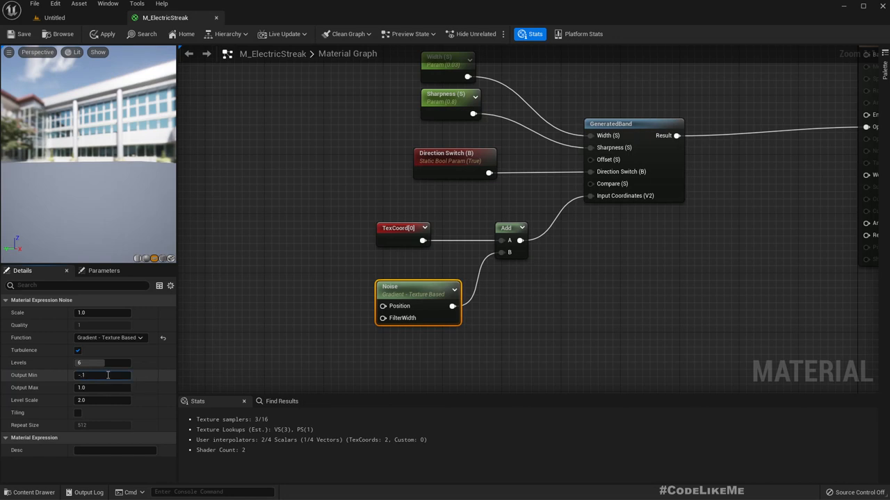
left_click(102, 388)
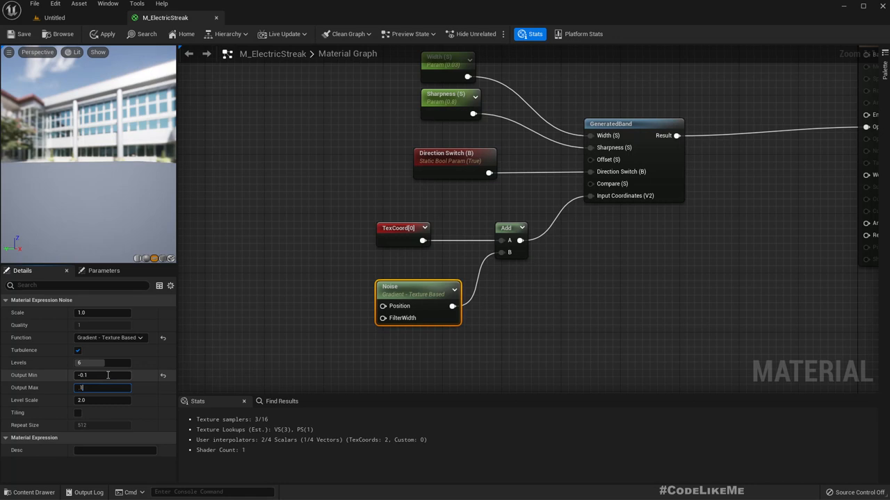
type("0.1")
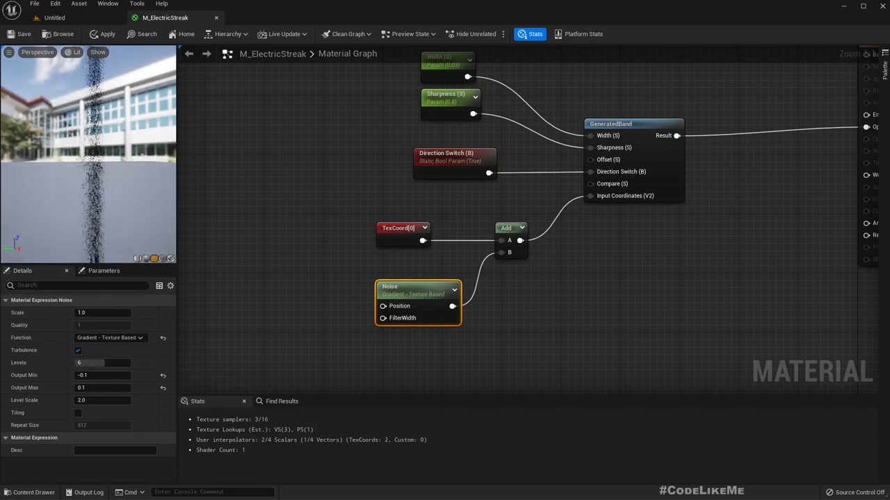
Shrink the Noise scale to 0.1 and then to 0.01.
left_click(102, 312)
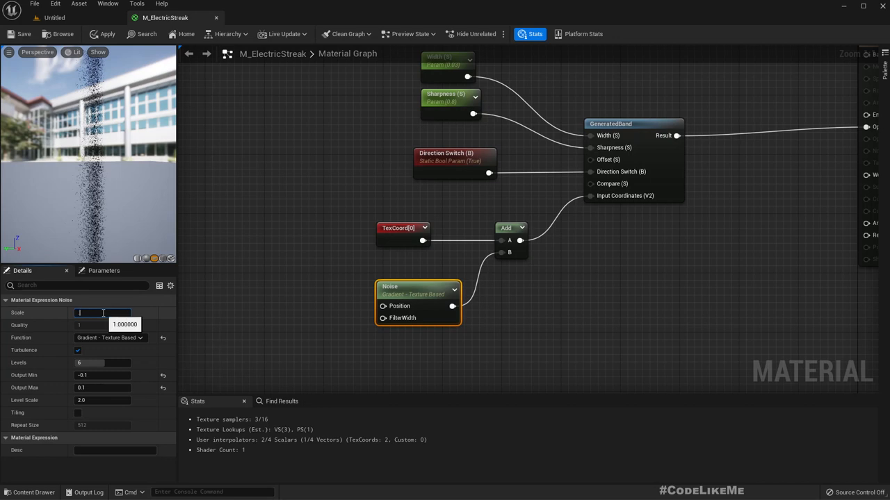
type("0.1")
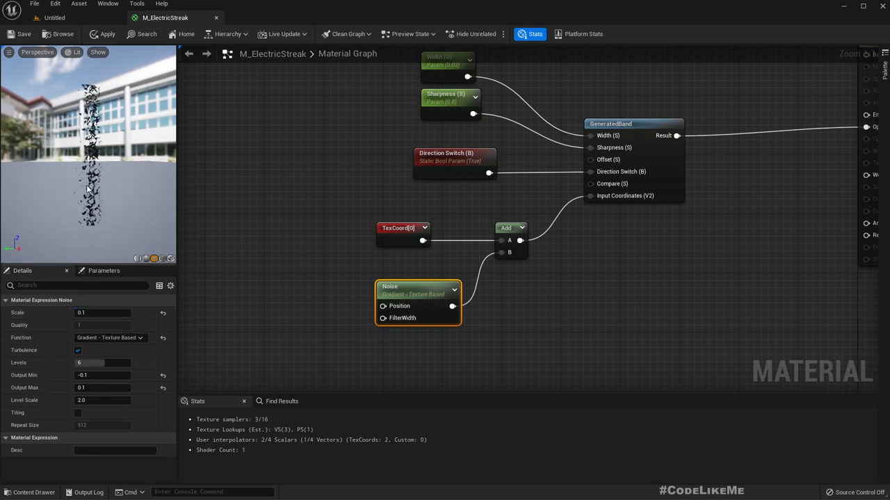
left_click(102, 313)
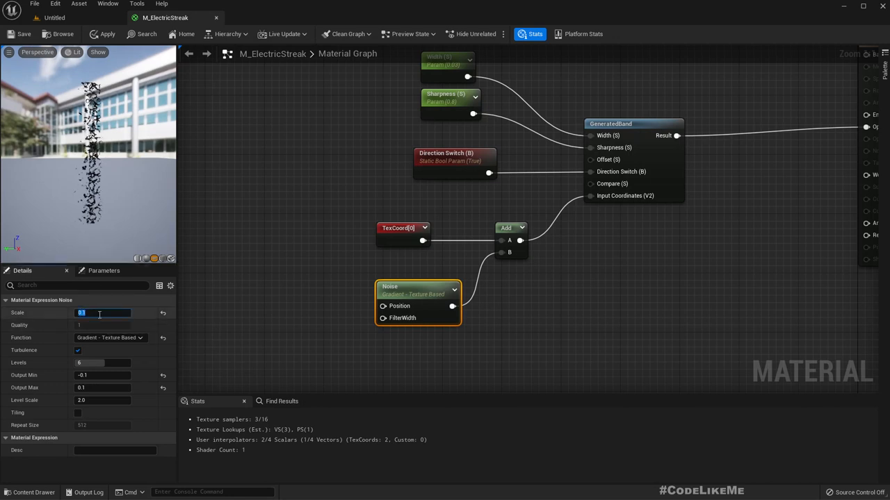
type("0.01")
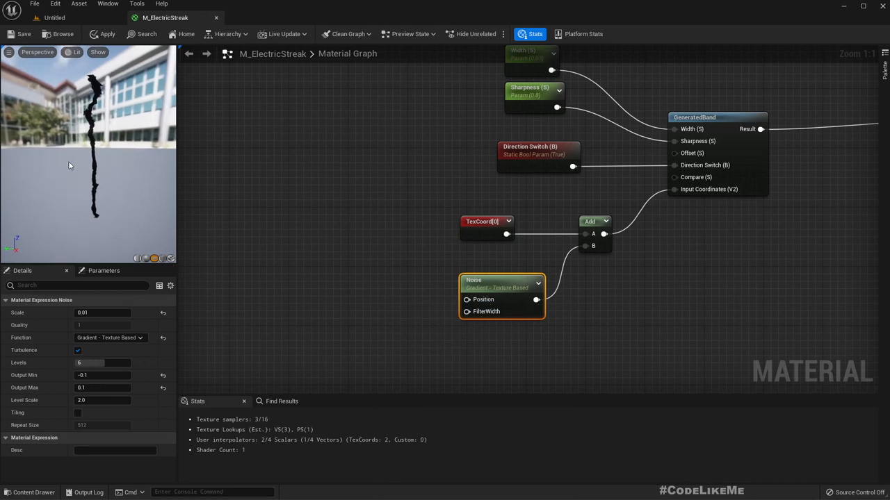
Add a Panner node, preview its output, and set its speed to 0.1.
left_click(466, 311)
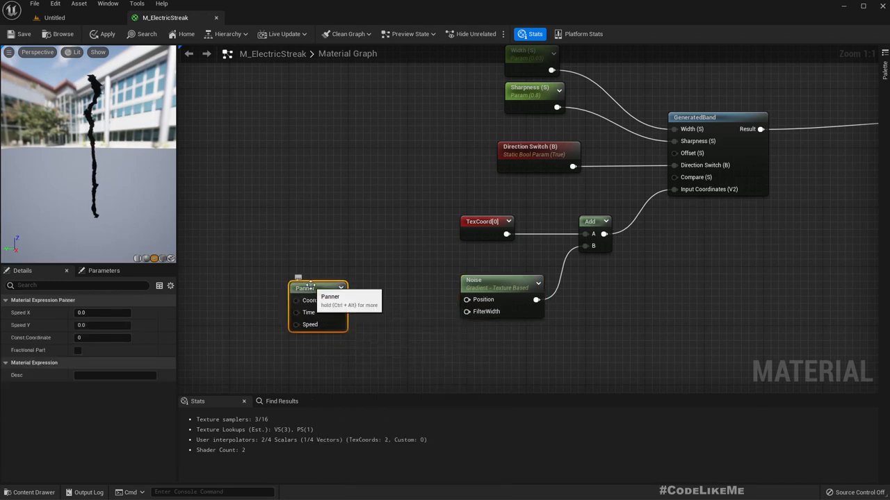
right_click(317, 288)
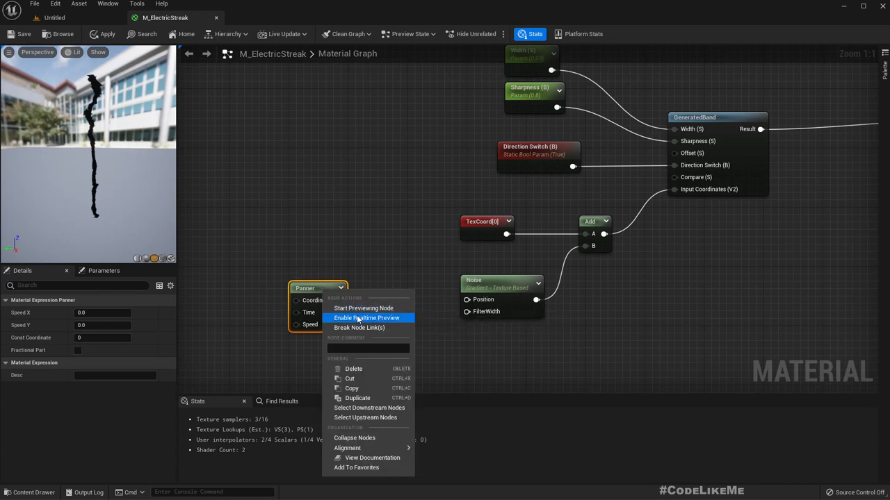
left_click(362, 308)
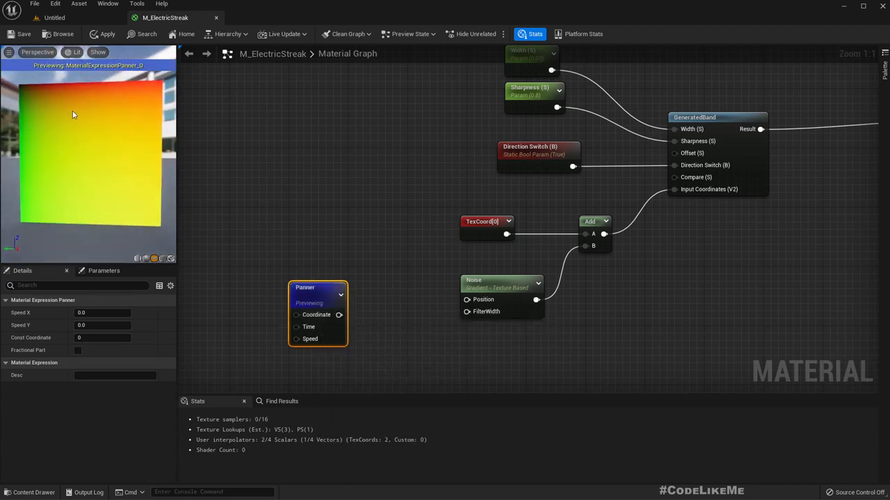
left_click(102, 313)
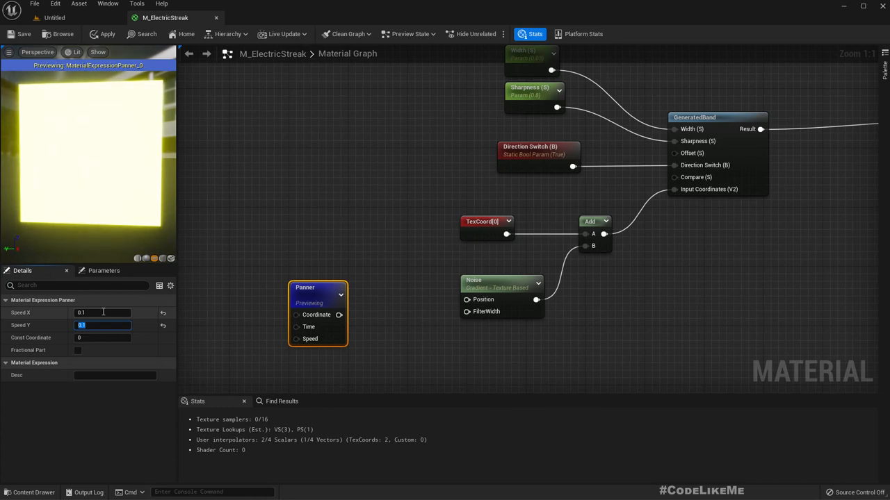
type("0.1")
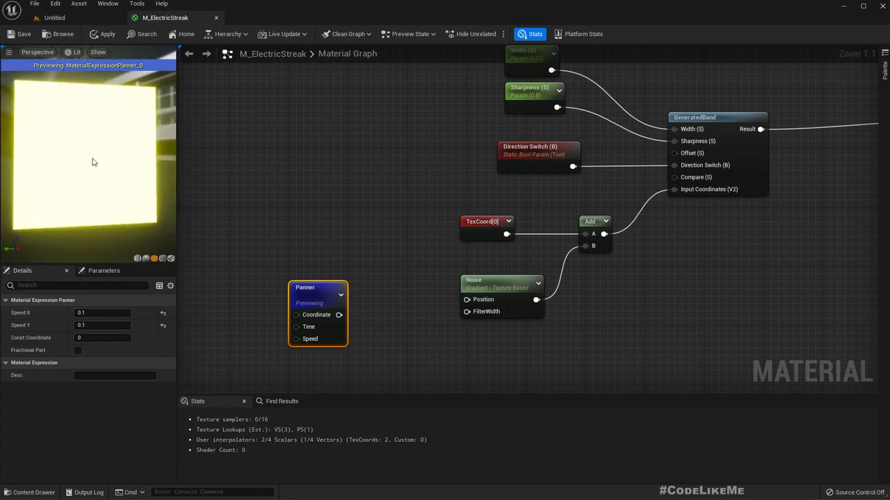
mouse_move(303, 292)
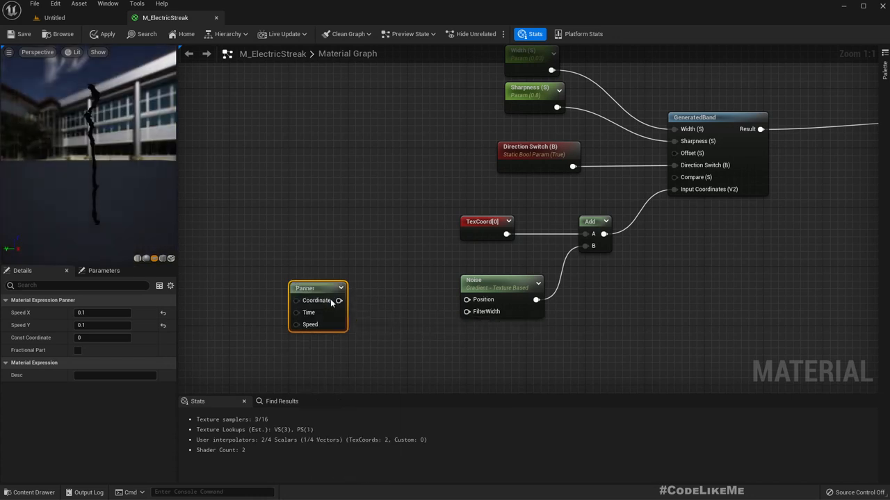
mouse_move(326, 288)
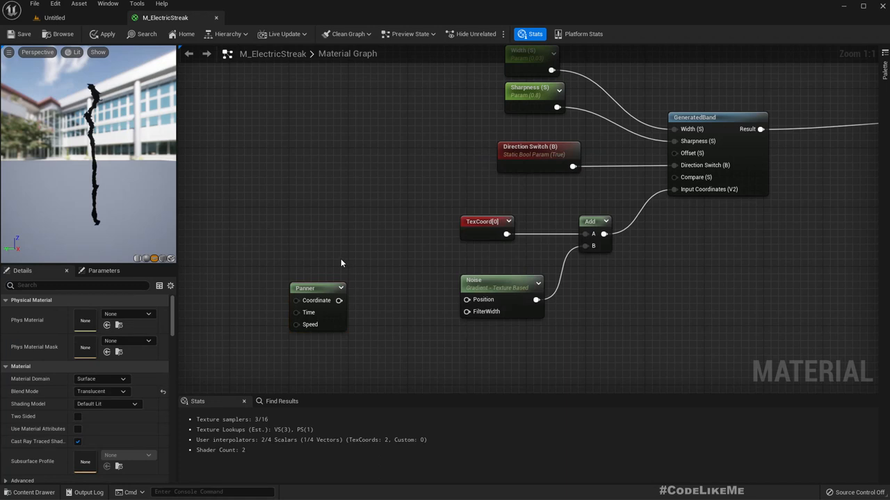
mouse_move(346, 263)
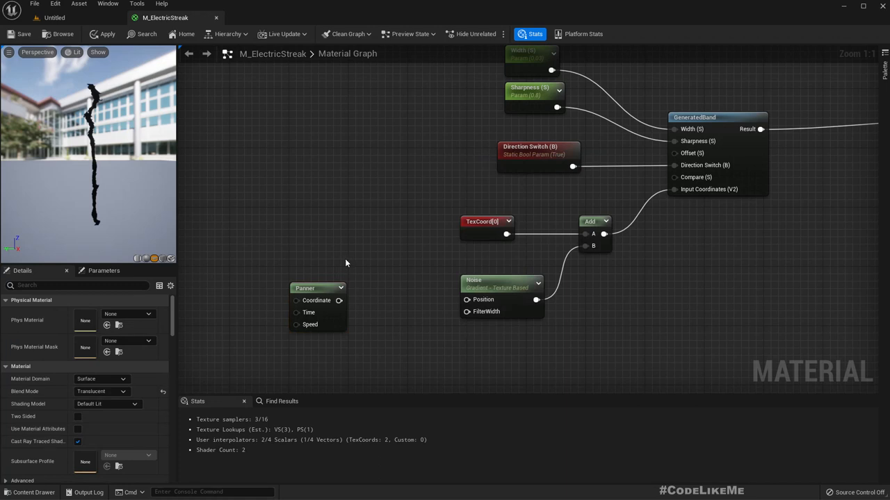
mouse_move(476, 300)
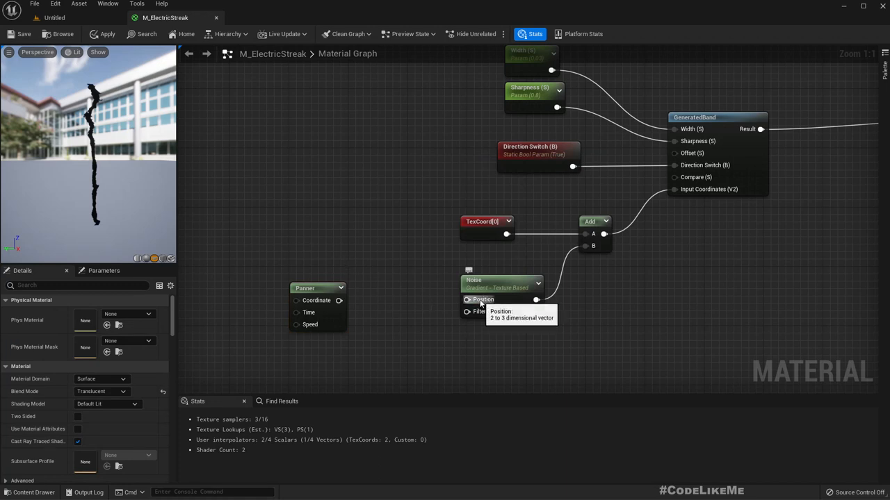
mouse_move(317, 300)
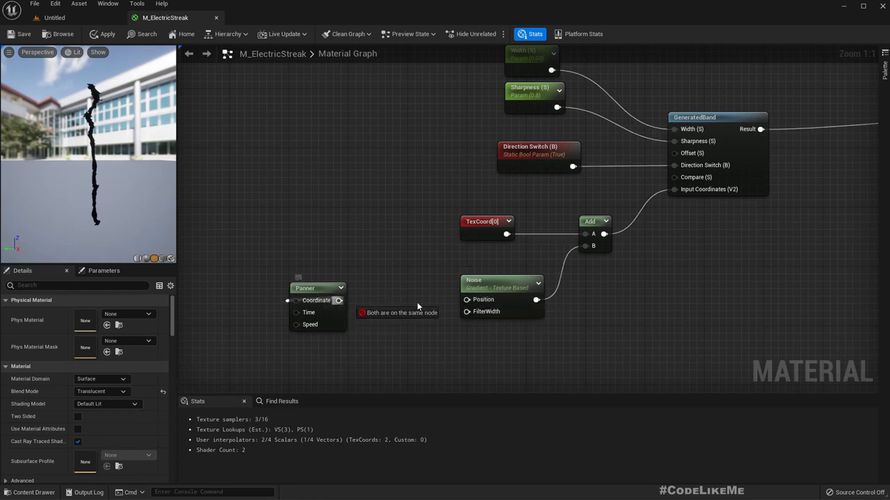
Insert an AppendVector between Panner and Noise Position, promoting its B input to a parameter.
left_click_drag(339, 300, 467, 299)
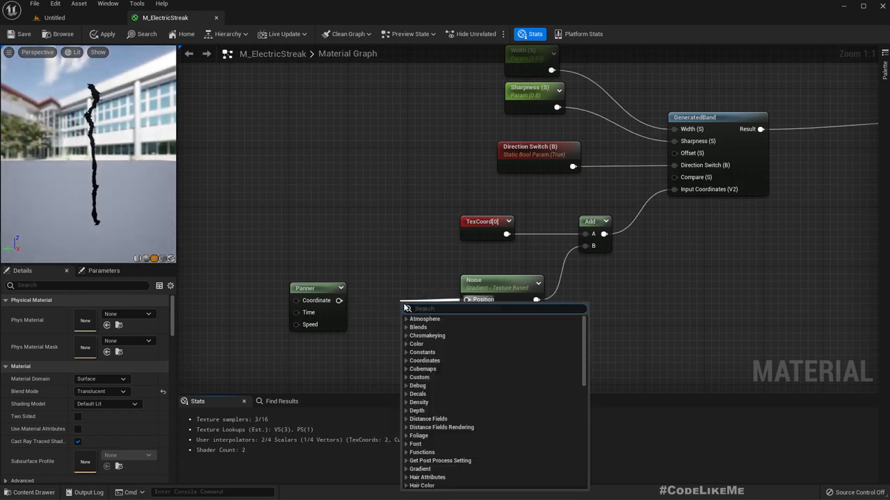
type("appe")
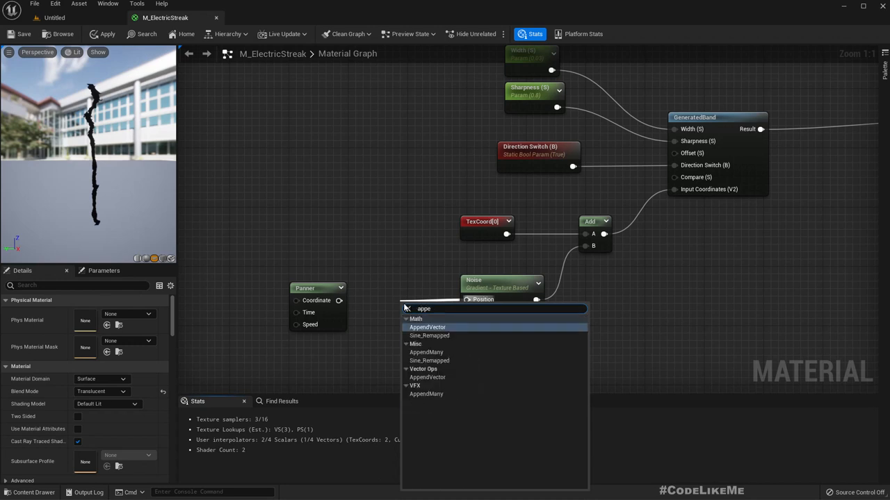
left_click(427, 327)
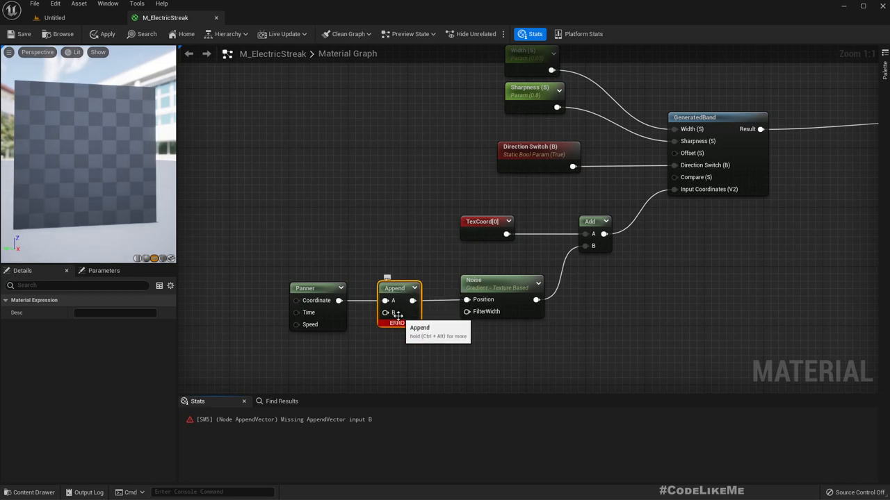
right_click(394, 300)
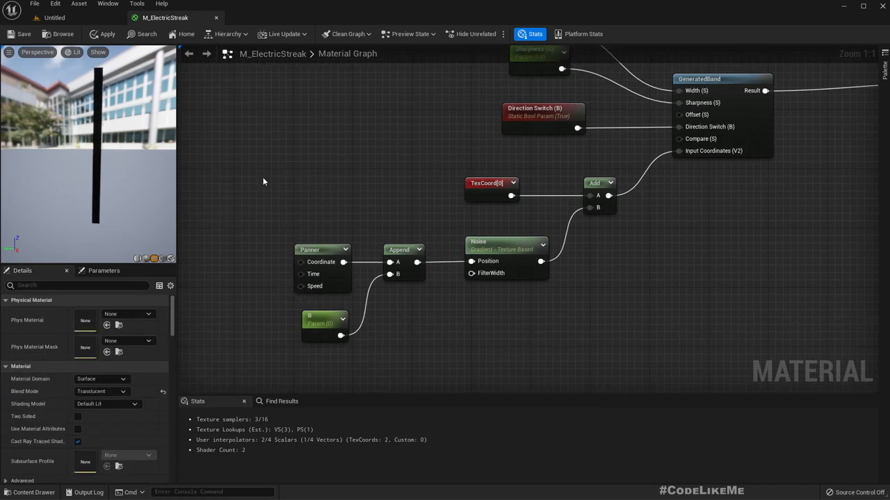
Set the Width parameter's default value to 0.01, then select the Panner node.
left_click(506, 241)
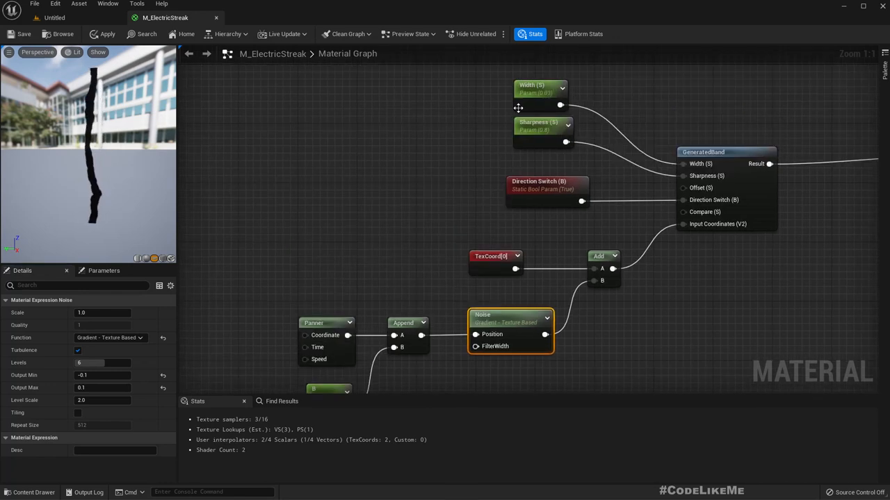
left_click(539, 88)
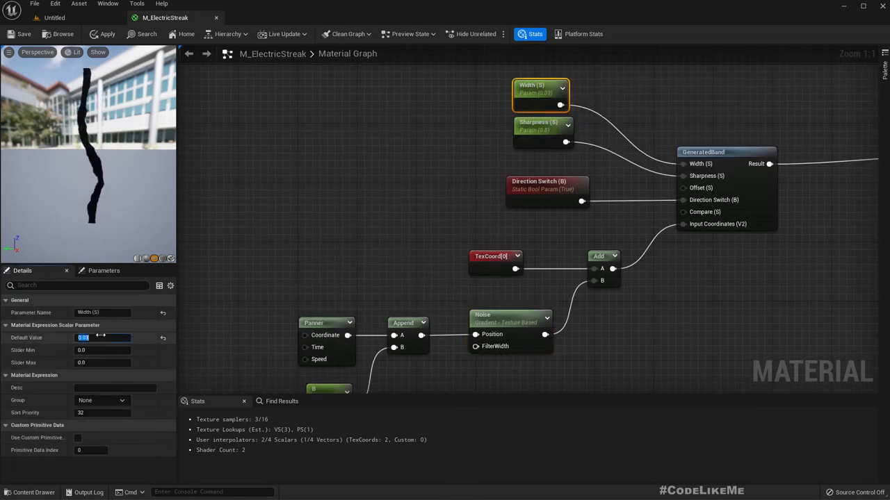
type("0.01")
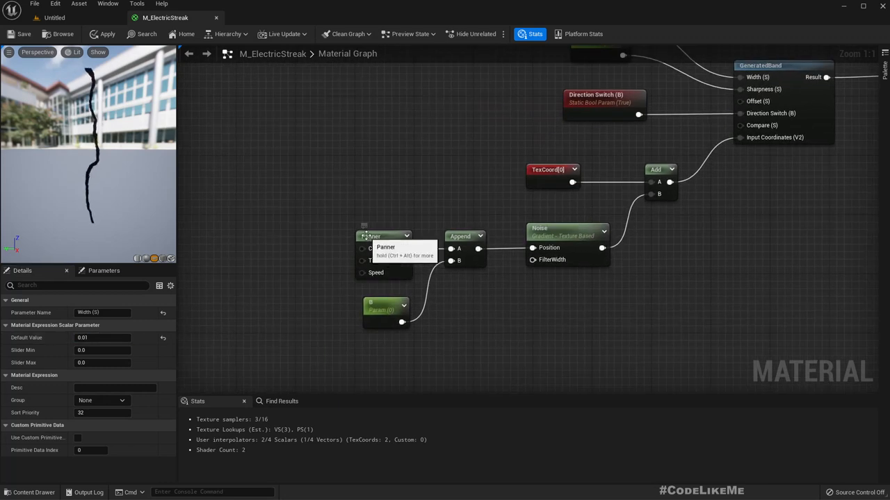
left_click(383, 236)
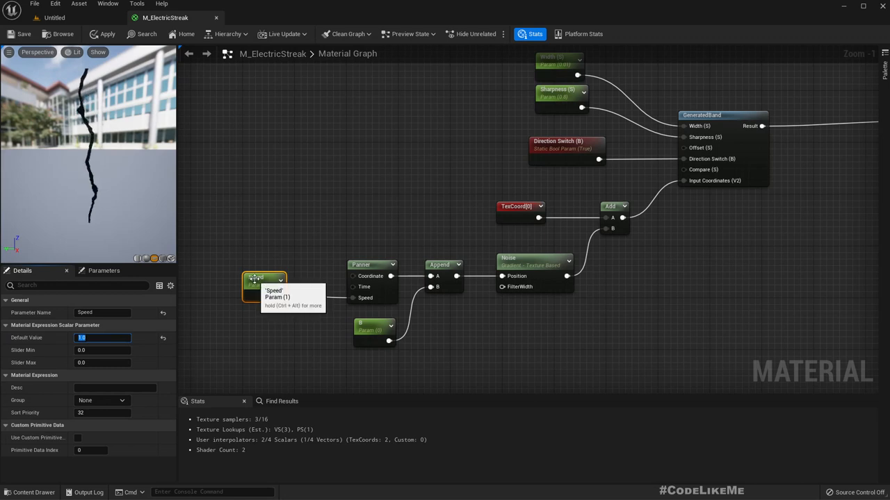
Wire the Speed parameter into the Panner's Speed and edit Speed X (0, 0.6, 1).
left_click(293, 234)
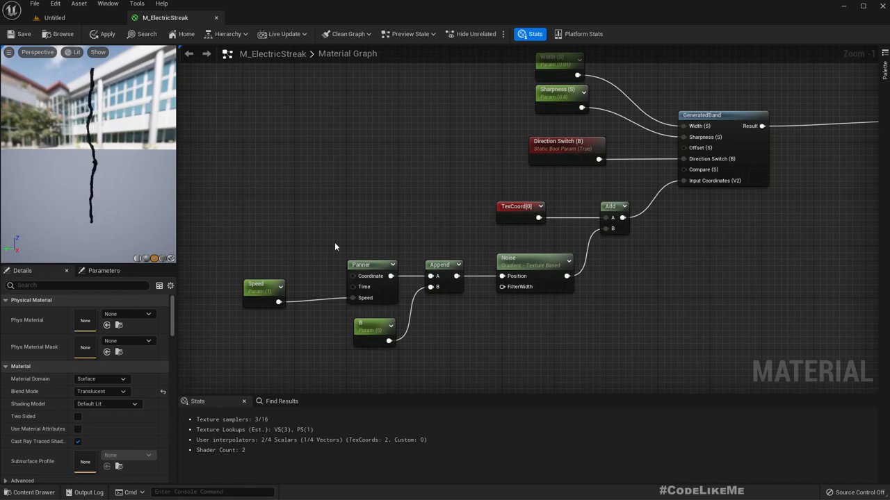
left_click(372, 265)
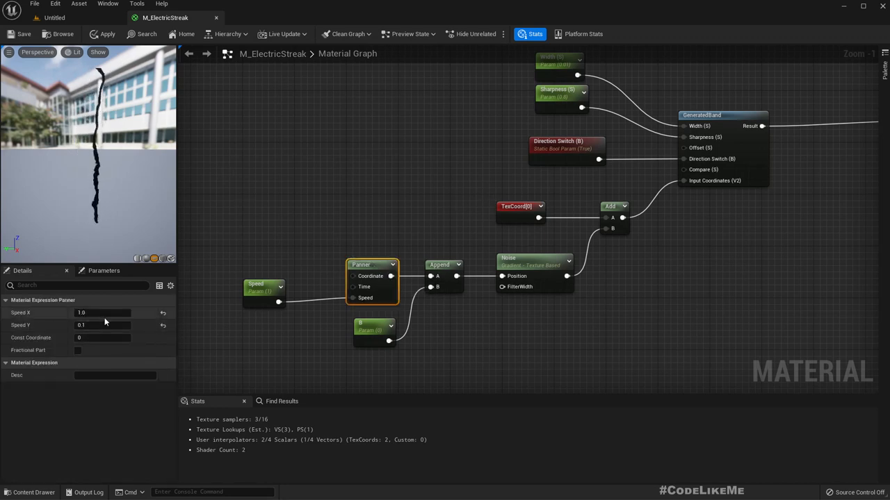
type("0")
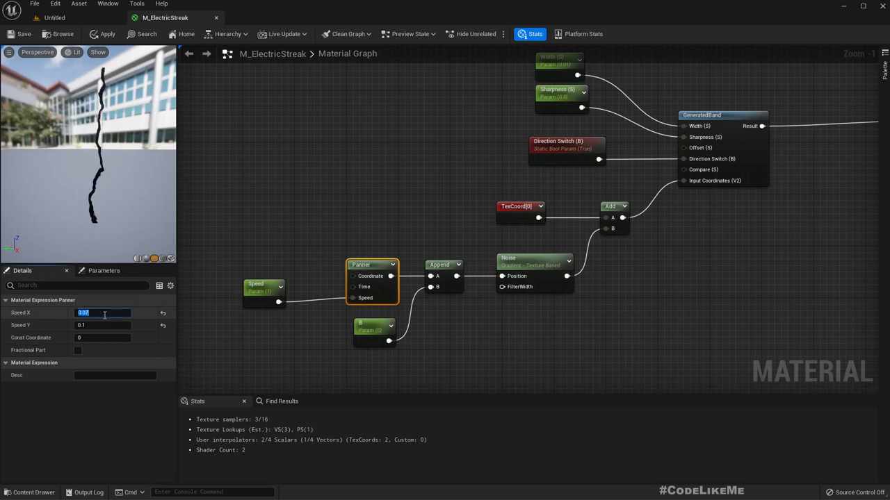
type("0.6")
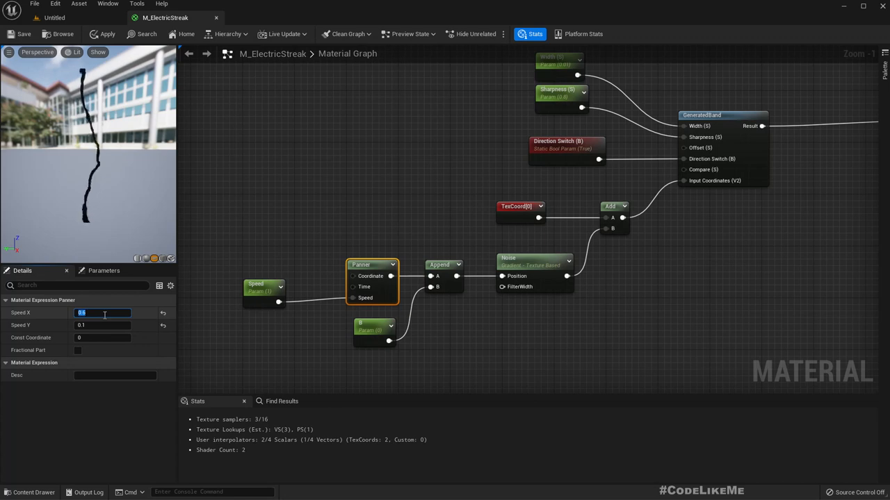
type("1")
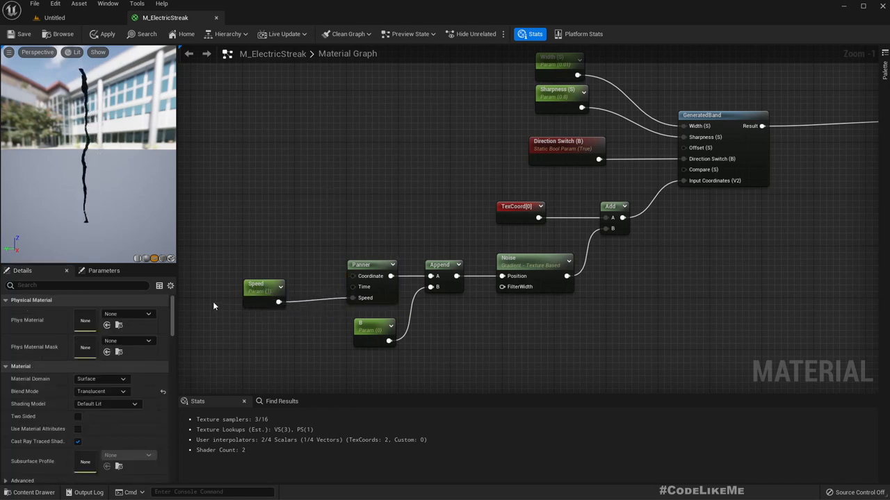
Change the Speed parameter's default to 0.7 and edit the Sharpness default value.
left_click(263, 288)
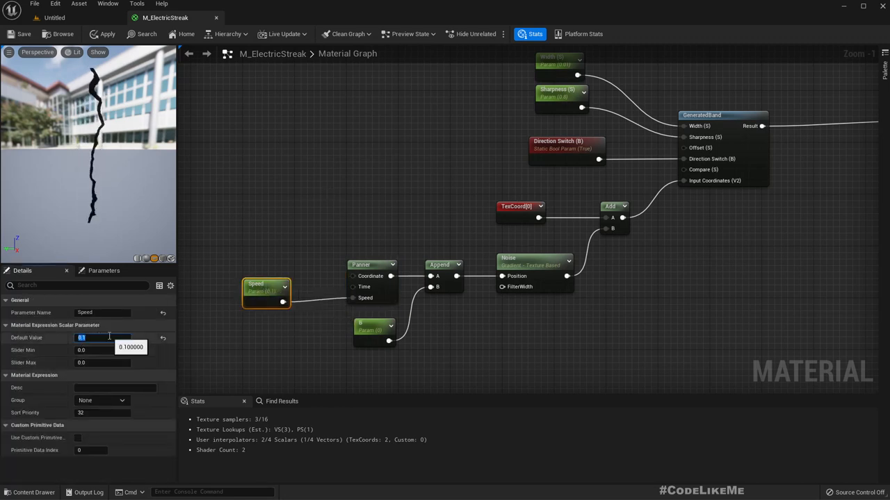
type("0.7")
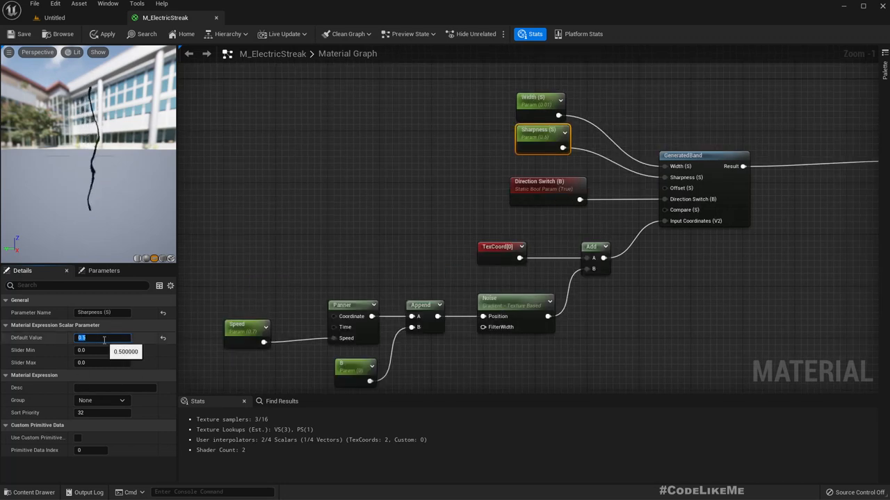
type("0")
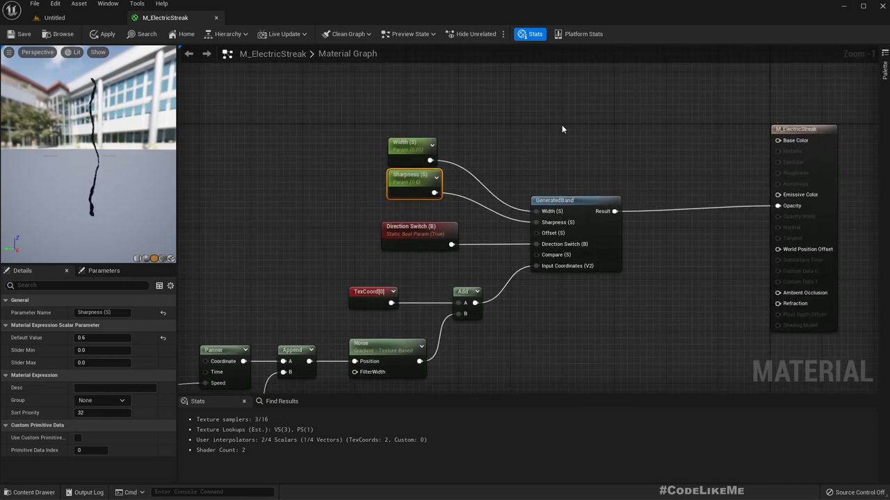
mouse_move(789, 140)
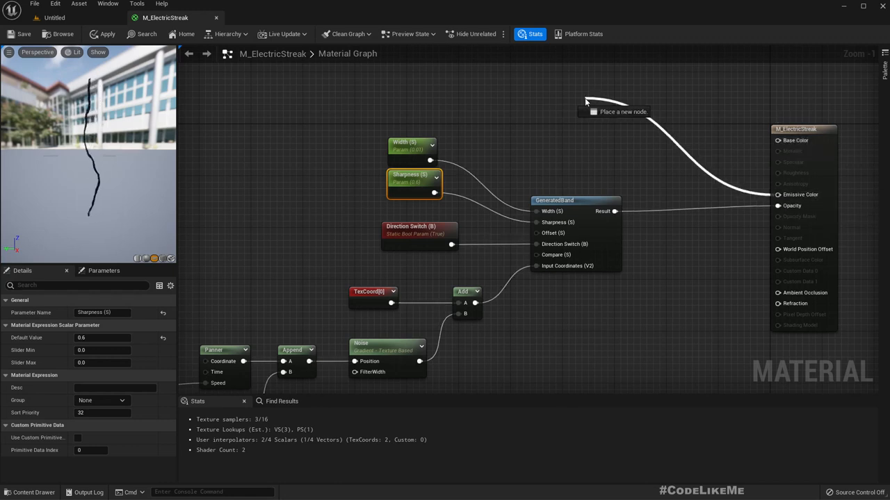
Add a Color VectorParameter into Emissive Color, set to cyan with Value 20.
type("vector")
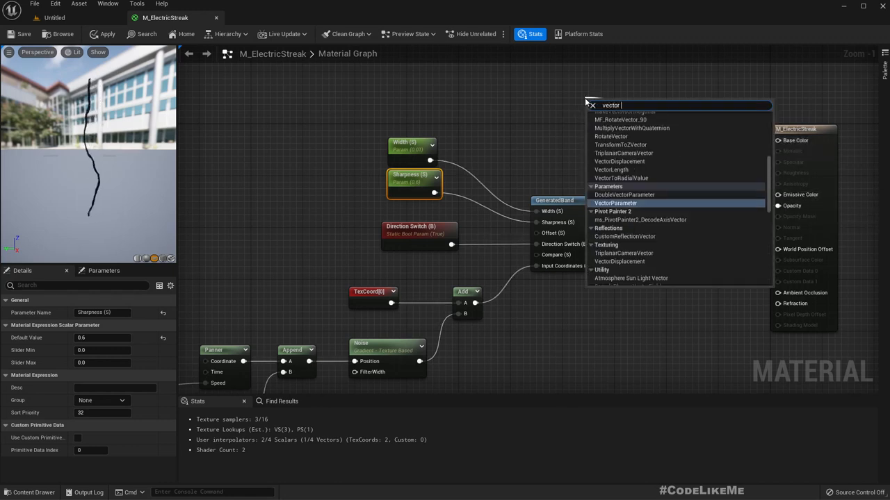
left_click(615, 203)
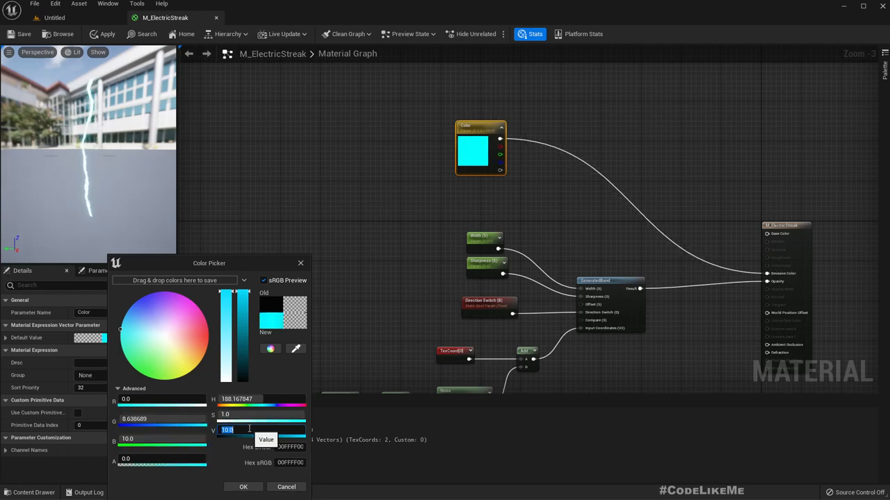
type("20")
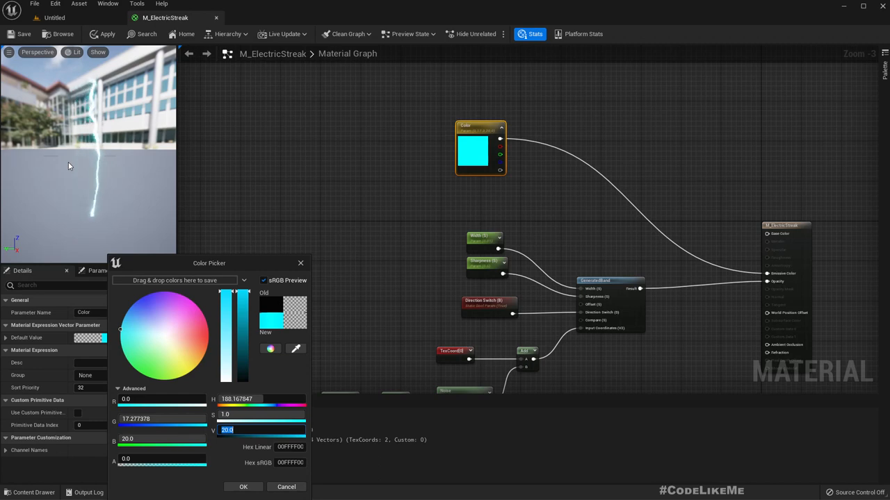
mouse_move(215, 146)
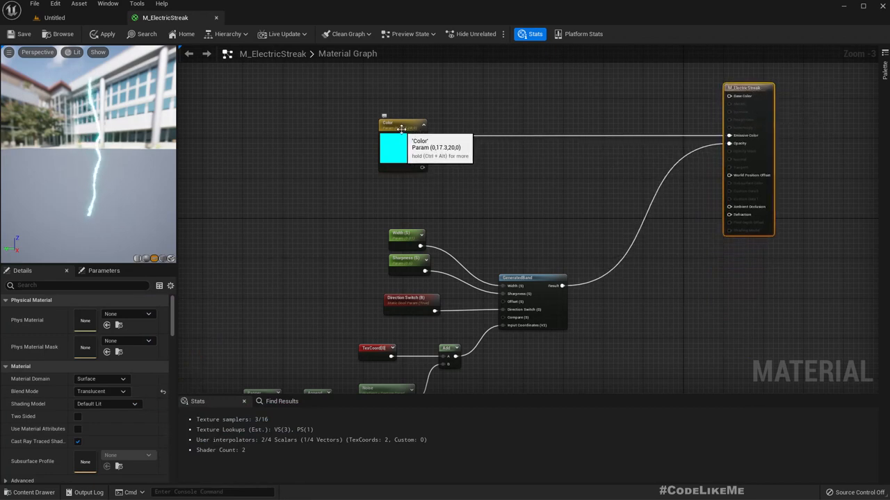
Multiply Emissive Color and GeneratedBand's opacity by a Sine node driven by Time.
left_click(403, 126)
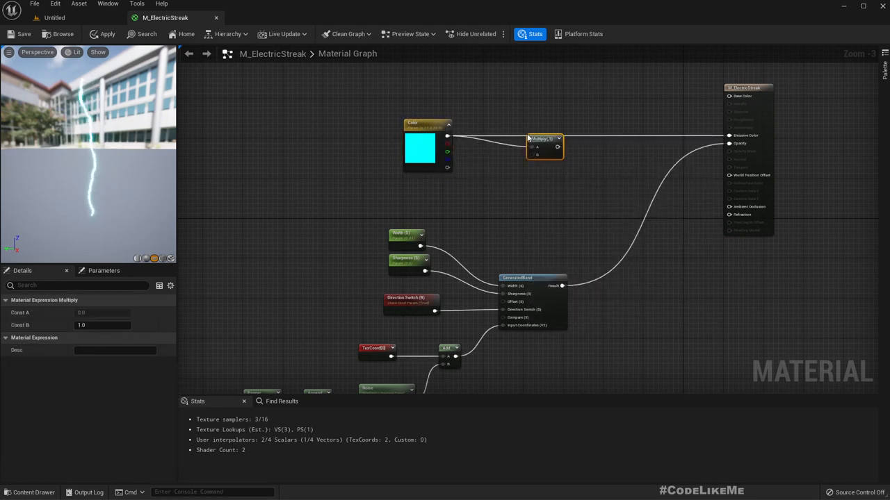
left_click_drag(559, 139, 728, 136)
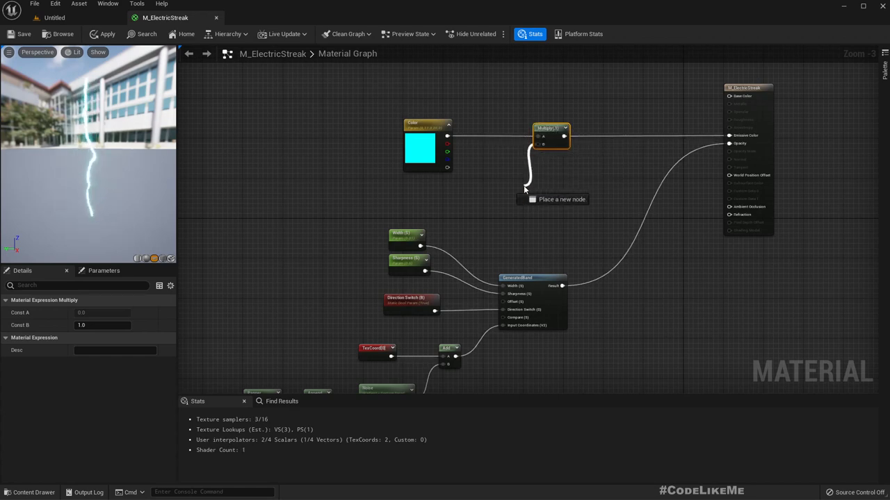
type("sine")
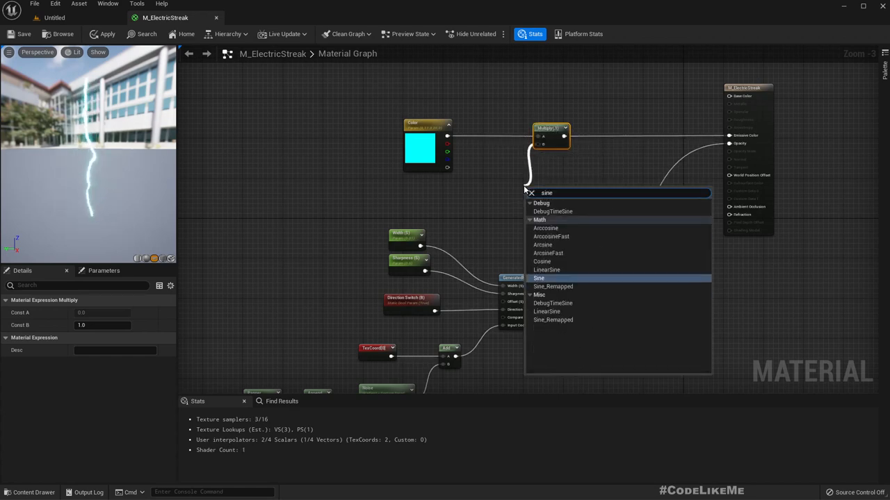
left_click(538, 278)
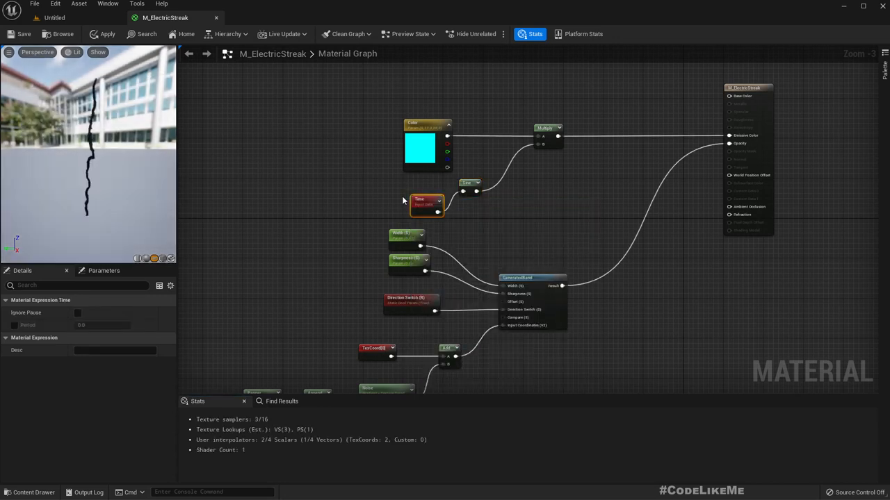
left_click_drag(426, 202, 414, 189)
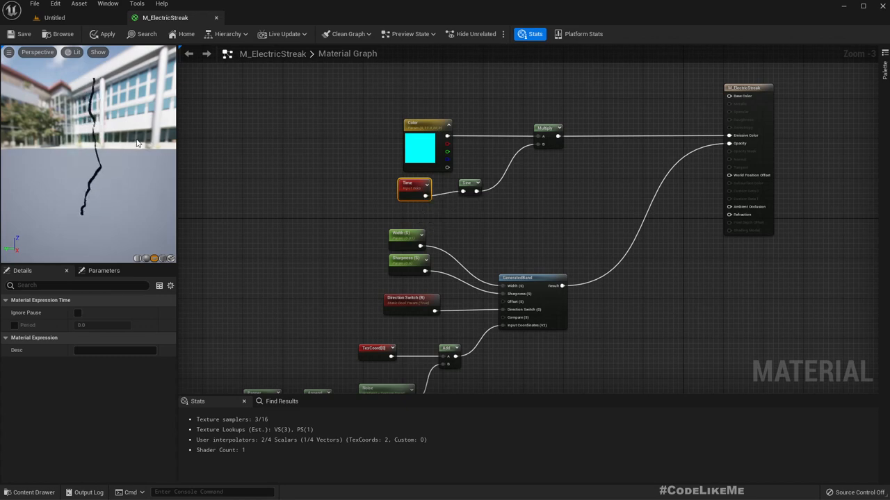
mouse_move(272, 160)
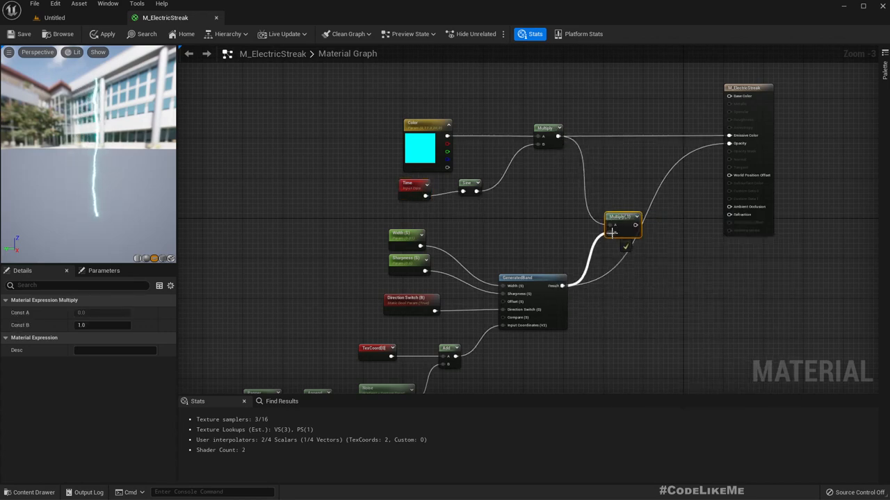
left_click_drag(636, 225, 729, 143)
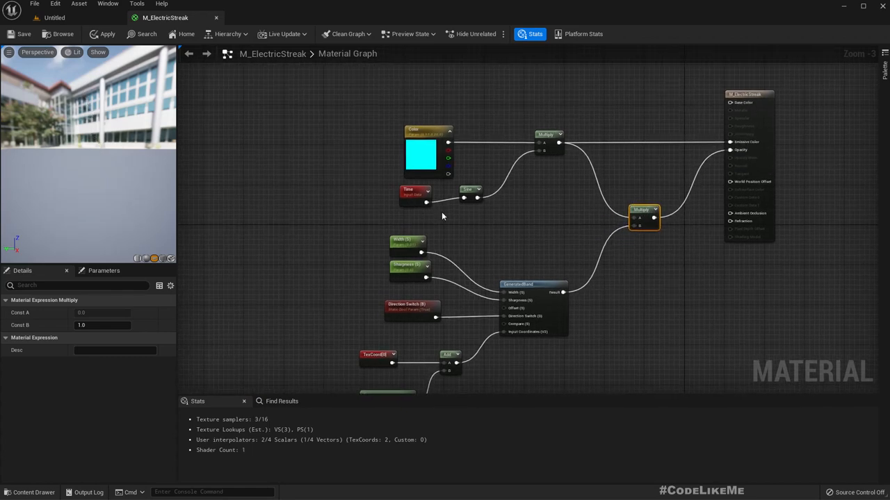
left_click(466, 194)
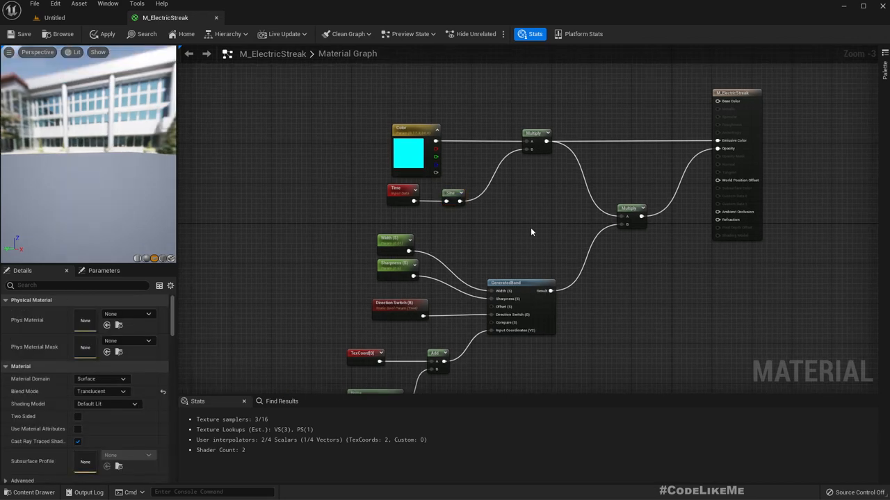
mouse_move(638, 262)
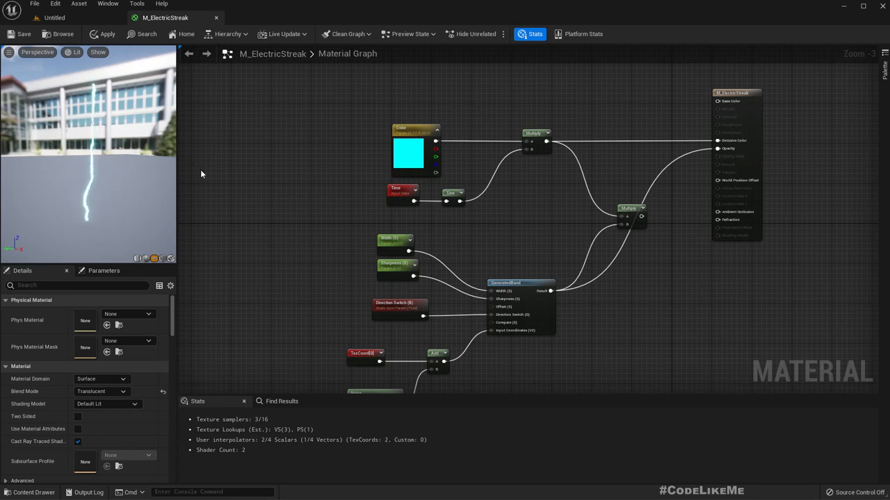
mouse_move(571, 200)
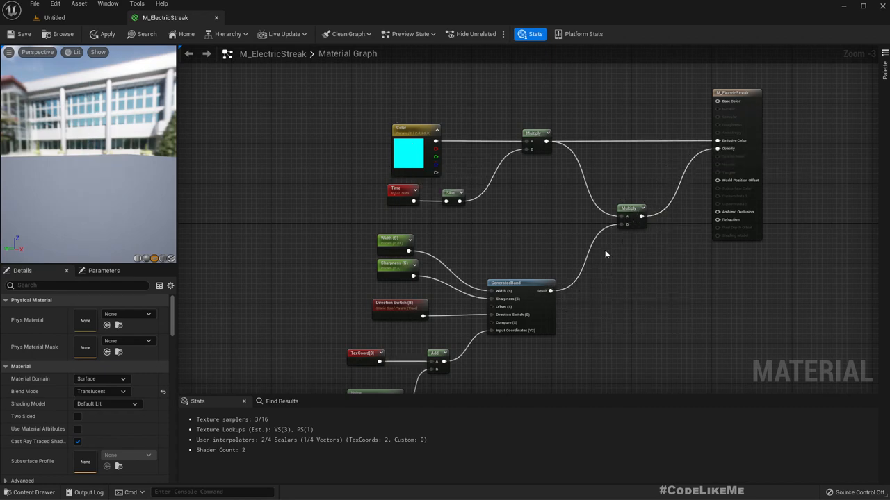
Set the Color parameter's R, G and B to 20 for over-bright white.
double_click(408, 153)
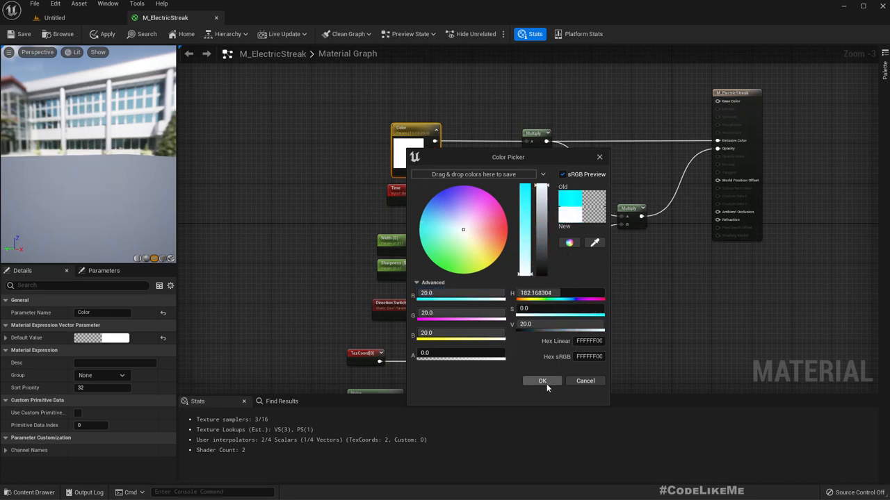
left_click(543, 381)
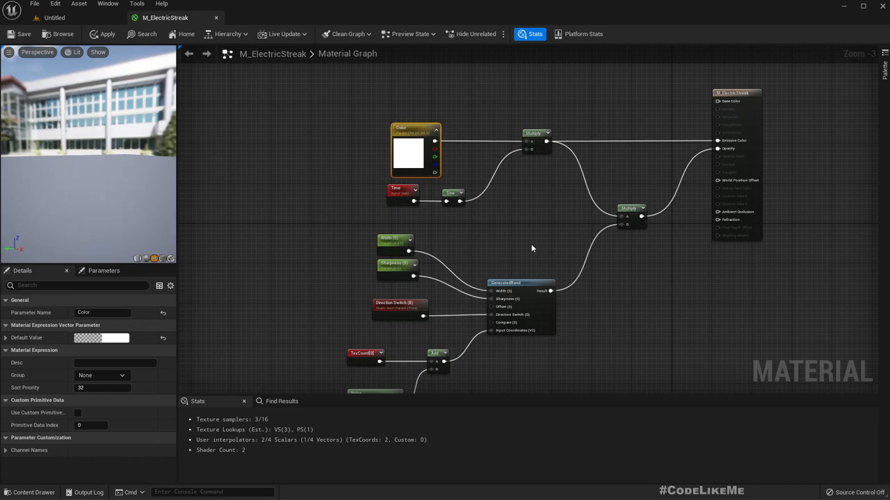
mouse_move(556, 251)
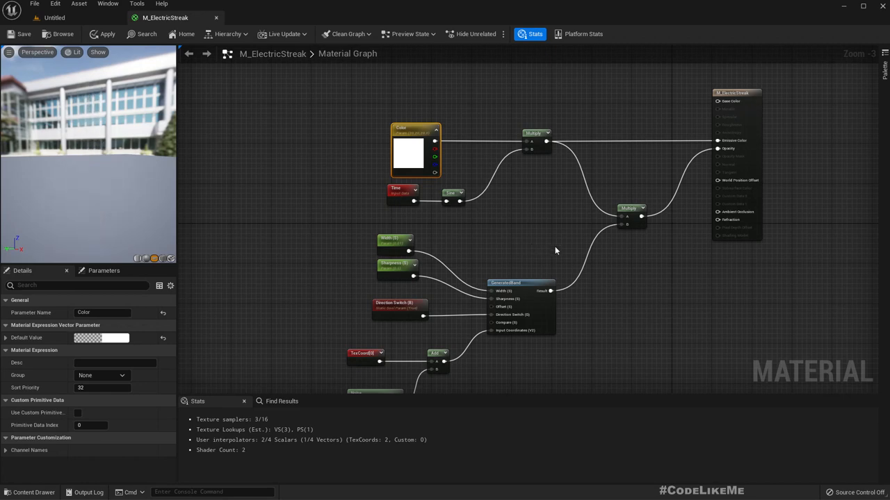
mouse_move(556, 251)
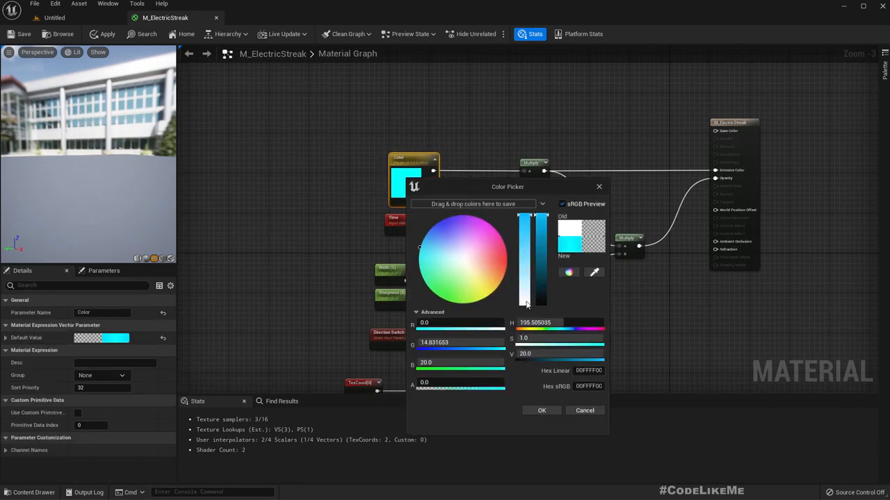
Restore the Color parameter to over-bright cyan (G 14.8, B 20).
left_click(541, 410)
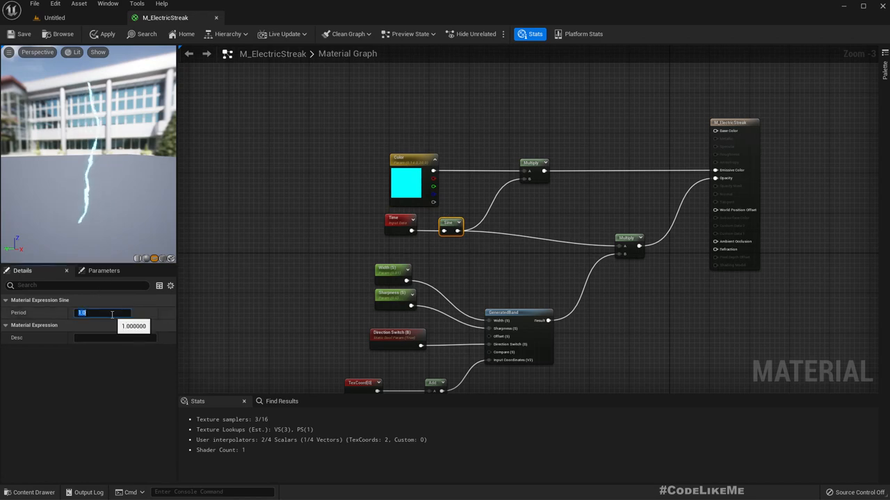
Try Sine Period values 10.0, 0.1, 0.2, 0.15, 0.01 and 0.
type("10.0")
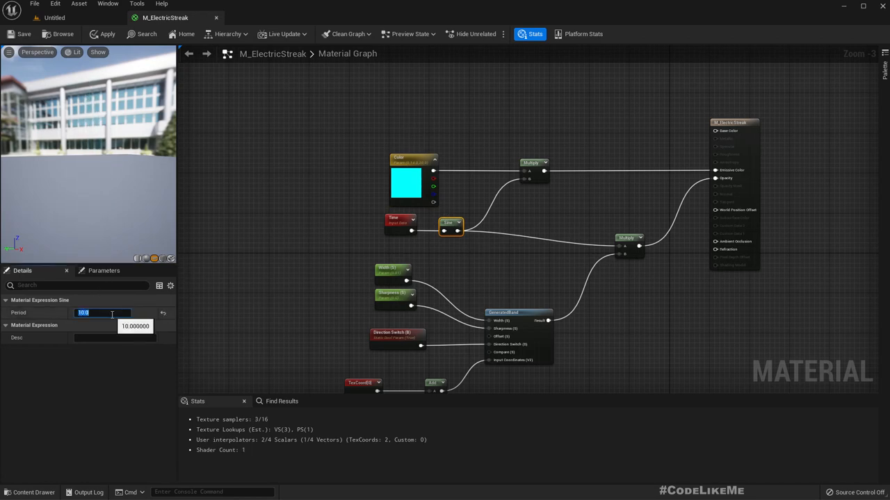
type("0.1")
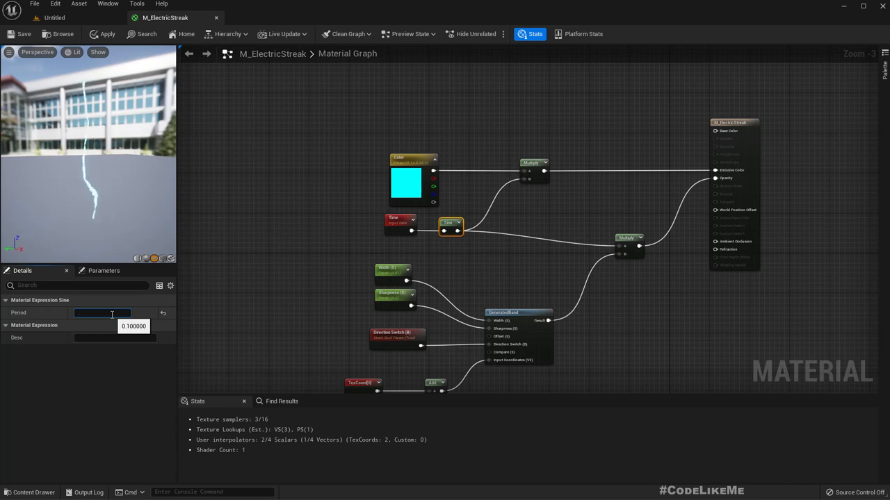
type("0.2")
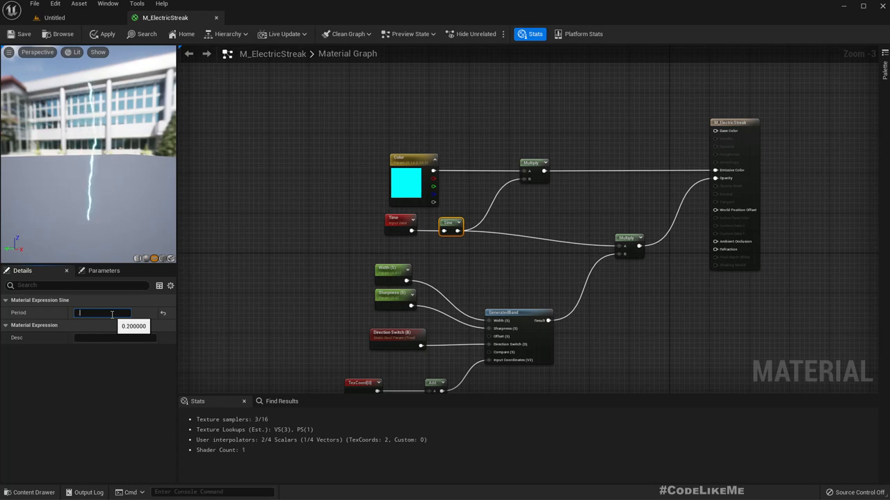
type("0.15")
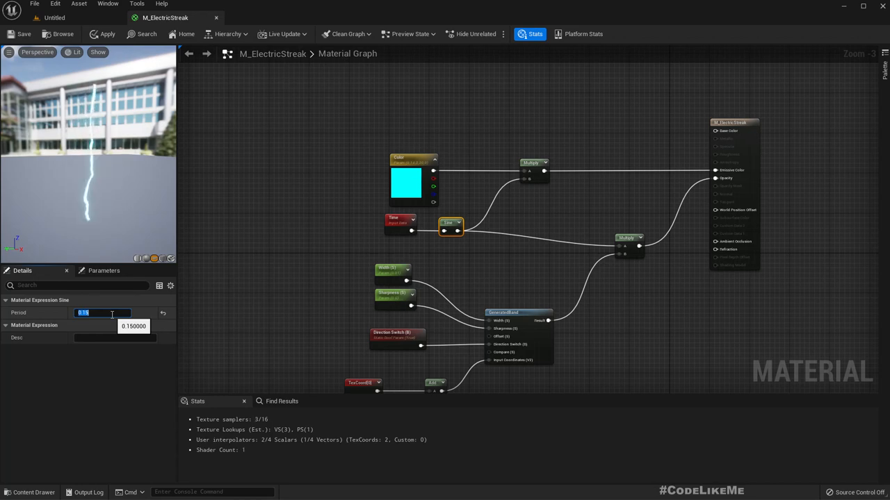
type("0.01")
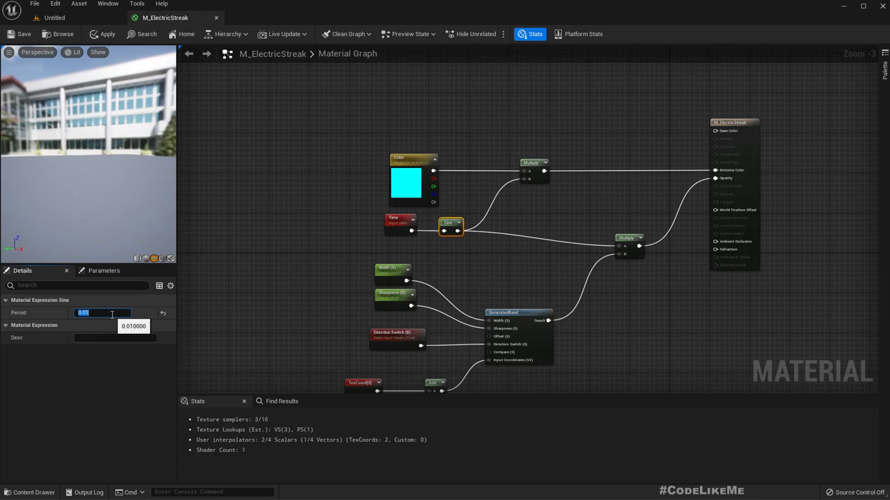
type("0")
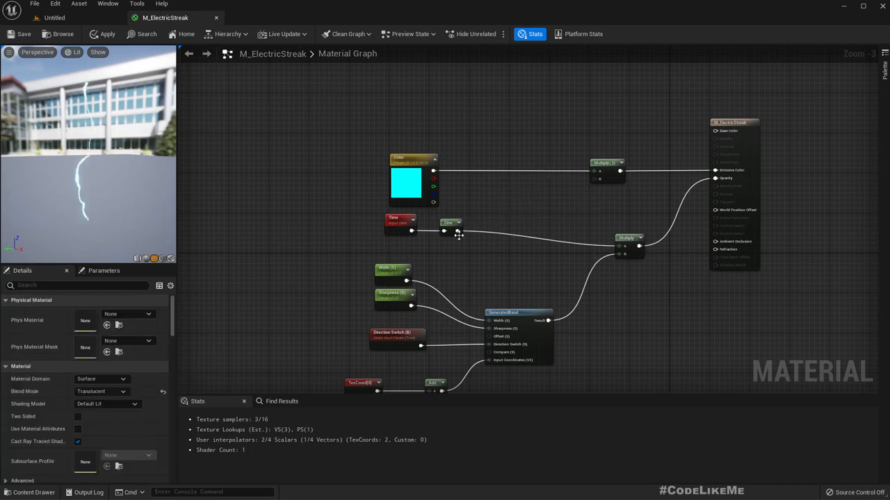
Insert an Add node (B = 1) after the Sine and move GeneratedBand beside the Multiply.
left_click(506, 220)
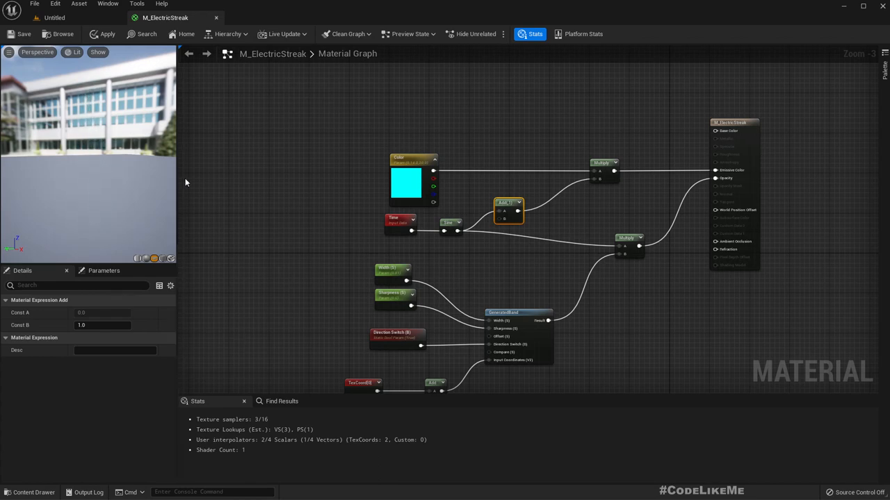
left_click_drag(518, 313, 584, 312)
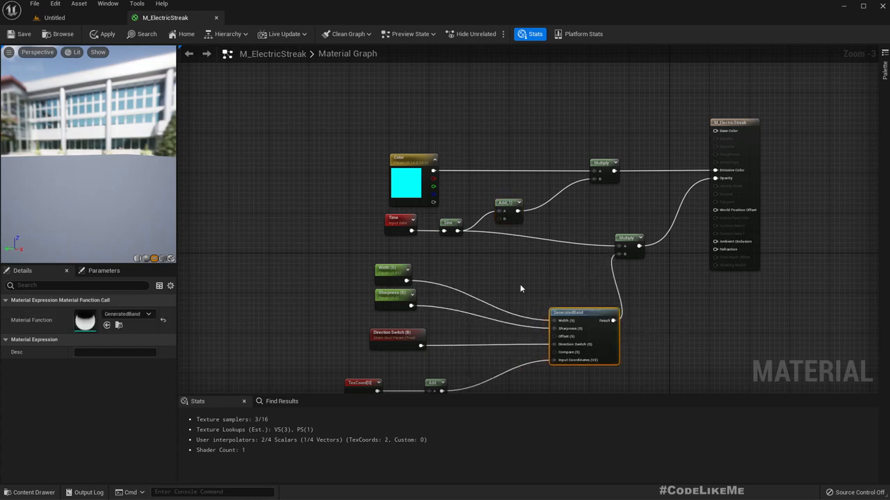
right_click(501, 288)
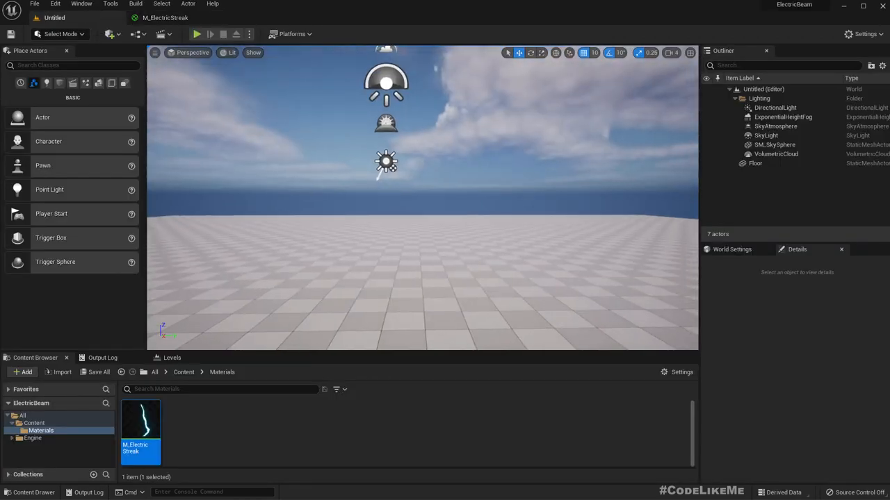
Place a PostProcessVolume and enable Infinite Extent and Exposure Compensation.
left_click(775, 107)
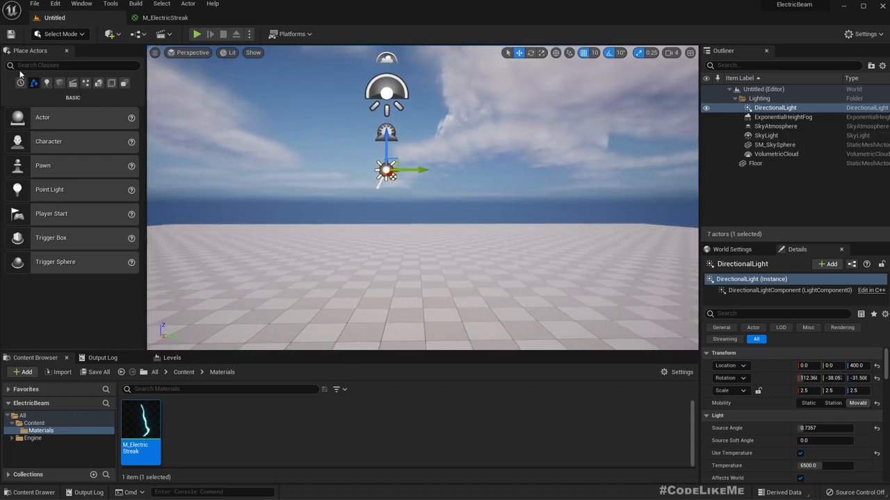
type("pos")
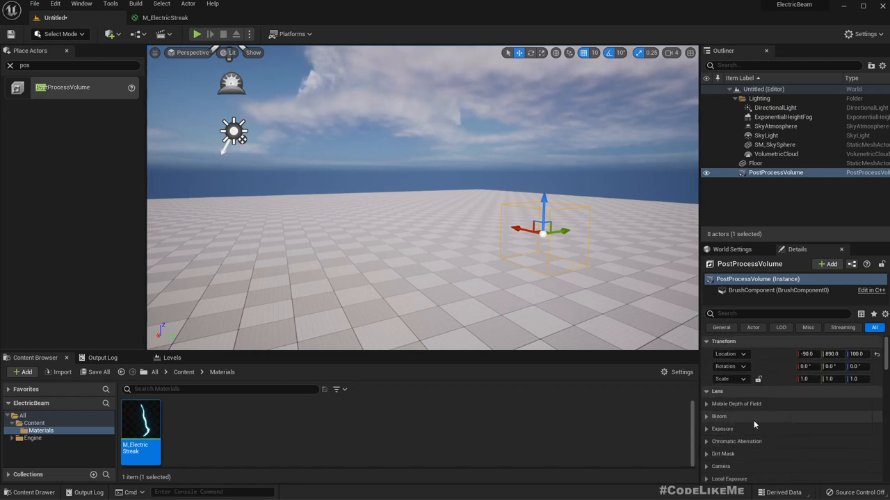
left_click(722, 429)
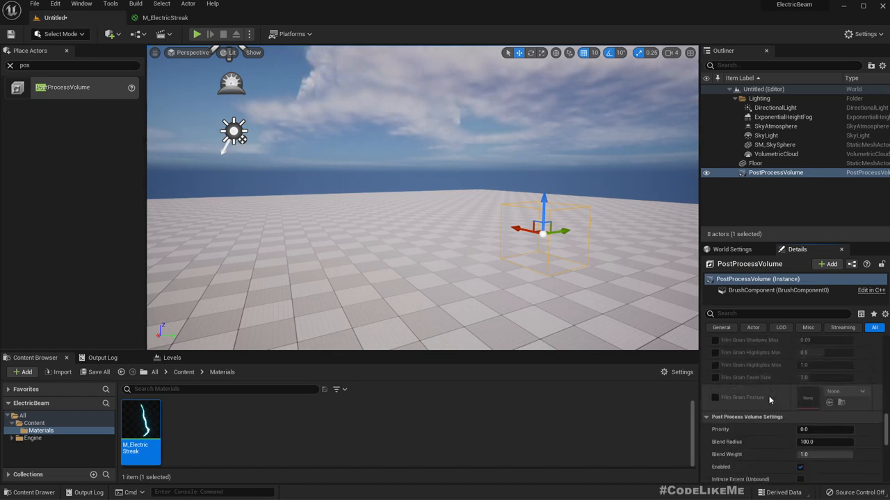
scroll("down", 3)
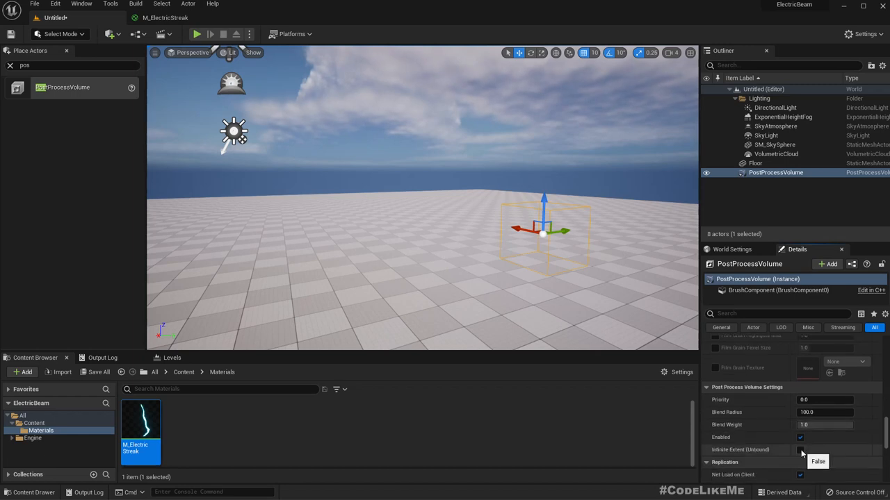
scroll("down", 3)
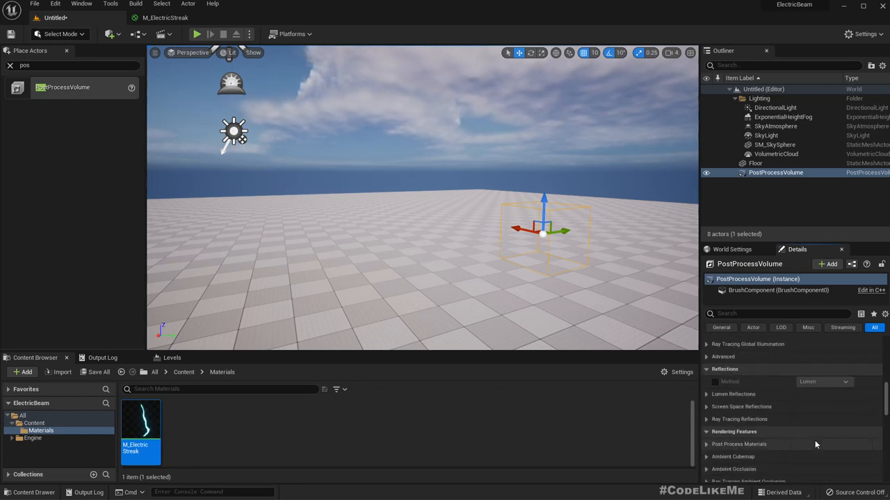
scroll("down", 3)
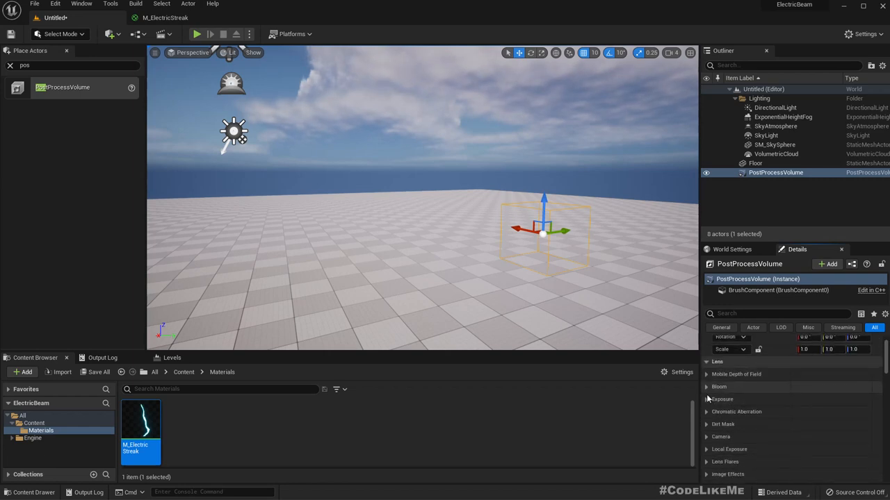
left_click(722, 399)
type("-1")
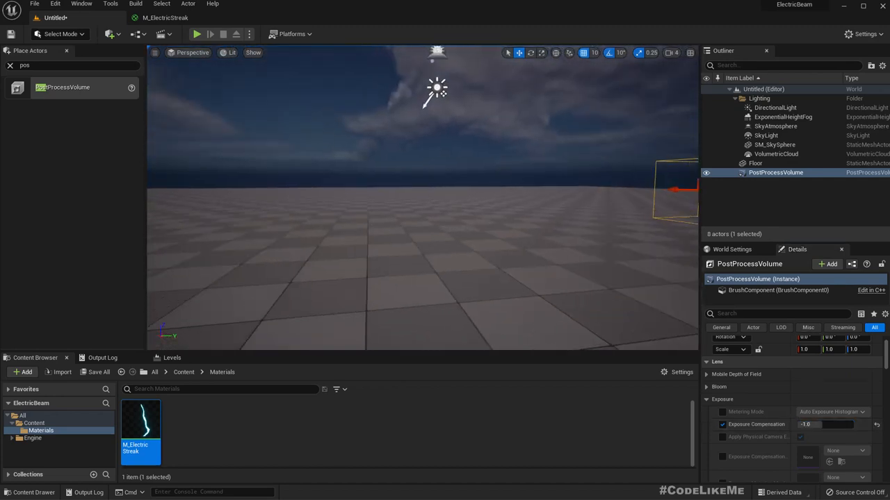
left_click(826, 424)
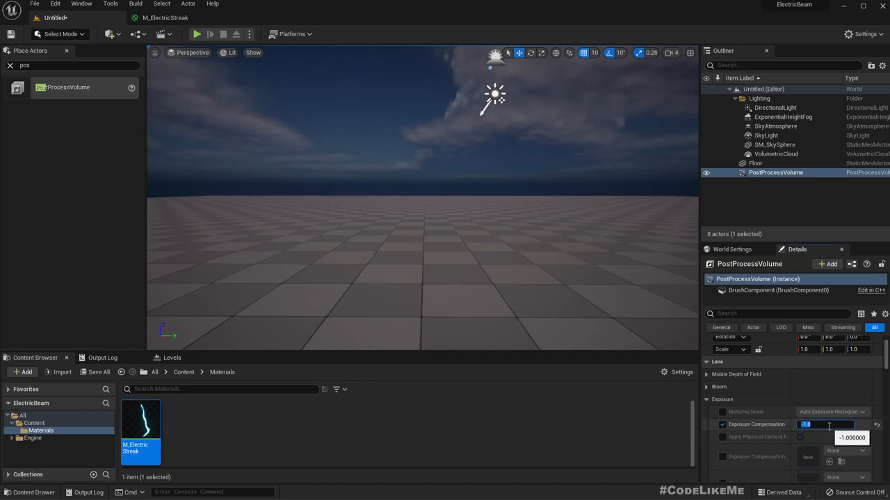
Set DirectionalLight intensity to 2.0 lux and the volume's Exposure Compensation to -2.0.
left_click(765, 135)
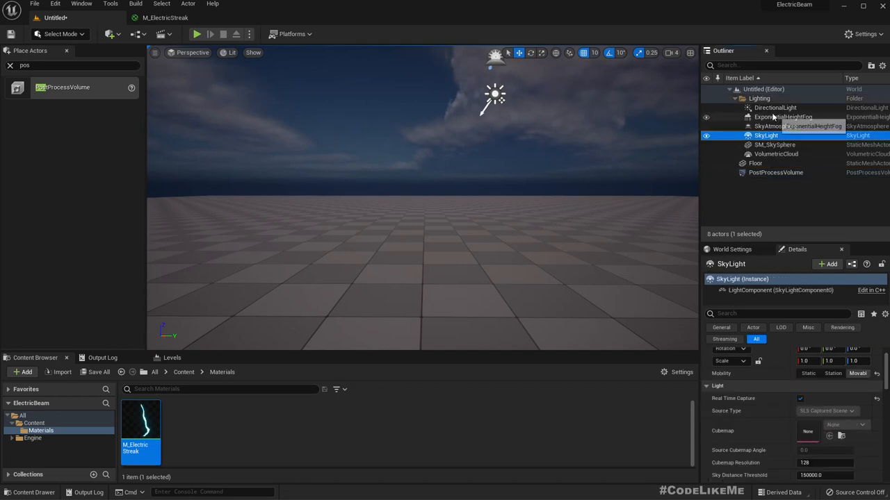
left_click(774, 107)
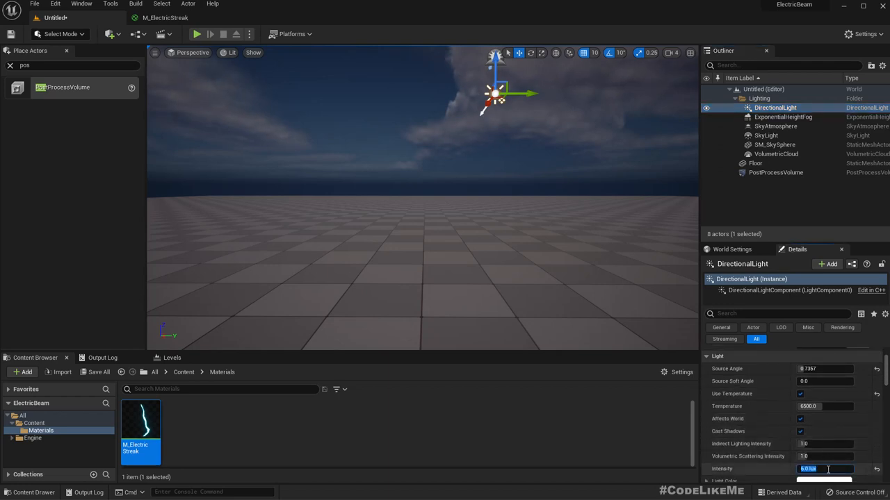
type("2.0")
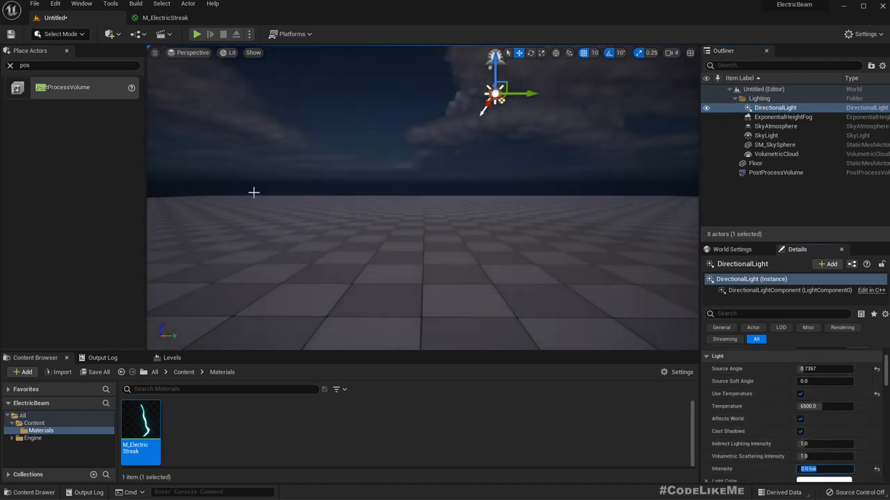
left_click(775, 172)
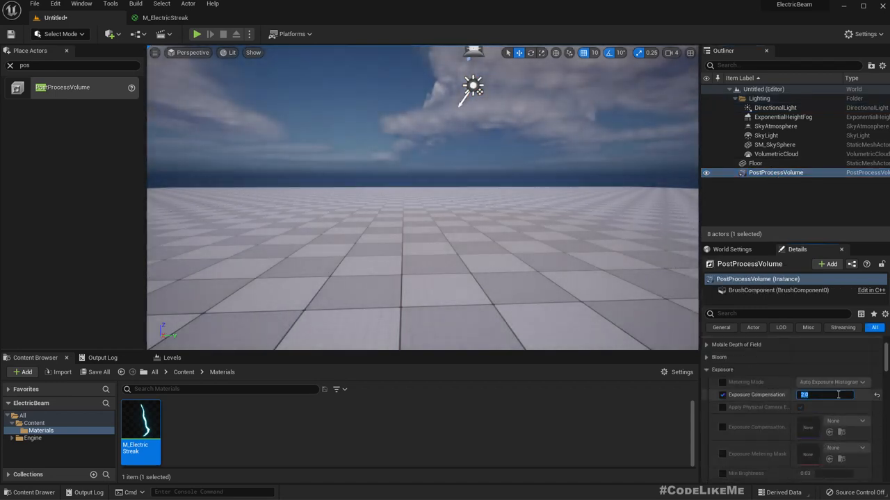
type("-2.0")
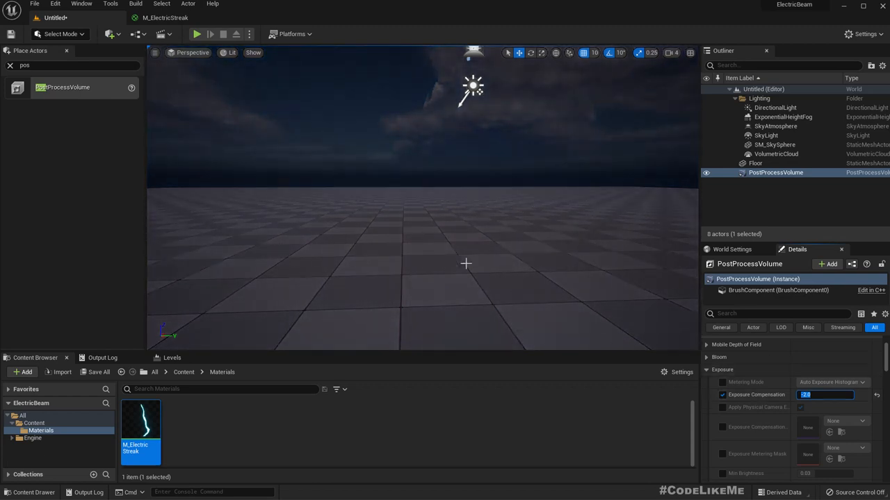
type("-2.0")
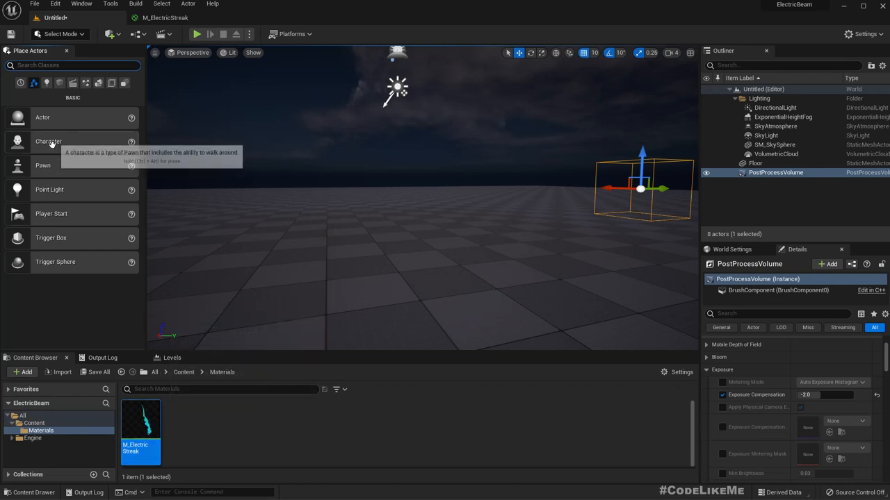
mouse_move(69, 262)
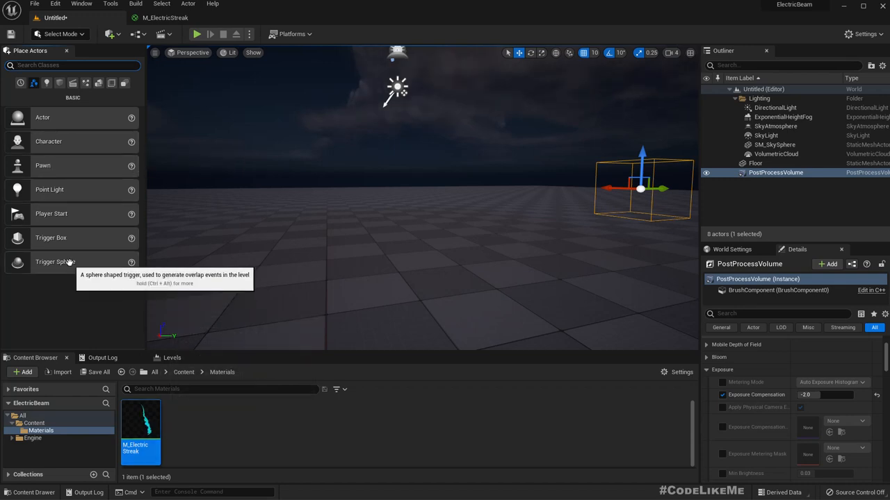
mouse_move(271, 202)
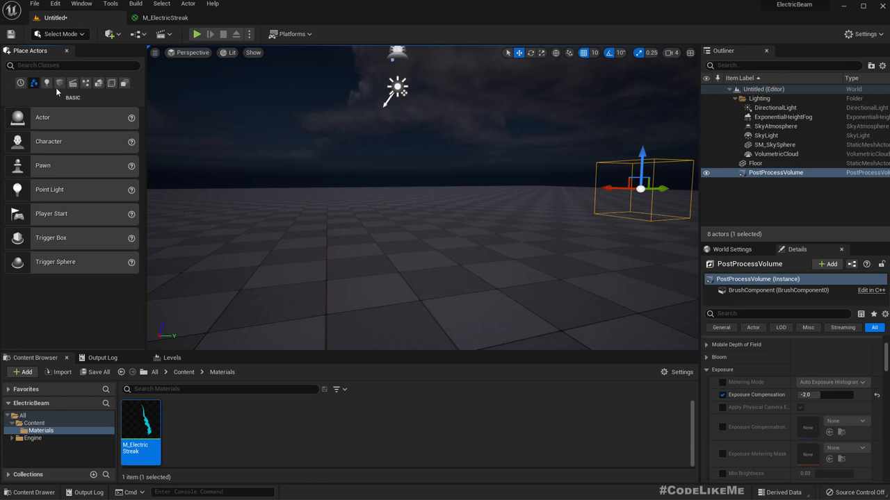
Place cylinder posts and a plane between them, applying M_ElectricStreak to the plane.
left_click(59, 82)
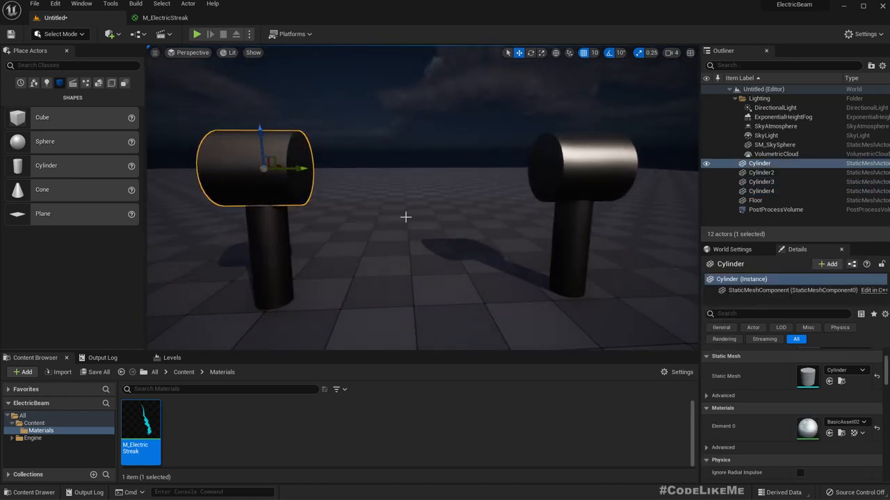
mouse_move(42, 213)
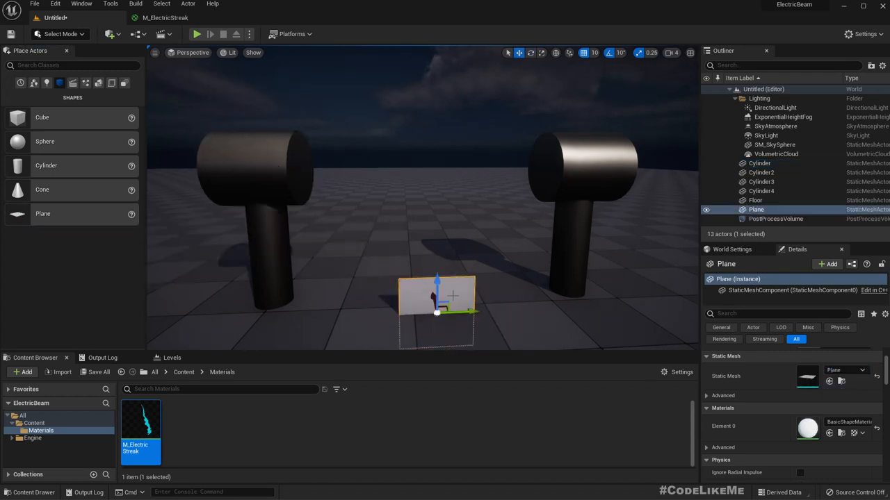
left_click_drag(417, 313, 452, 216)
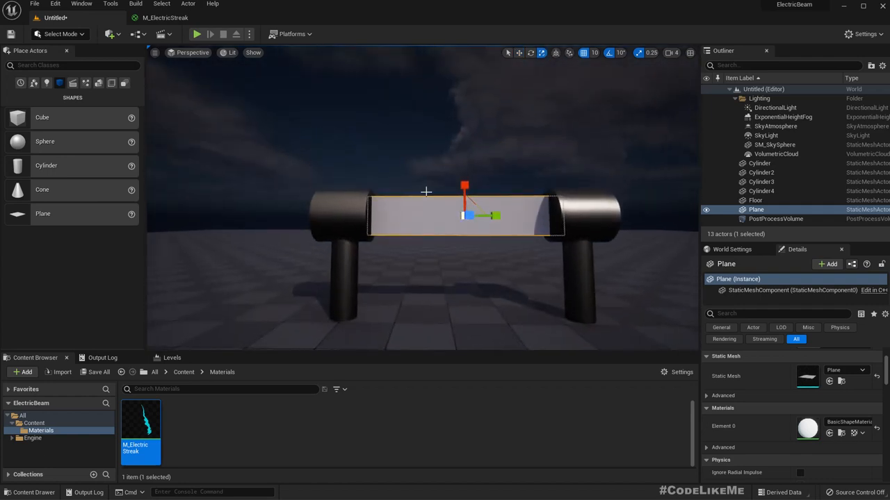
mouse_move(140, 417)
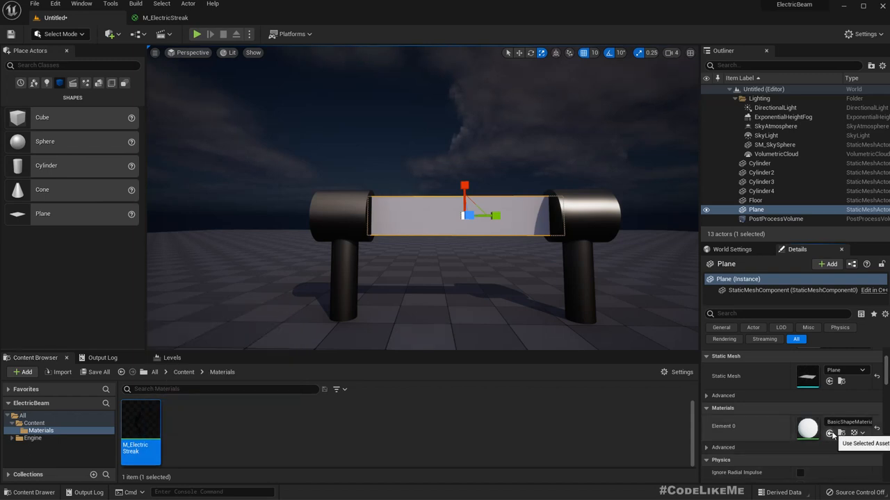
left_click(831, 433)
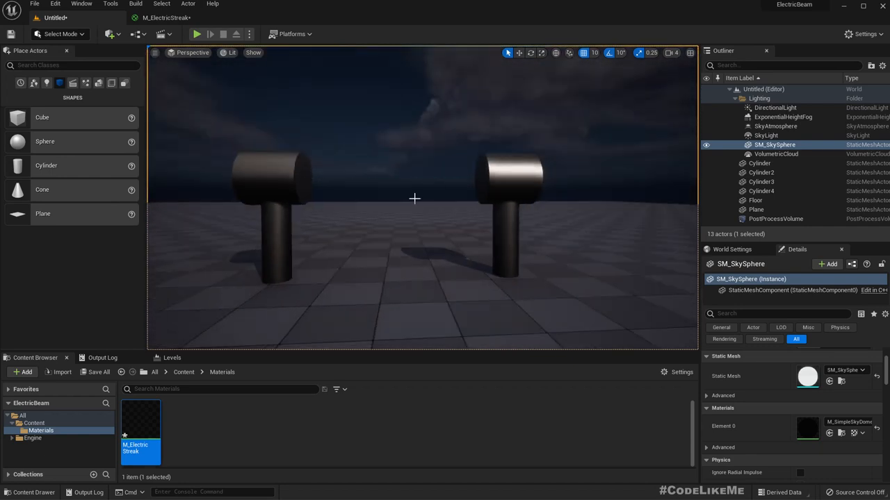
Create MI_ElectricStreak from M_ElectricStreak and open it in the instance editor.
right_click(140, 427)
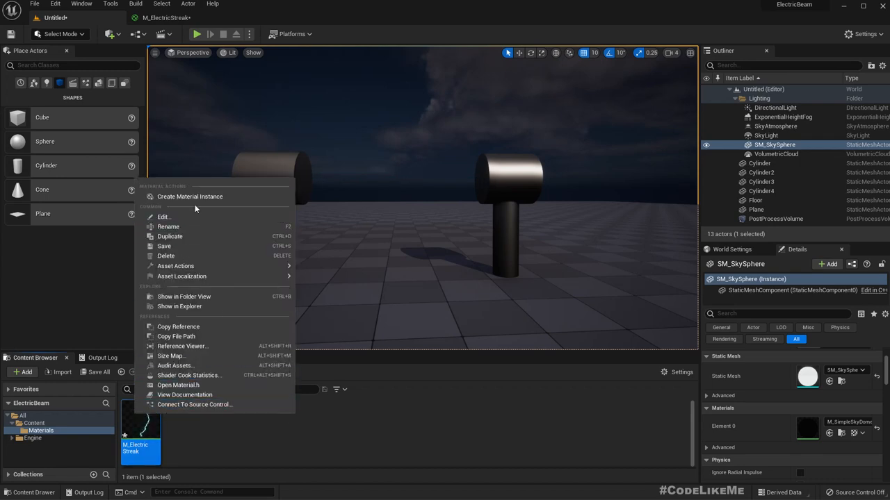
left_click(189, 197)
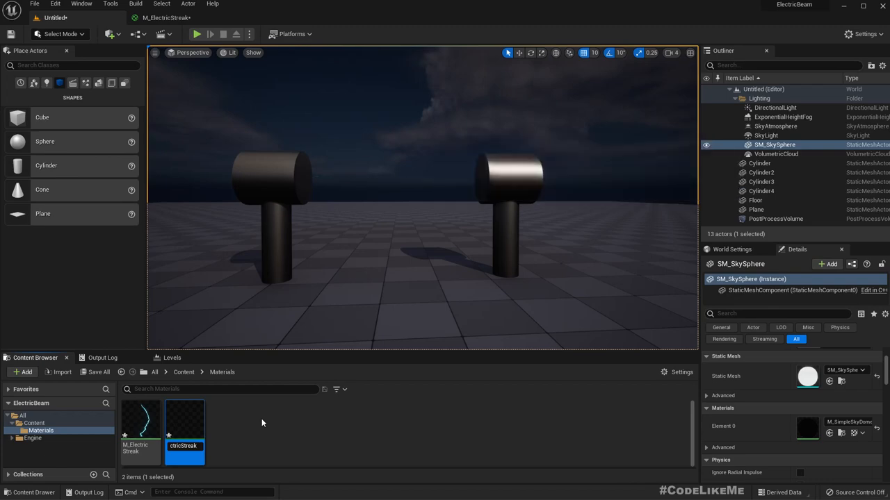
double_click(184, 424)
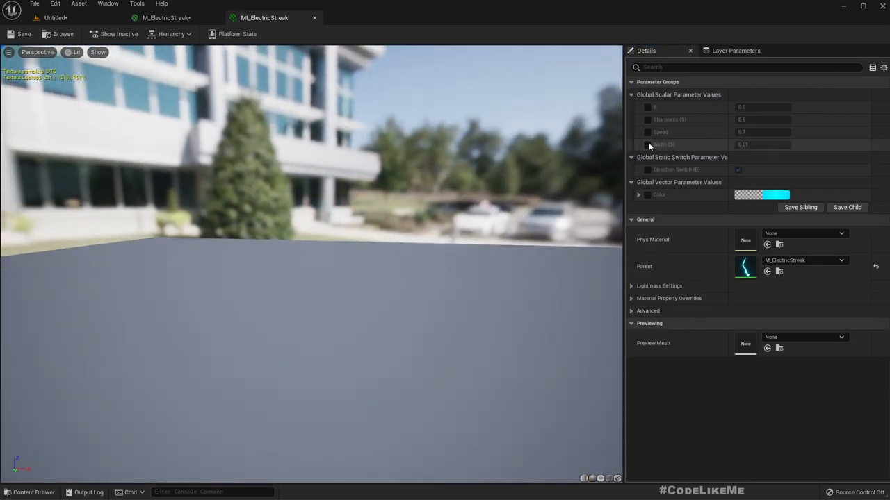
Override the instance's Width parameter and set it to 0.05.
left_click(647, 143)
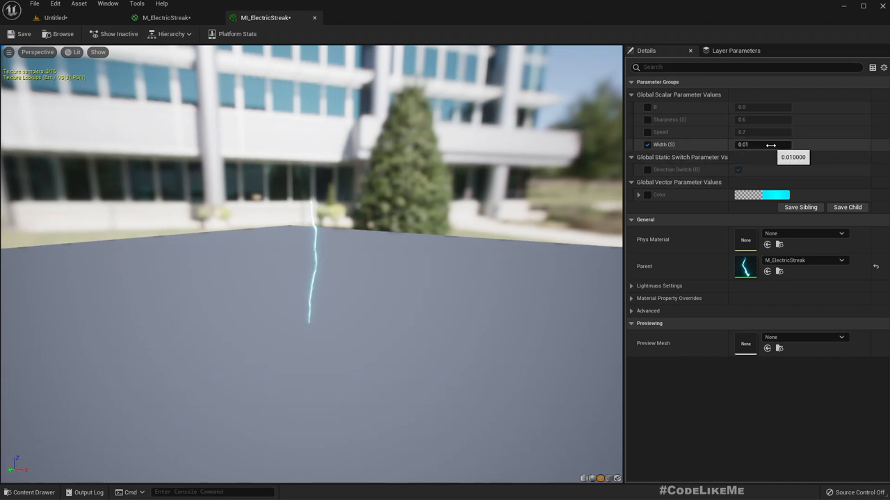
left_click(763, 144)
type("0.1")
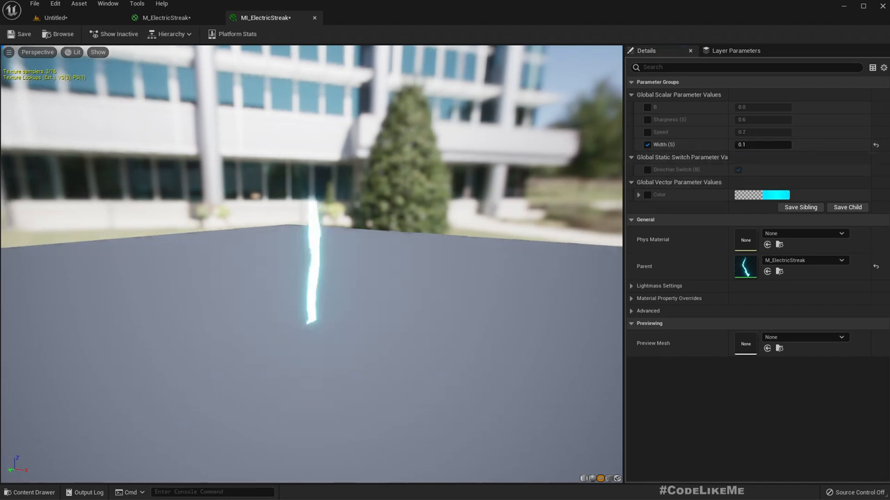
left_click(762, 144)
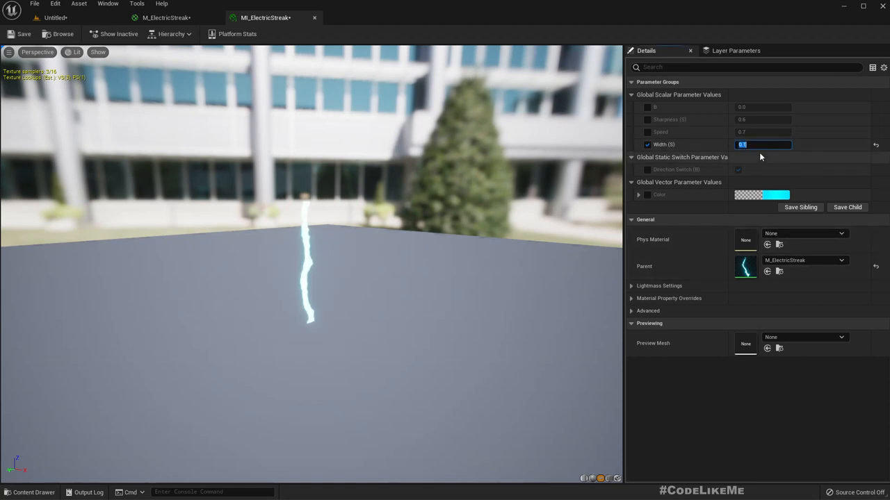
type("0.05")
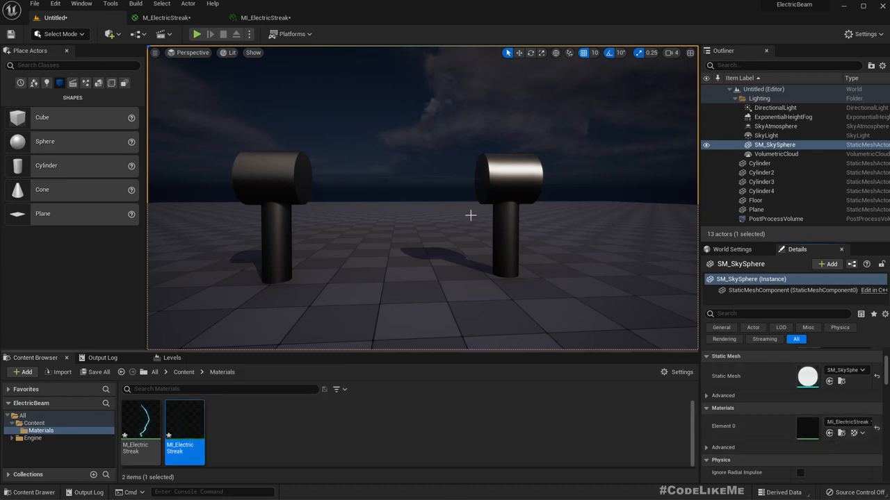
mouse_move(495, 278)
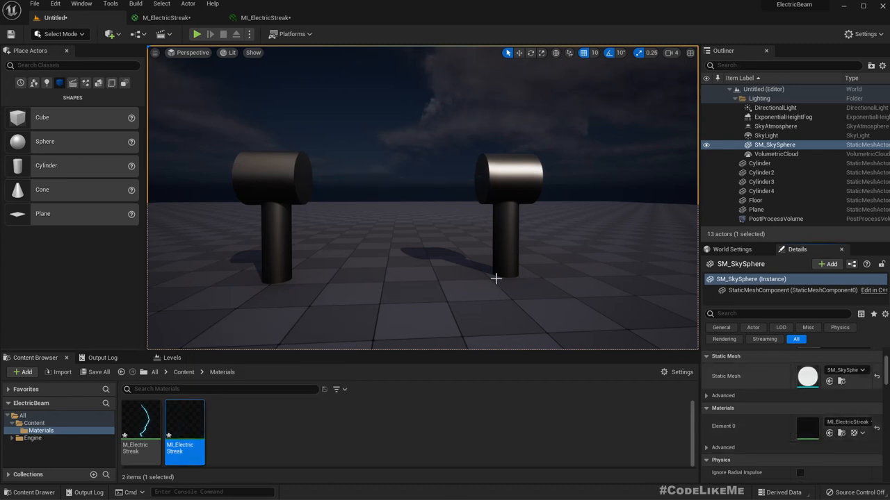
Select the Plane actor and assign MI_ElectricStreak to its Element 0 material slot.
left_click(141, 424)
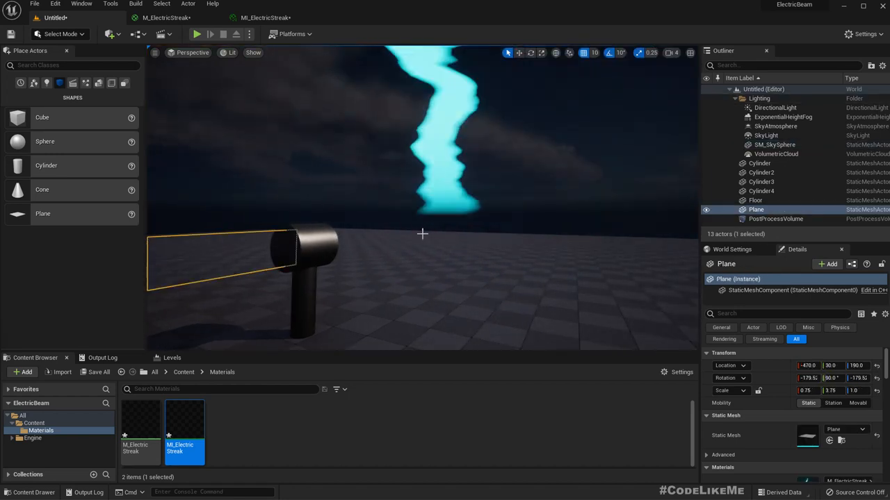
left_click(774, 144)
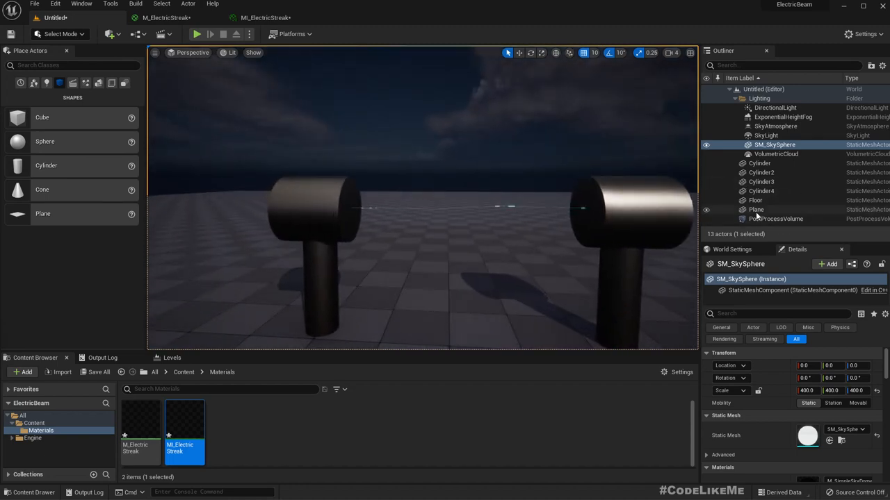
left_click(756, 210)
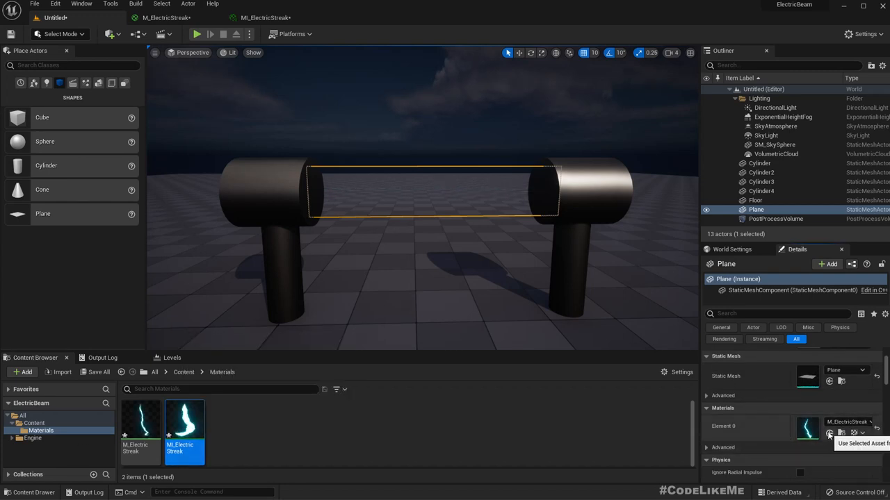
left_click(829, 433)
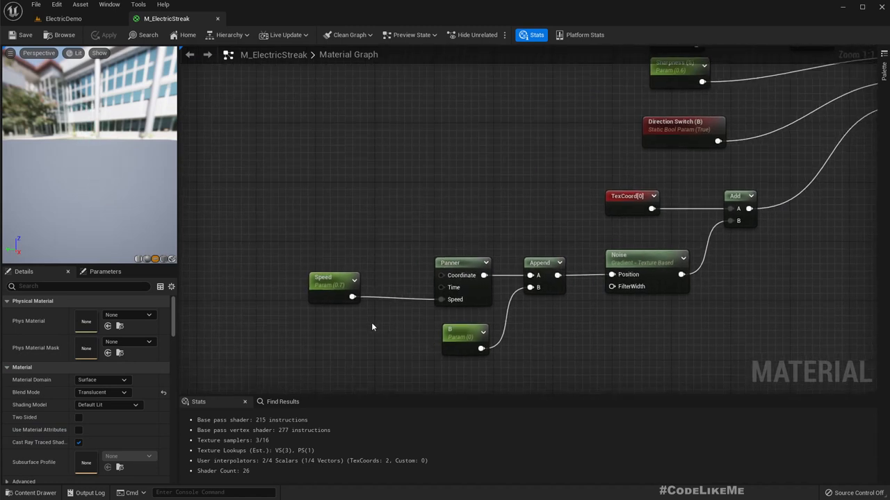
Inspect the Speed parameter, check the level, and reopen the M_ElectricStreak graph.
left_click(322, 281)
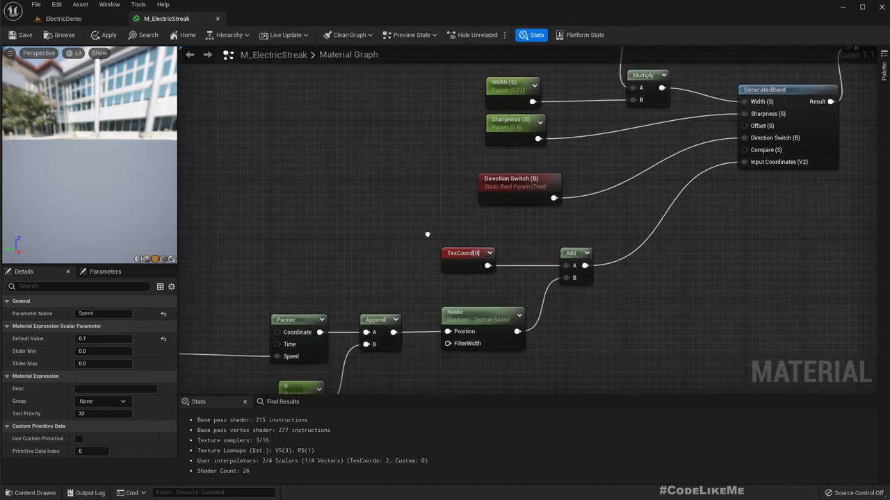
mouse_move(63, 18)
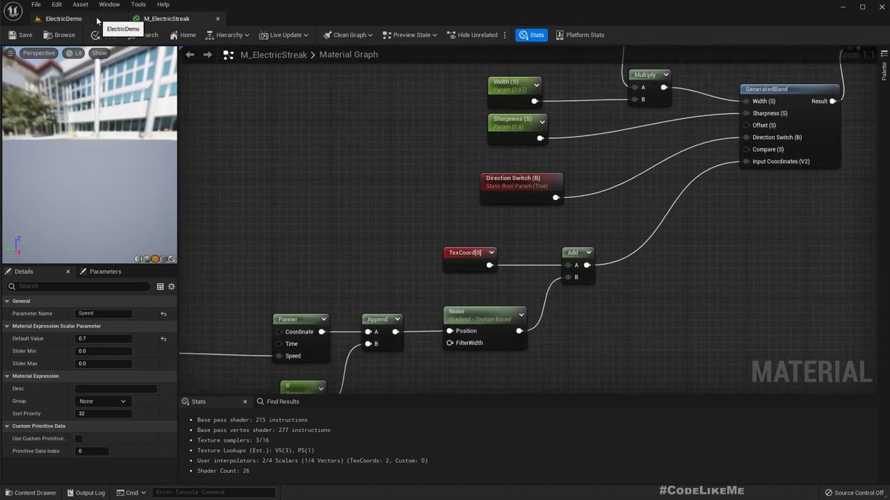
left_click(63, 18)
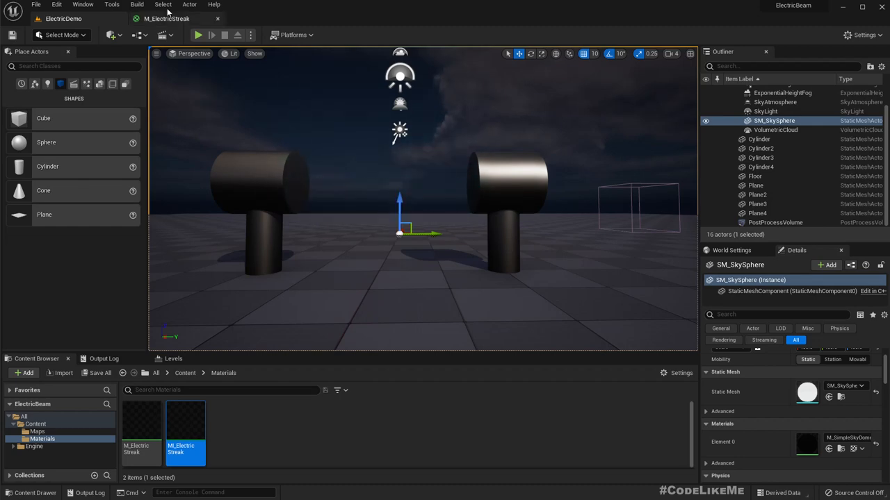
double_click(185, 420)
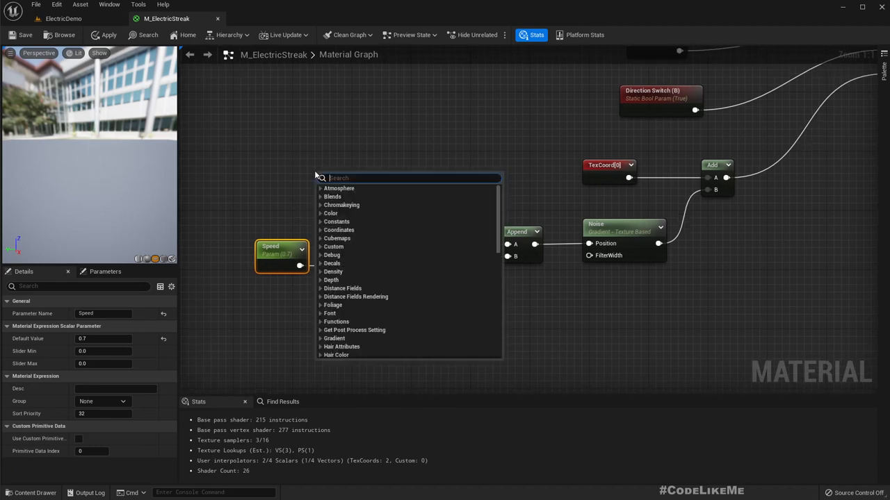
Add Object Position and VectorLength nodes, and sum the length with Time before the Sine.
type("oibje")
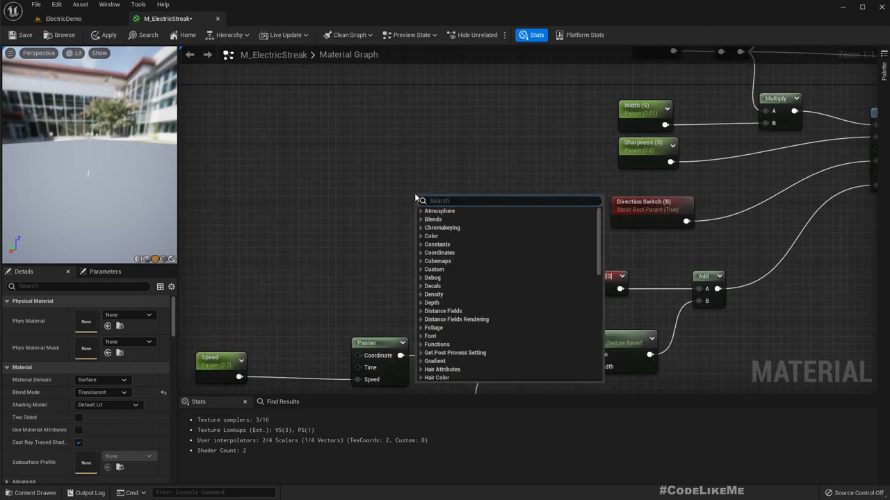
type("object")
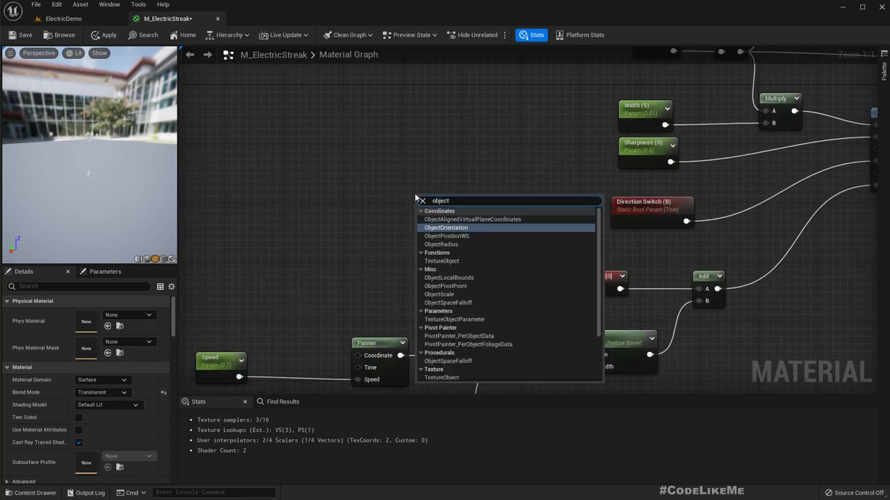
mouse_move(447, 236)
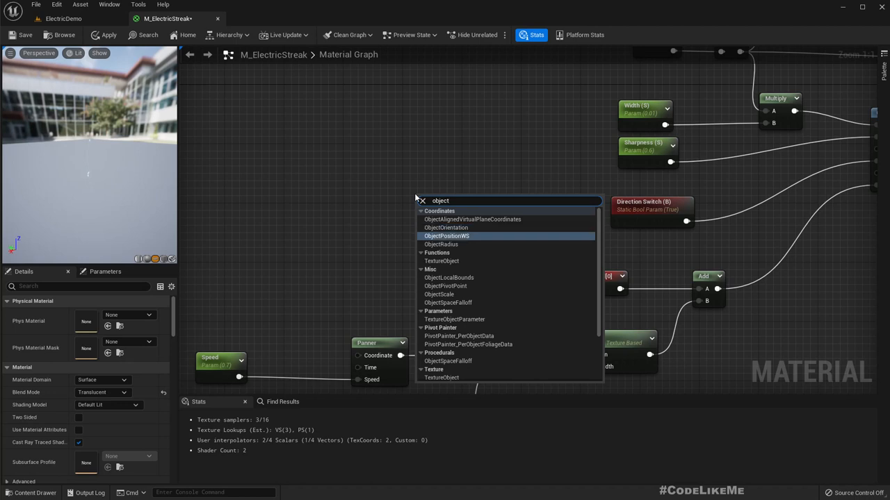
left_click(447, 236)
type("get")
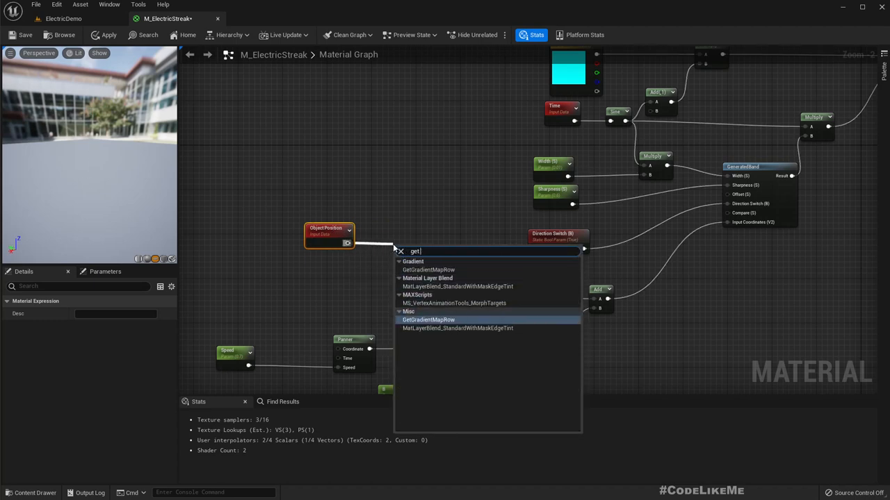
type("vec")
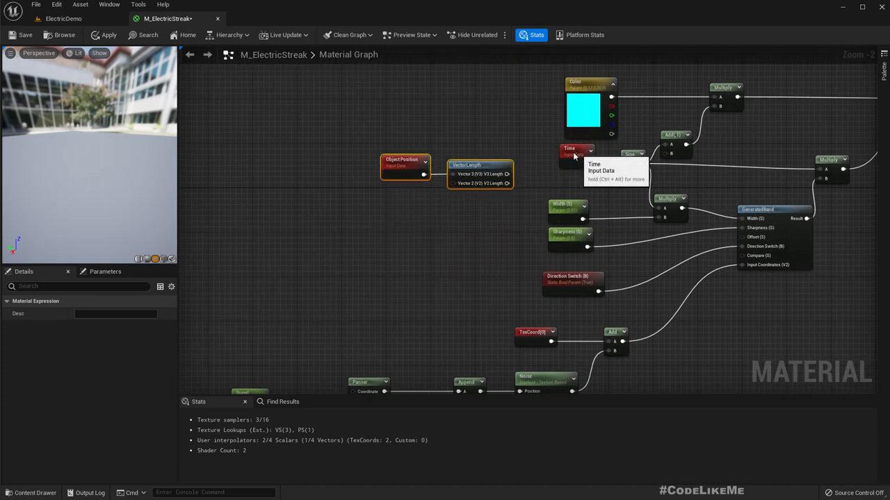
left_click_drag(577, 149, 426, 215)
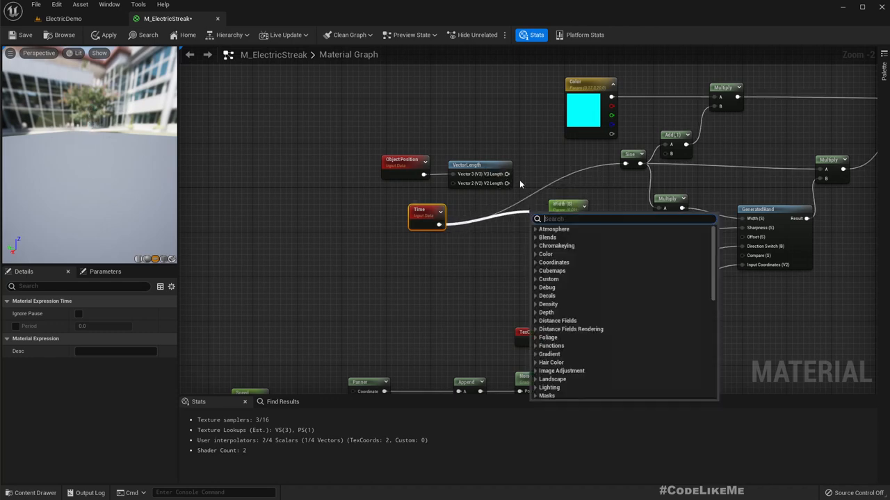
left_click(567, 177)
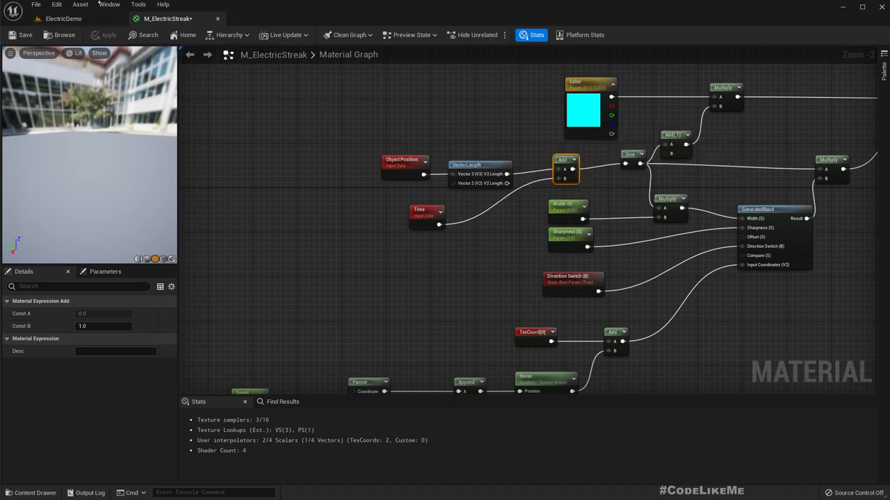
left_click(63, 19)
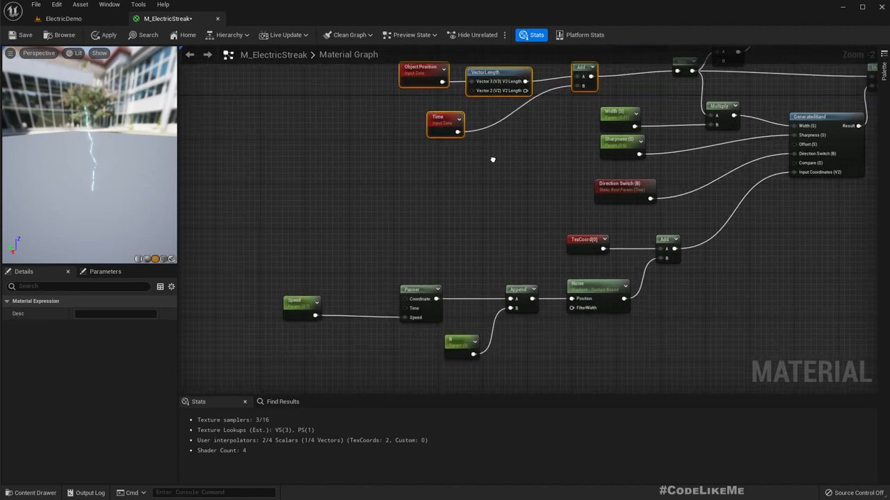
scroll("down", 3)
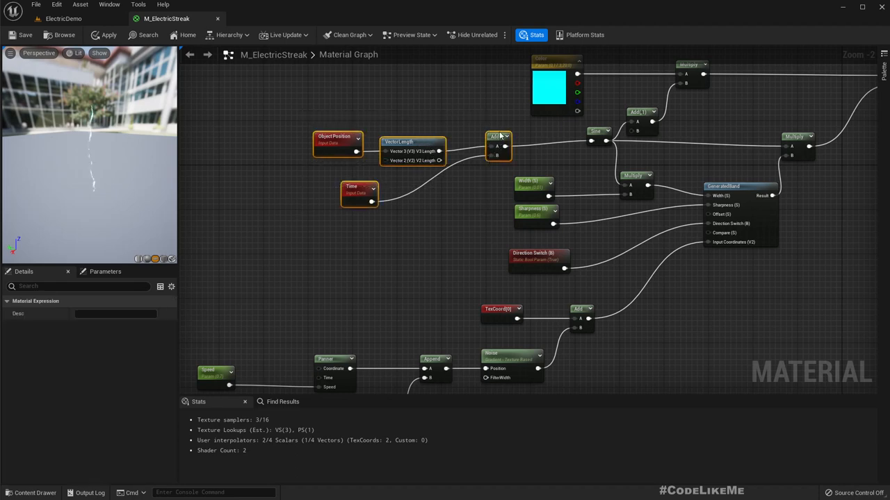
Branch VectorLength into a Sine, multiply it by 0.01, and add it to Speed.
left_click_drag(360, 192, 399, 202)
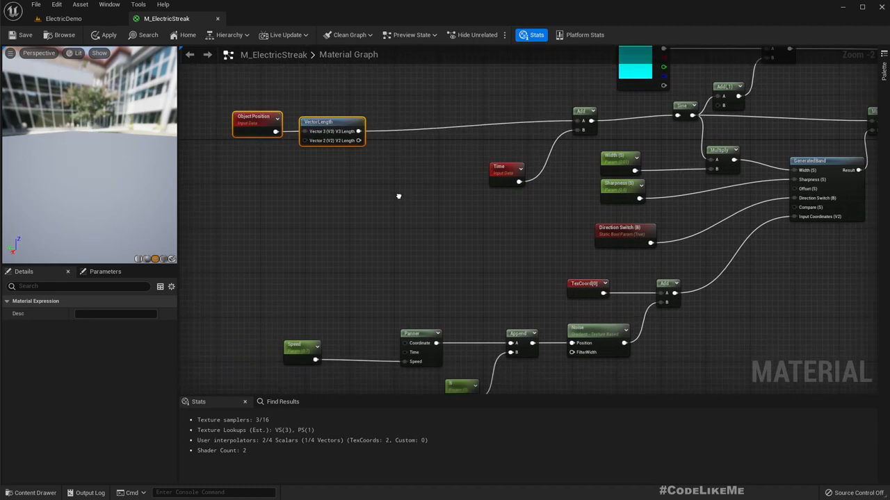
left_click_drag(360, 131, 351, 229)
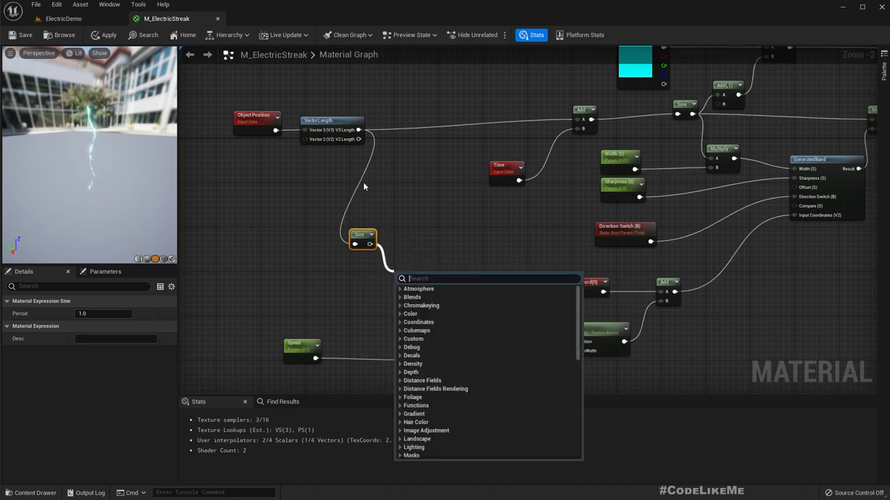
mouse_move(428, 231)
type("0")
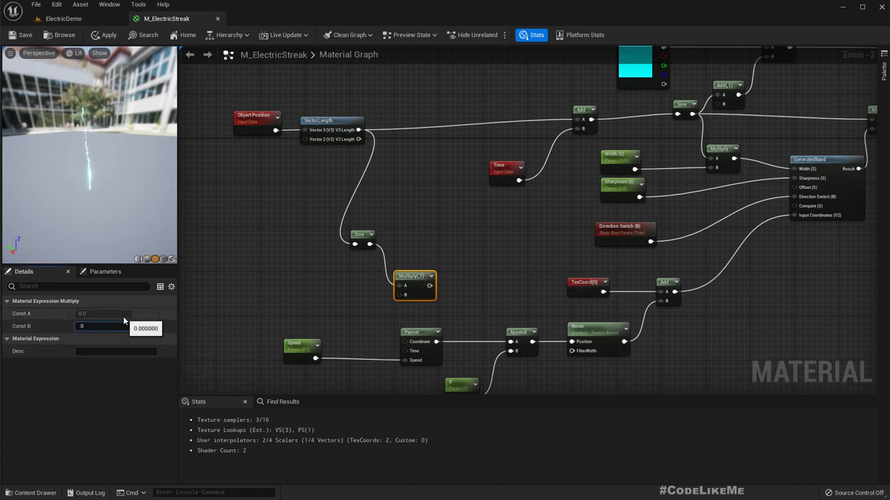
type(".01")
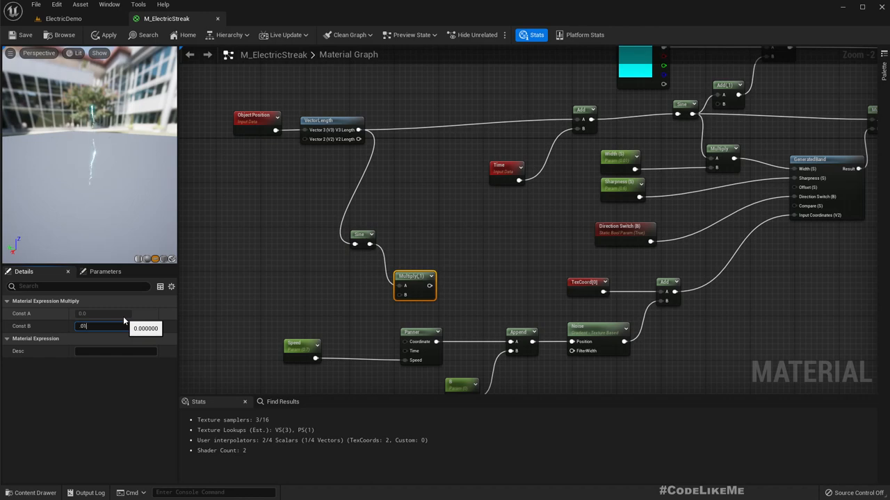
key("enter")
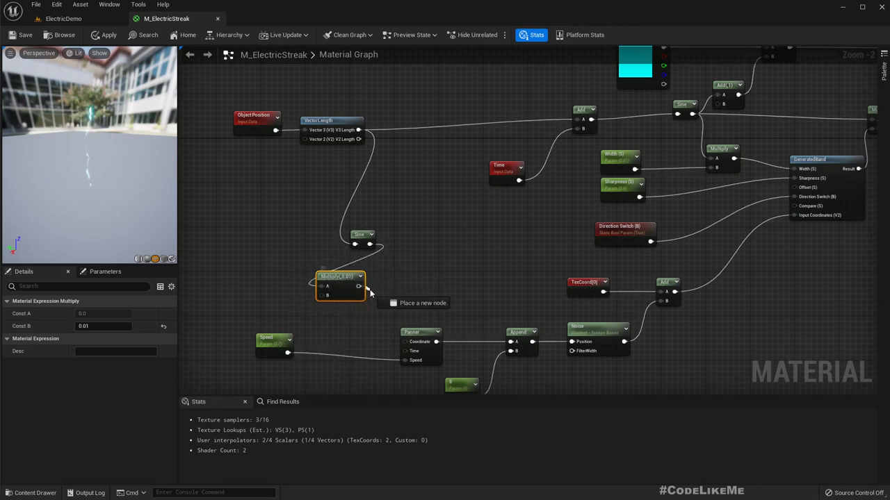
left_click(393, 302)
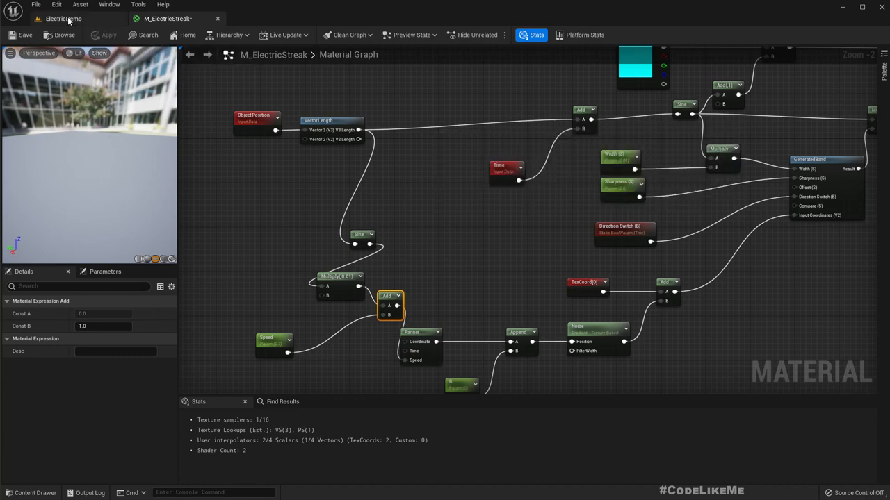
left_click(62, 19)
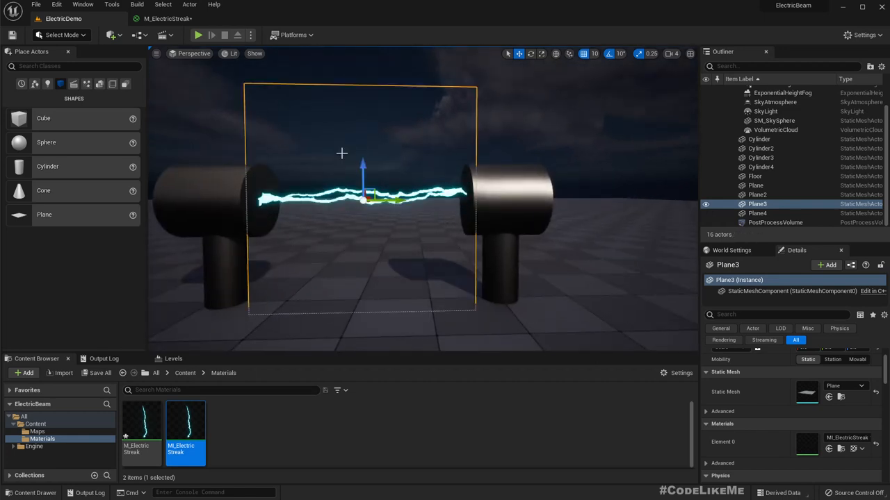
Select Plane3 in the viewport to inspect its electric streak.
left_click(774, 120)
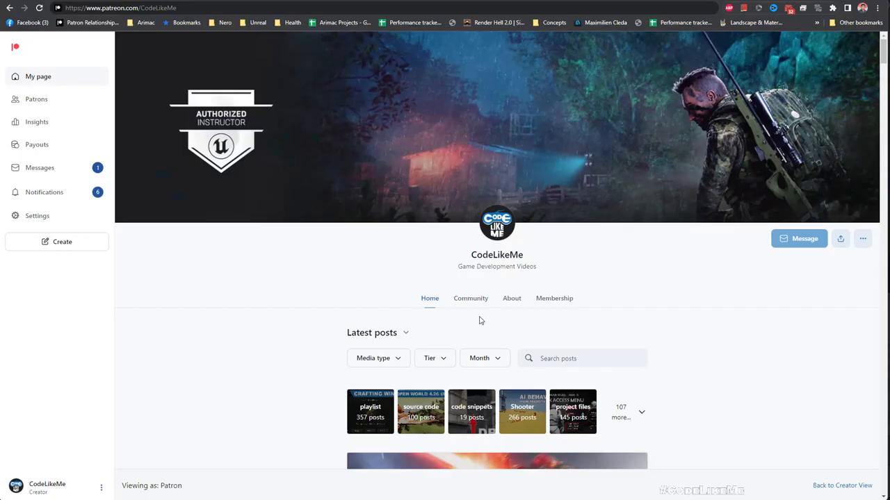
scroll("down", 3)
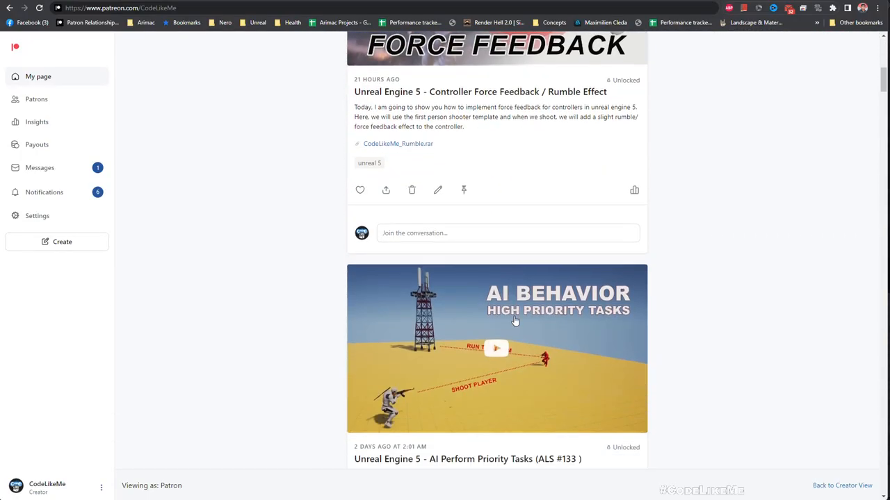
scroll("down", 3)
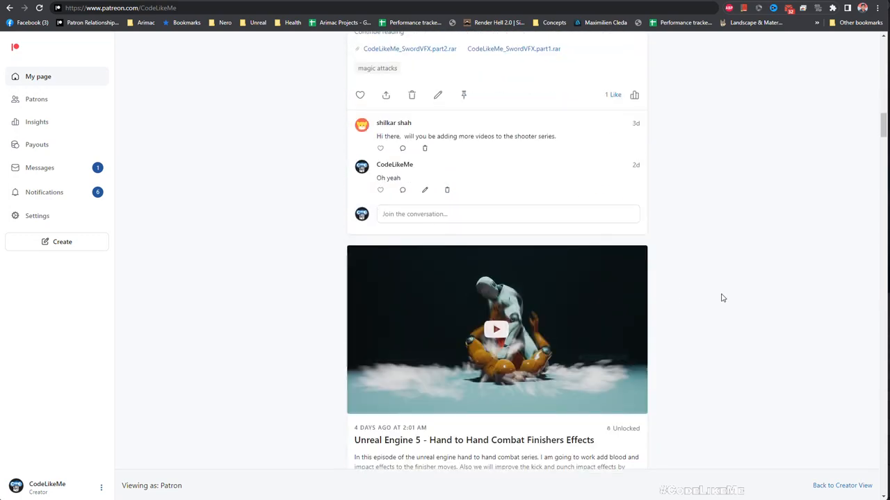
scroll("down", 3)
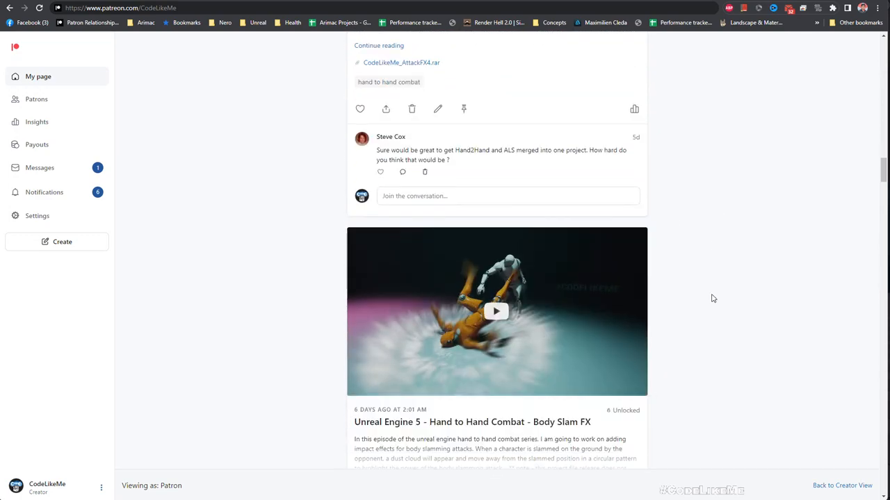
scroll("down", 3)
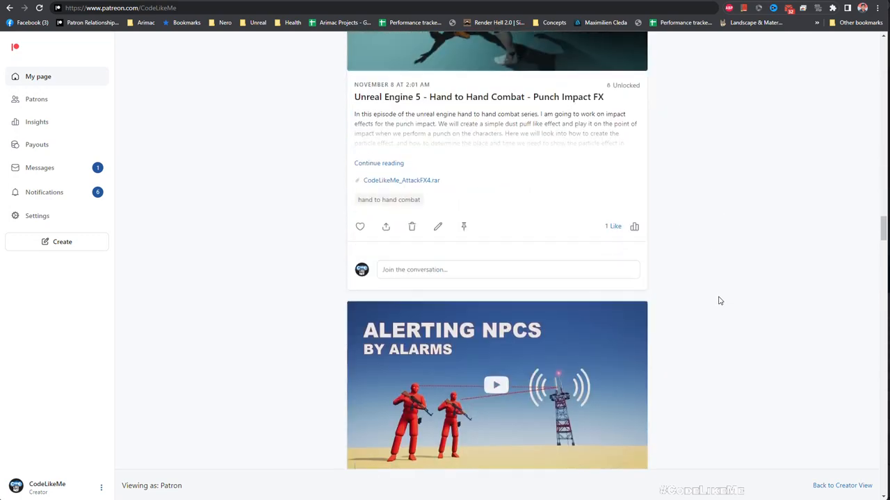
scroll("down", 3)
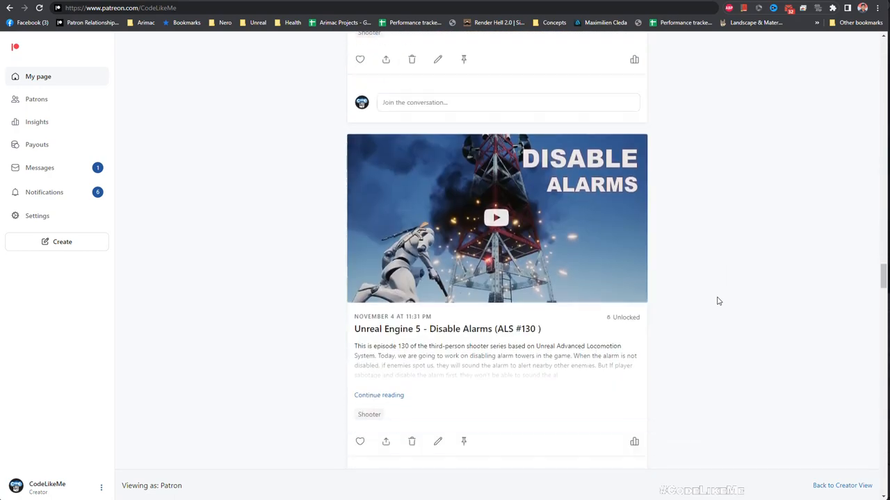
scroll("down", 3)
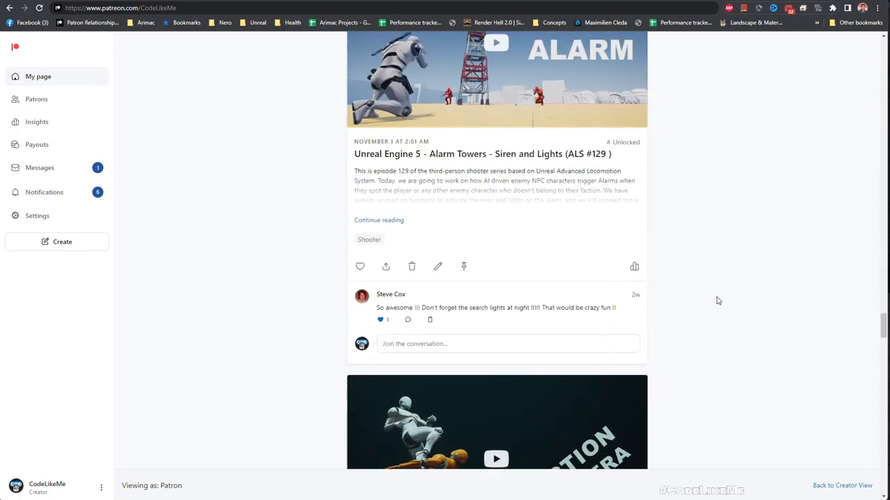
scroll("down", 3)
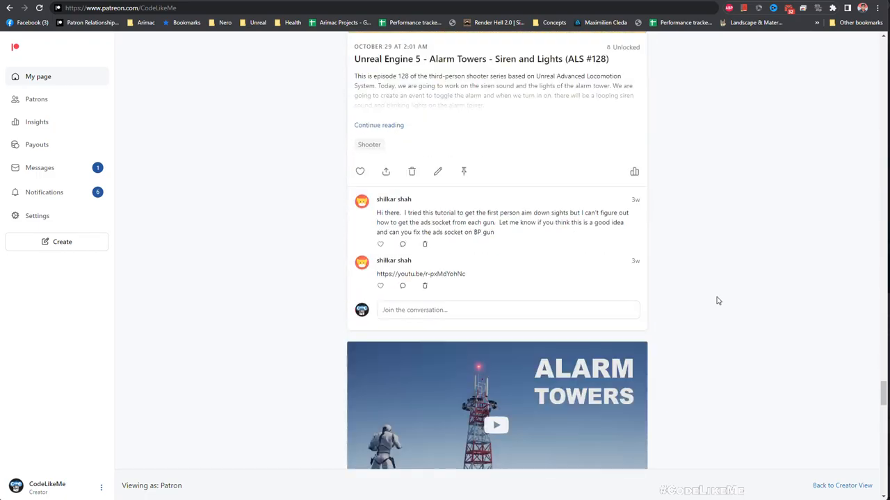